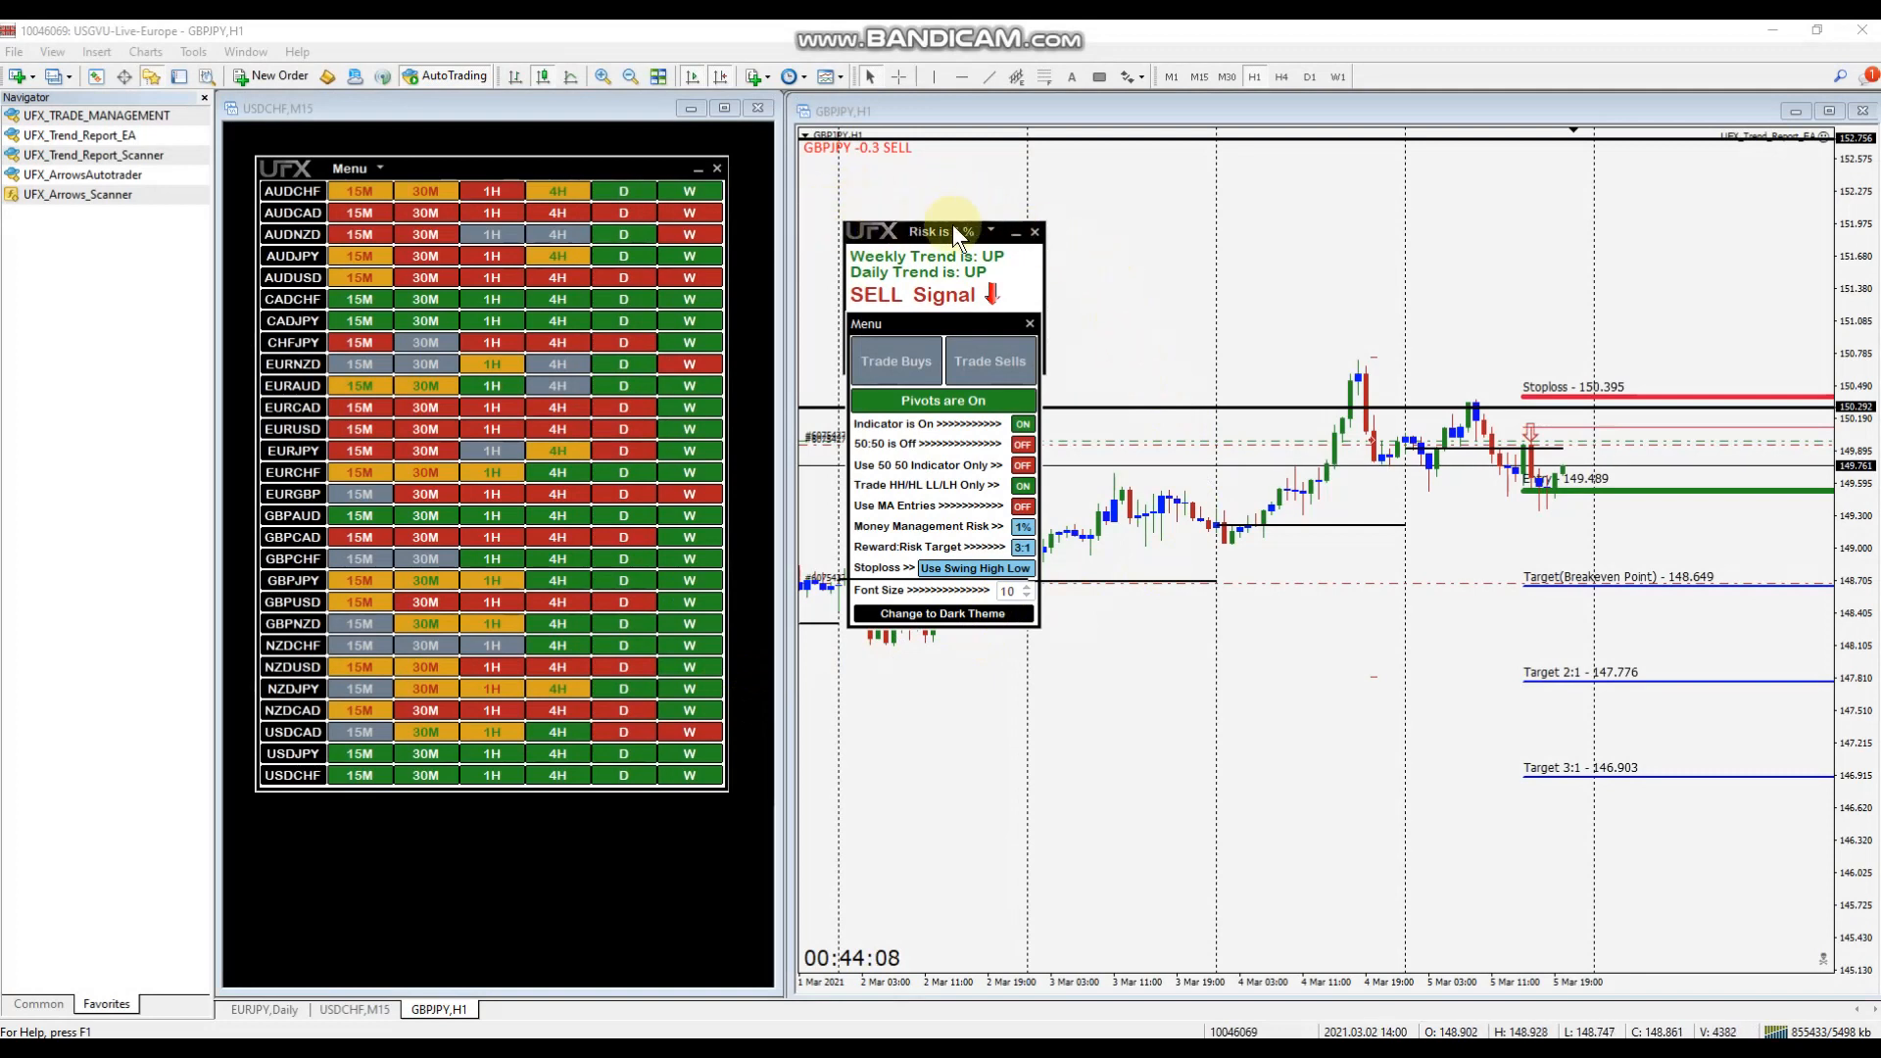
mouse_move(450, 150)
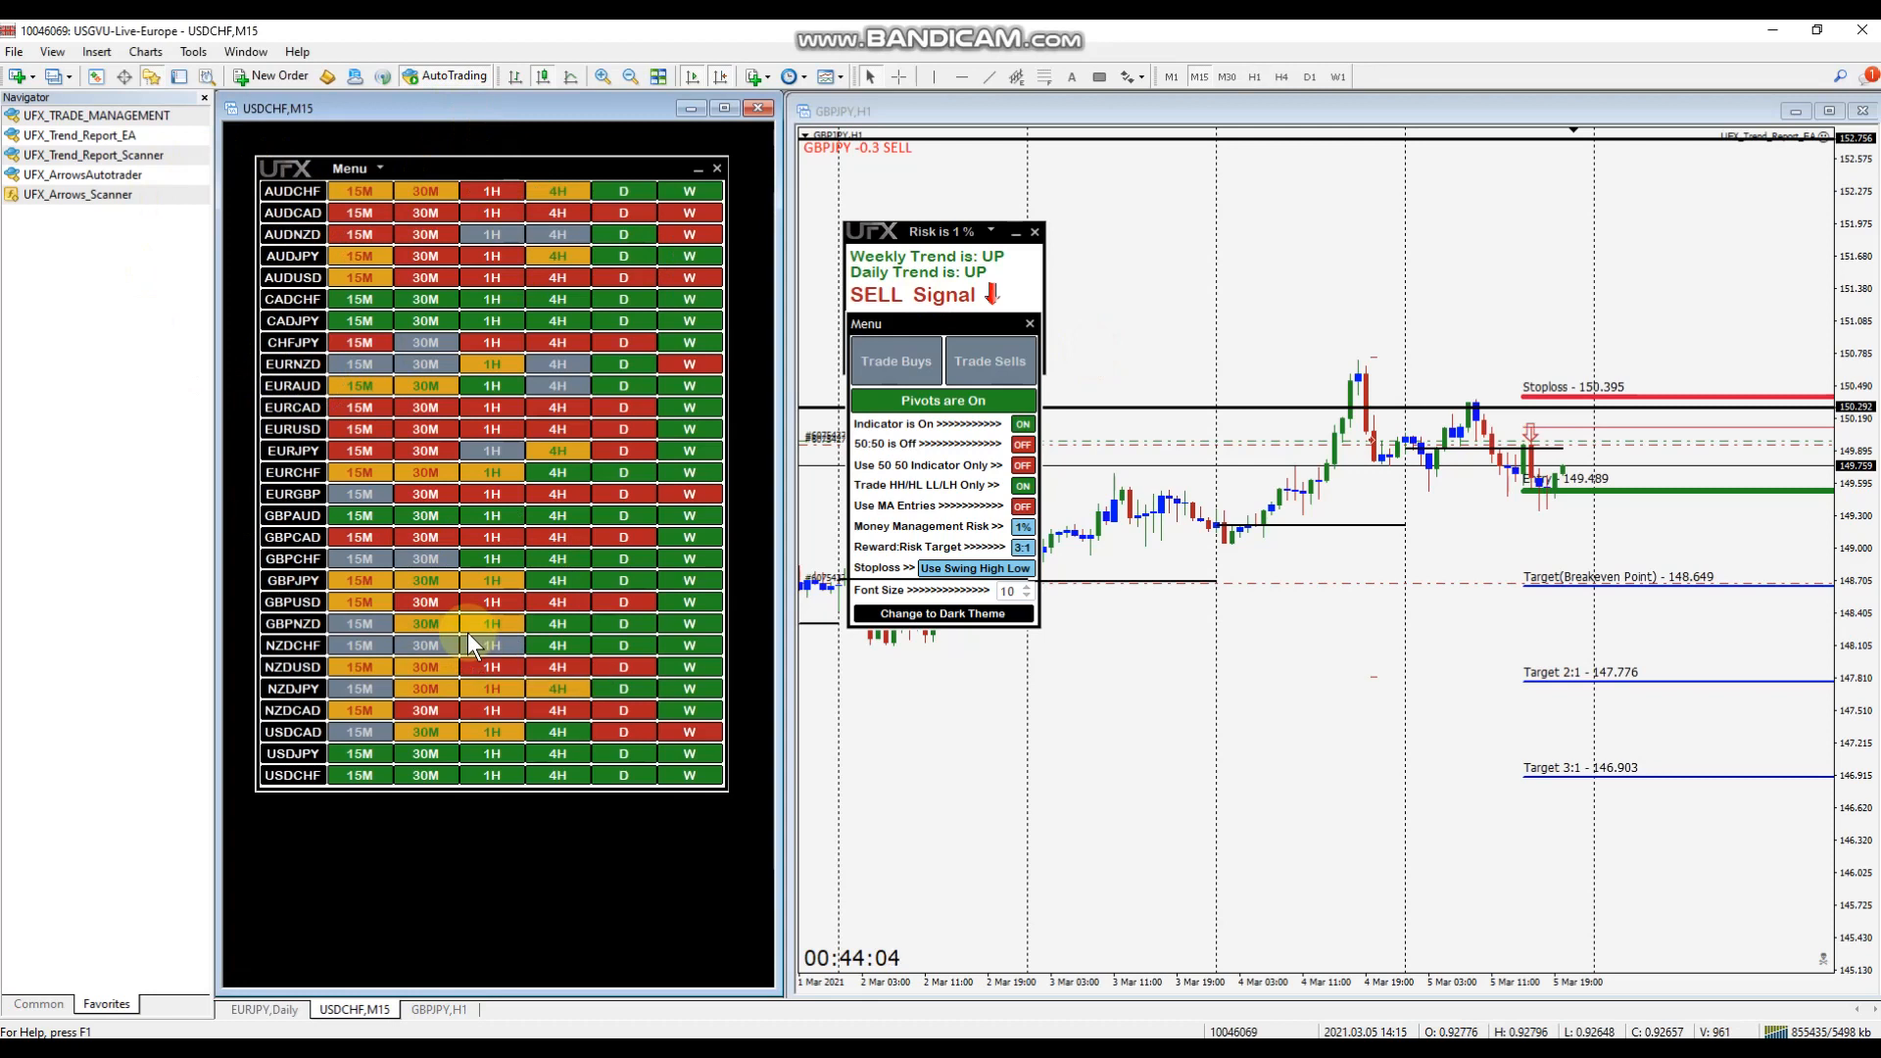
mouse_move(990, 846)
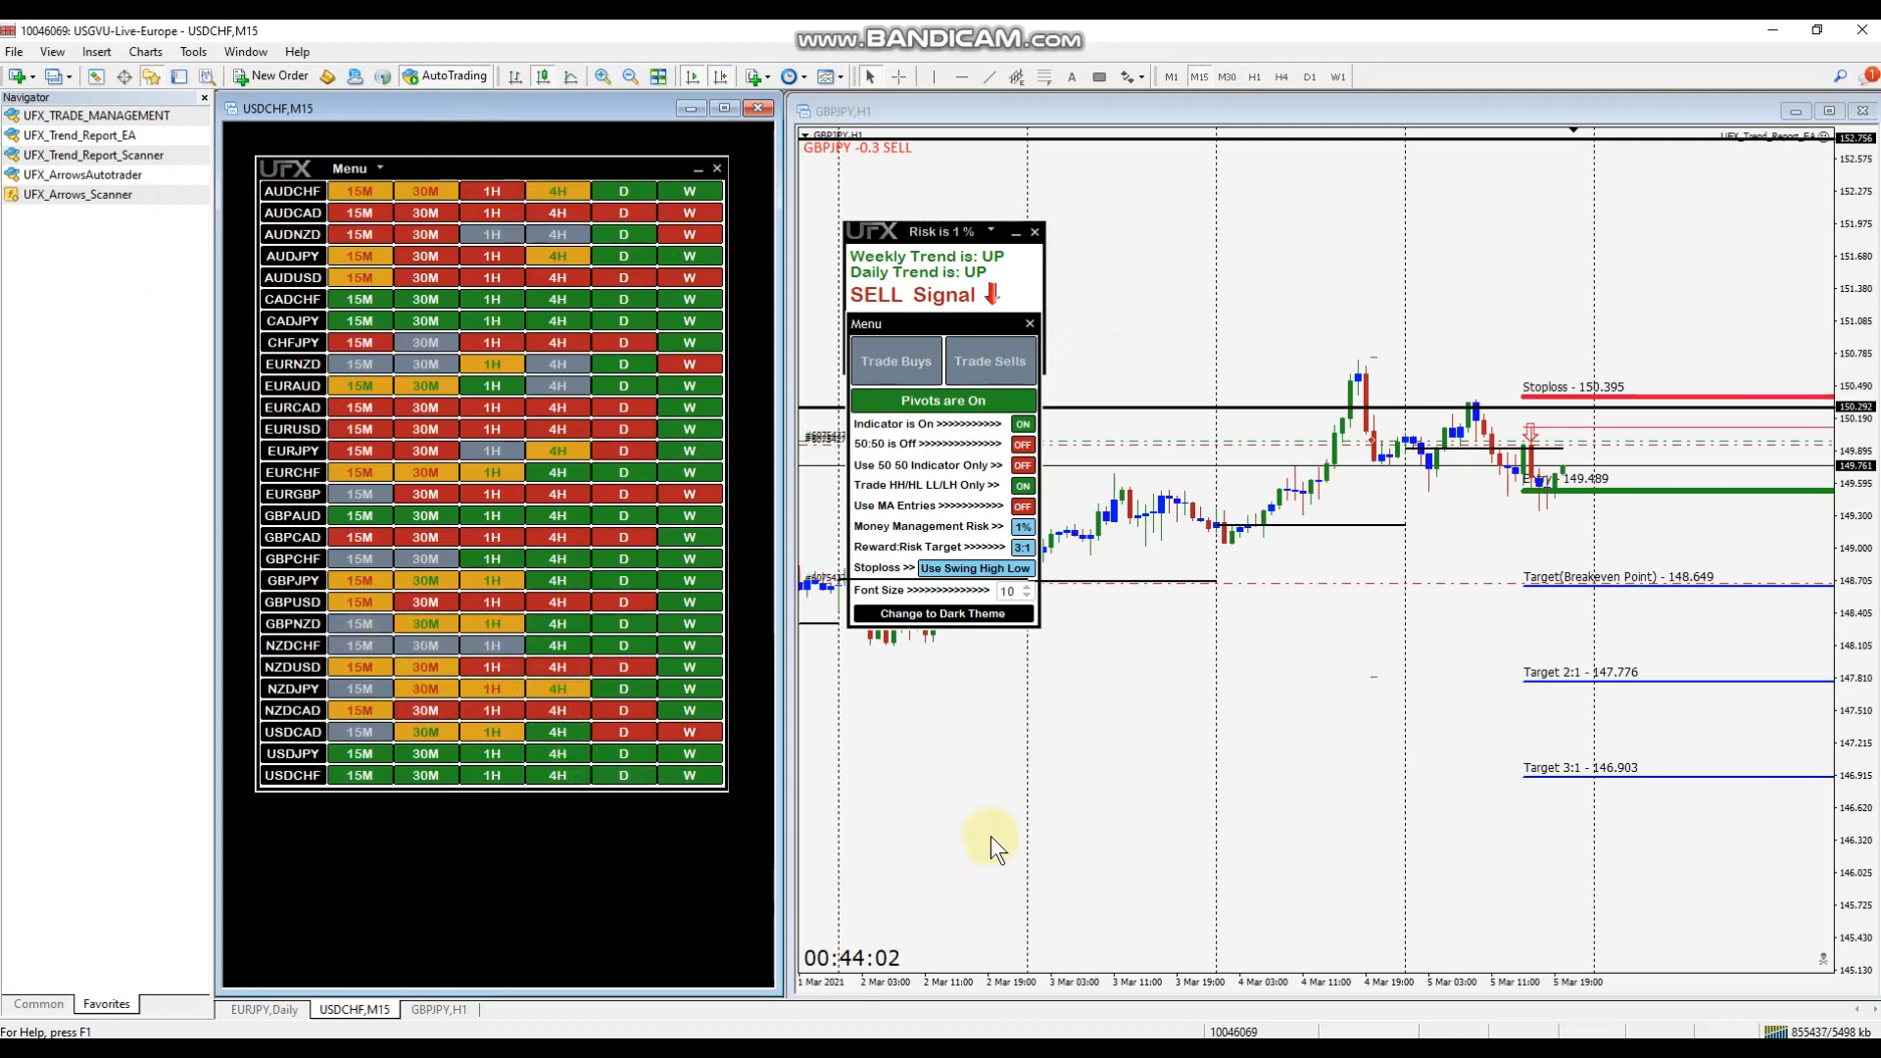
mouse_move(1002, 192)
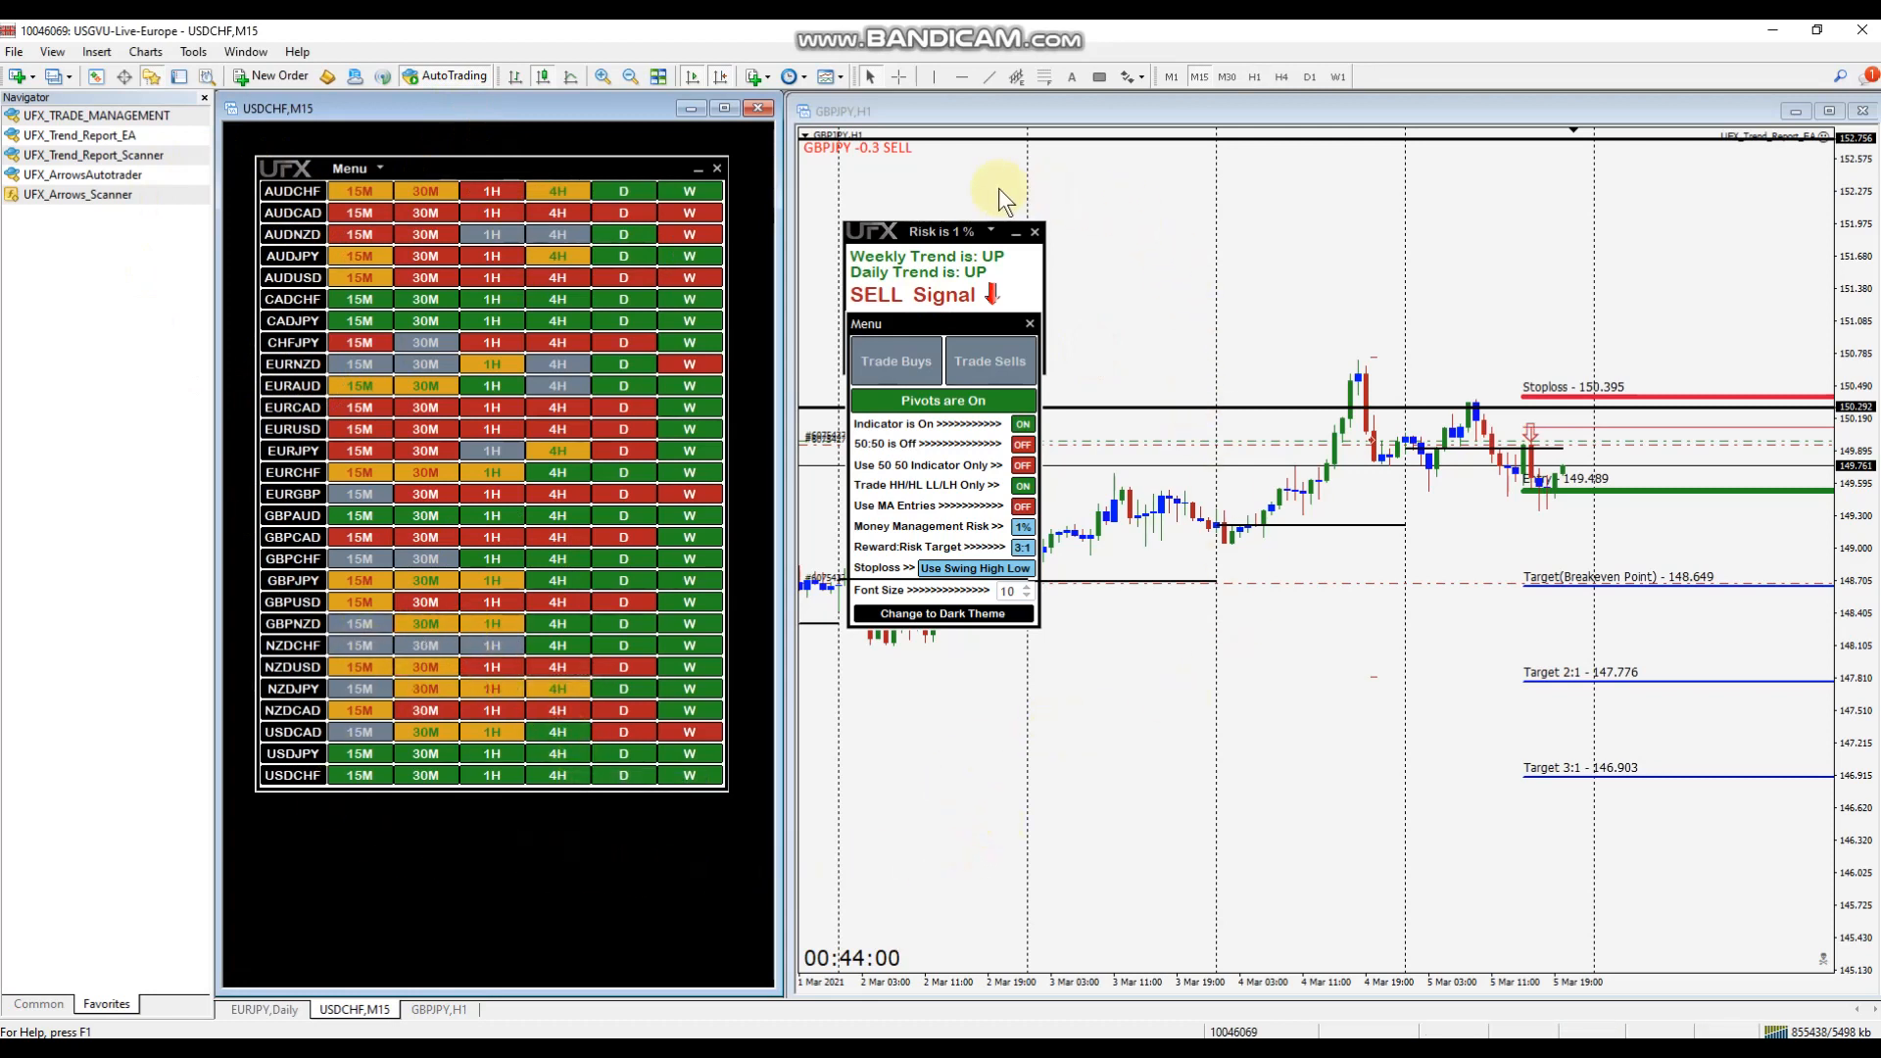
mouse_move(1137, 322)
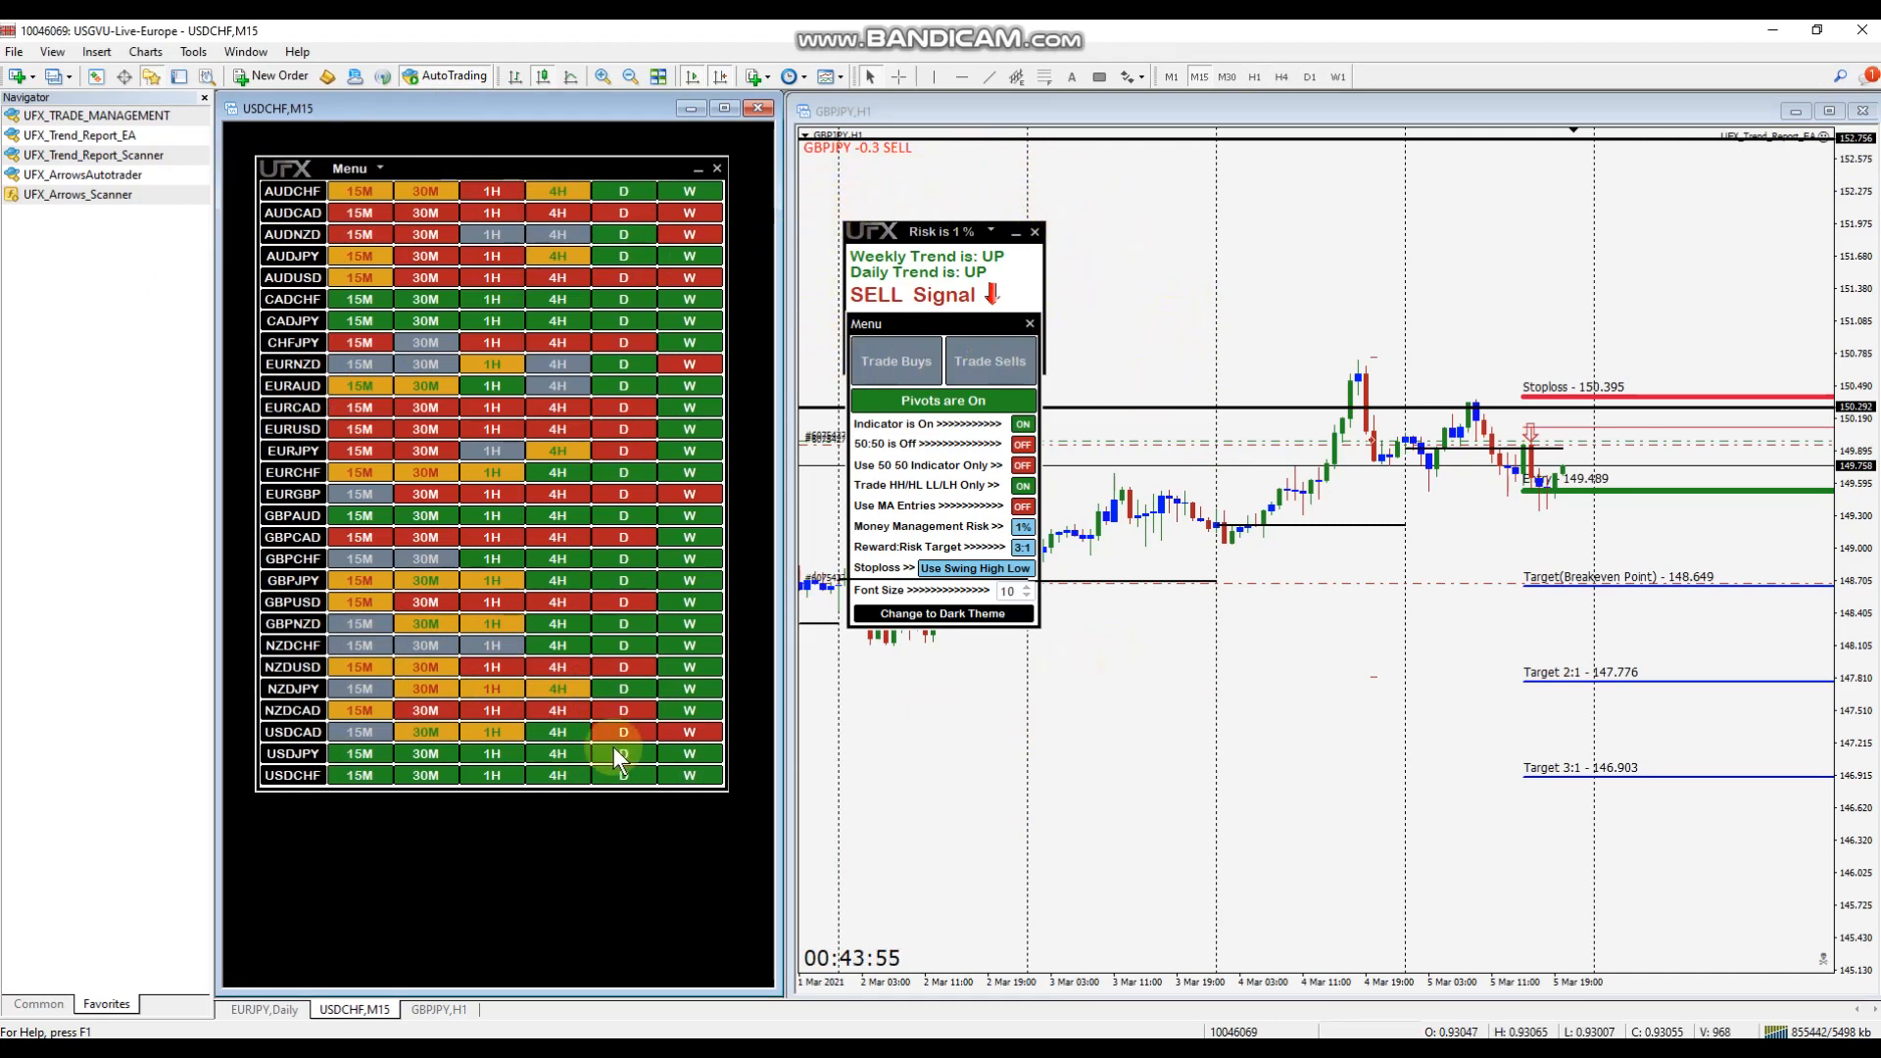
mouse_move(424, 667)
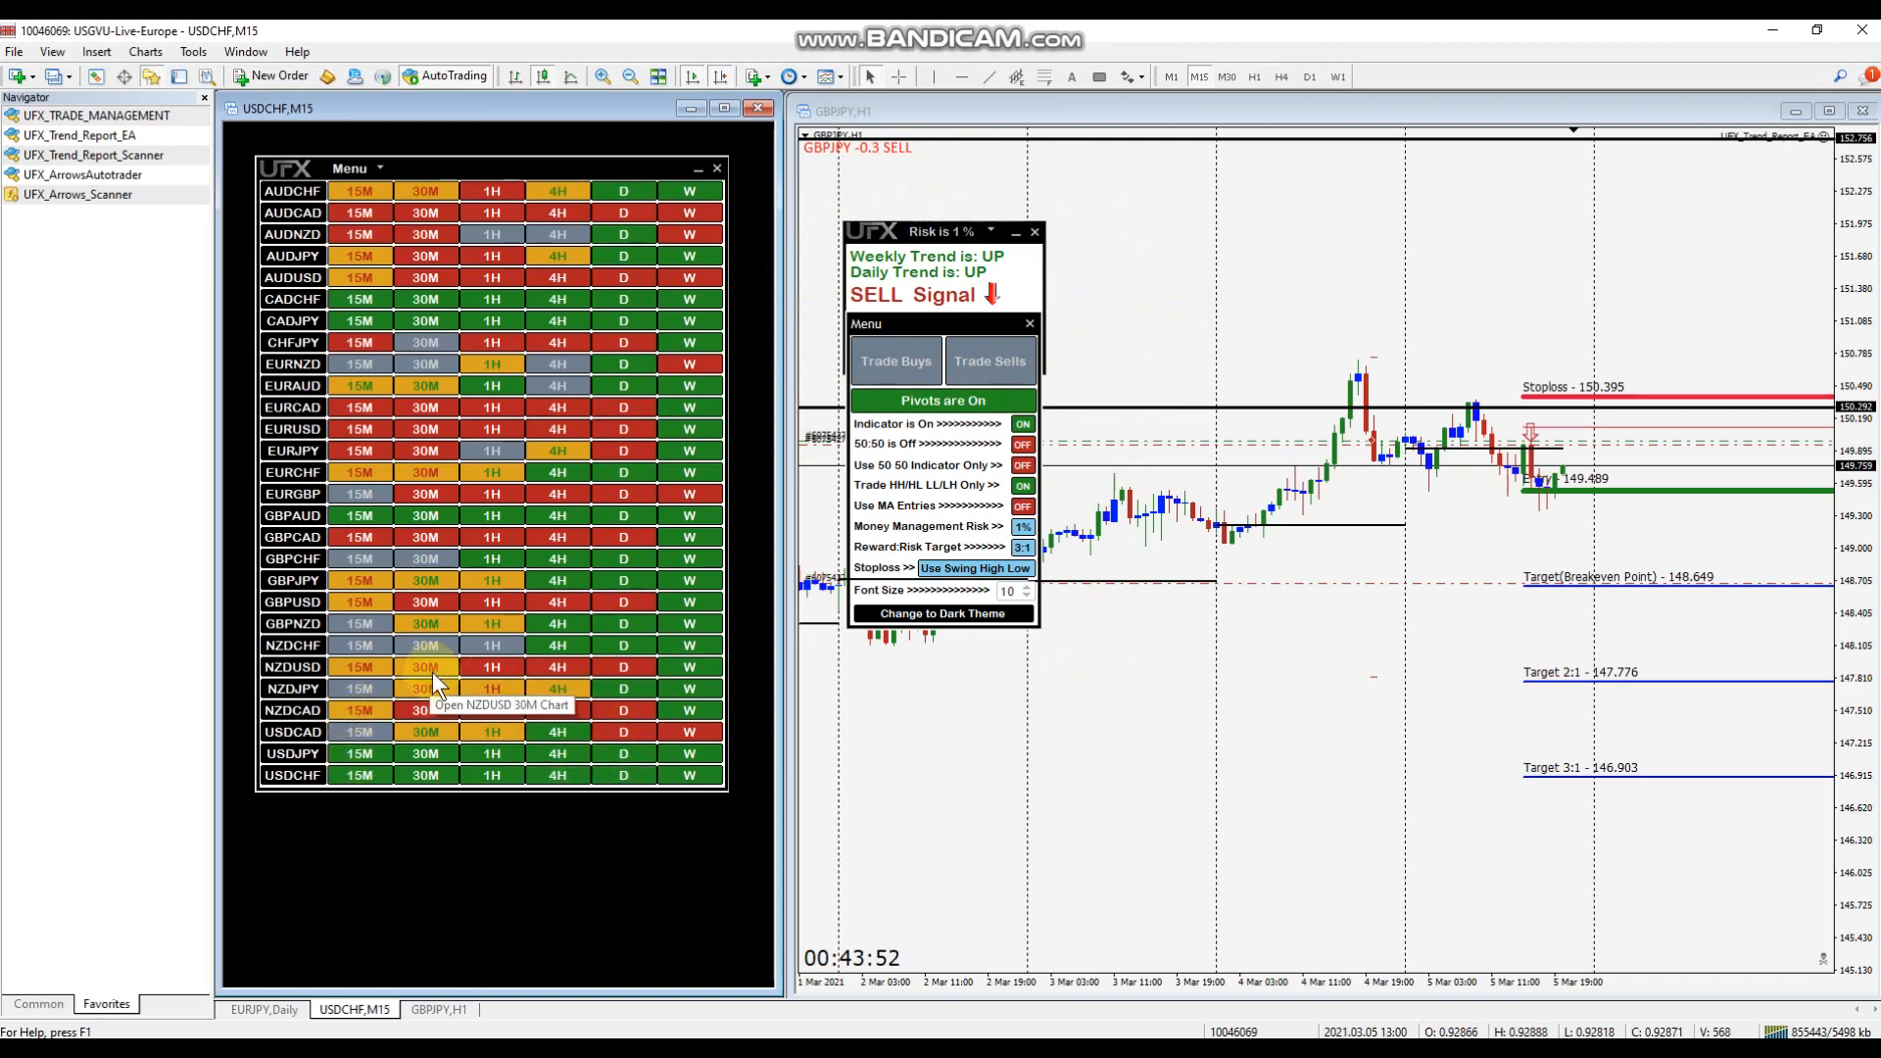
mouse_move(360, 624)
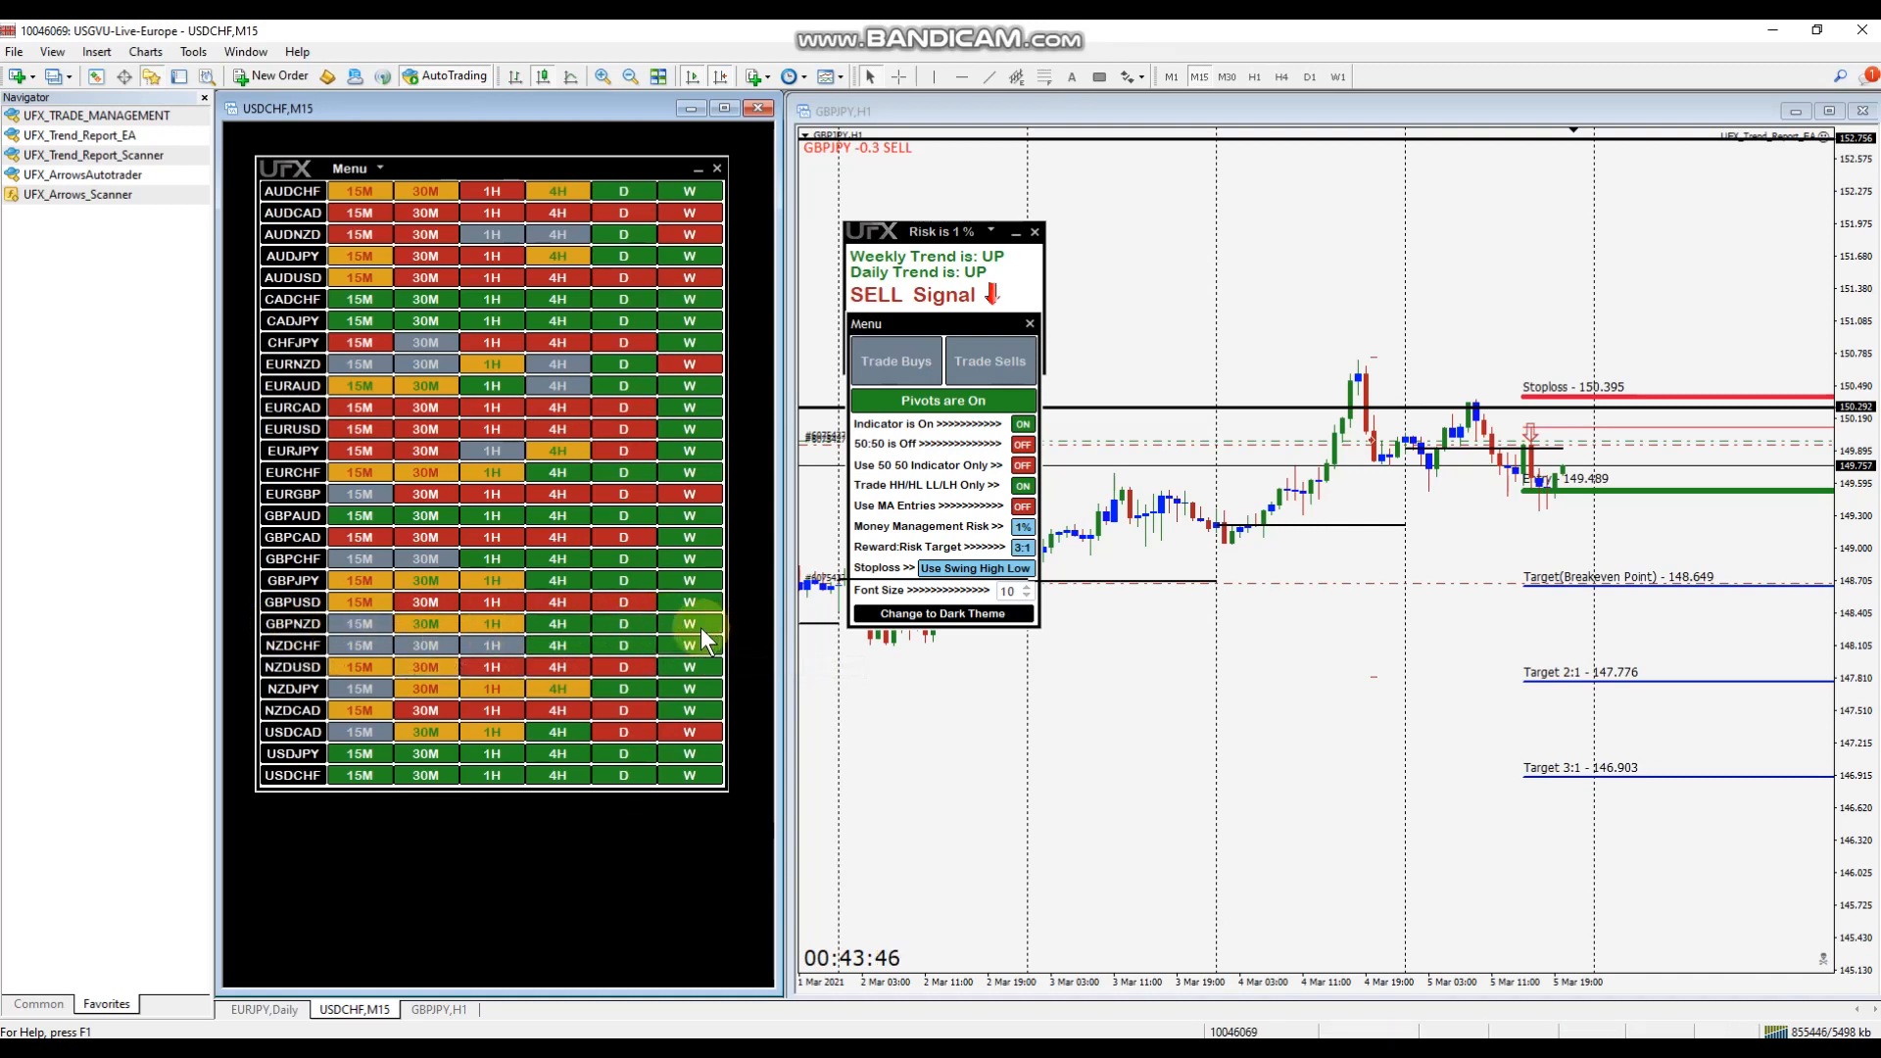
mouse_move(490, 624)
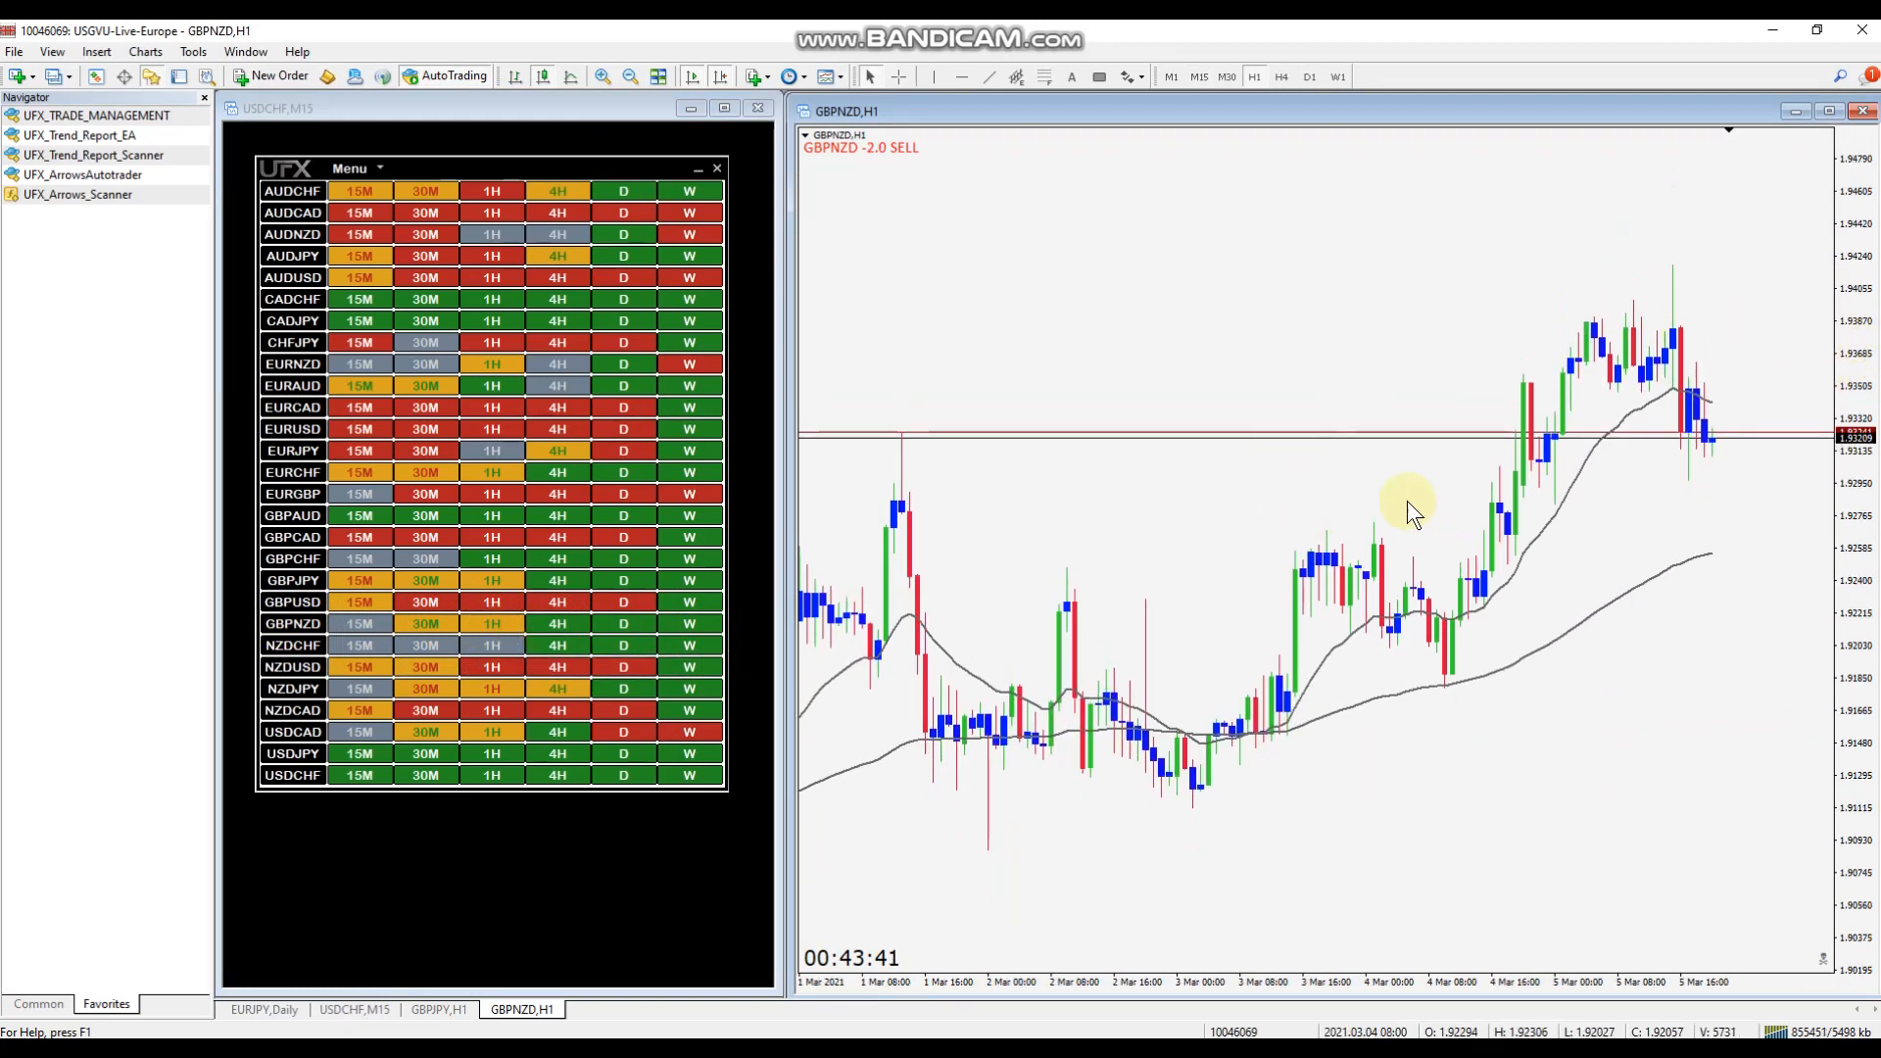
mouse_move(1754, 490)
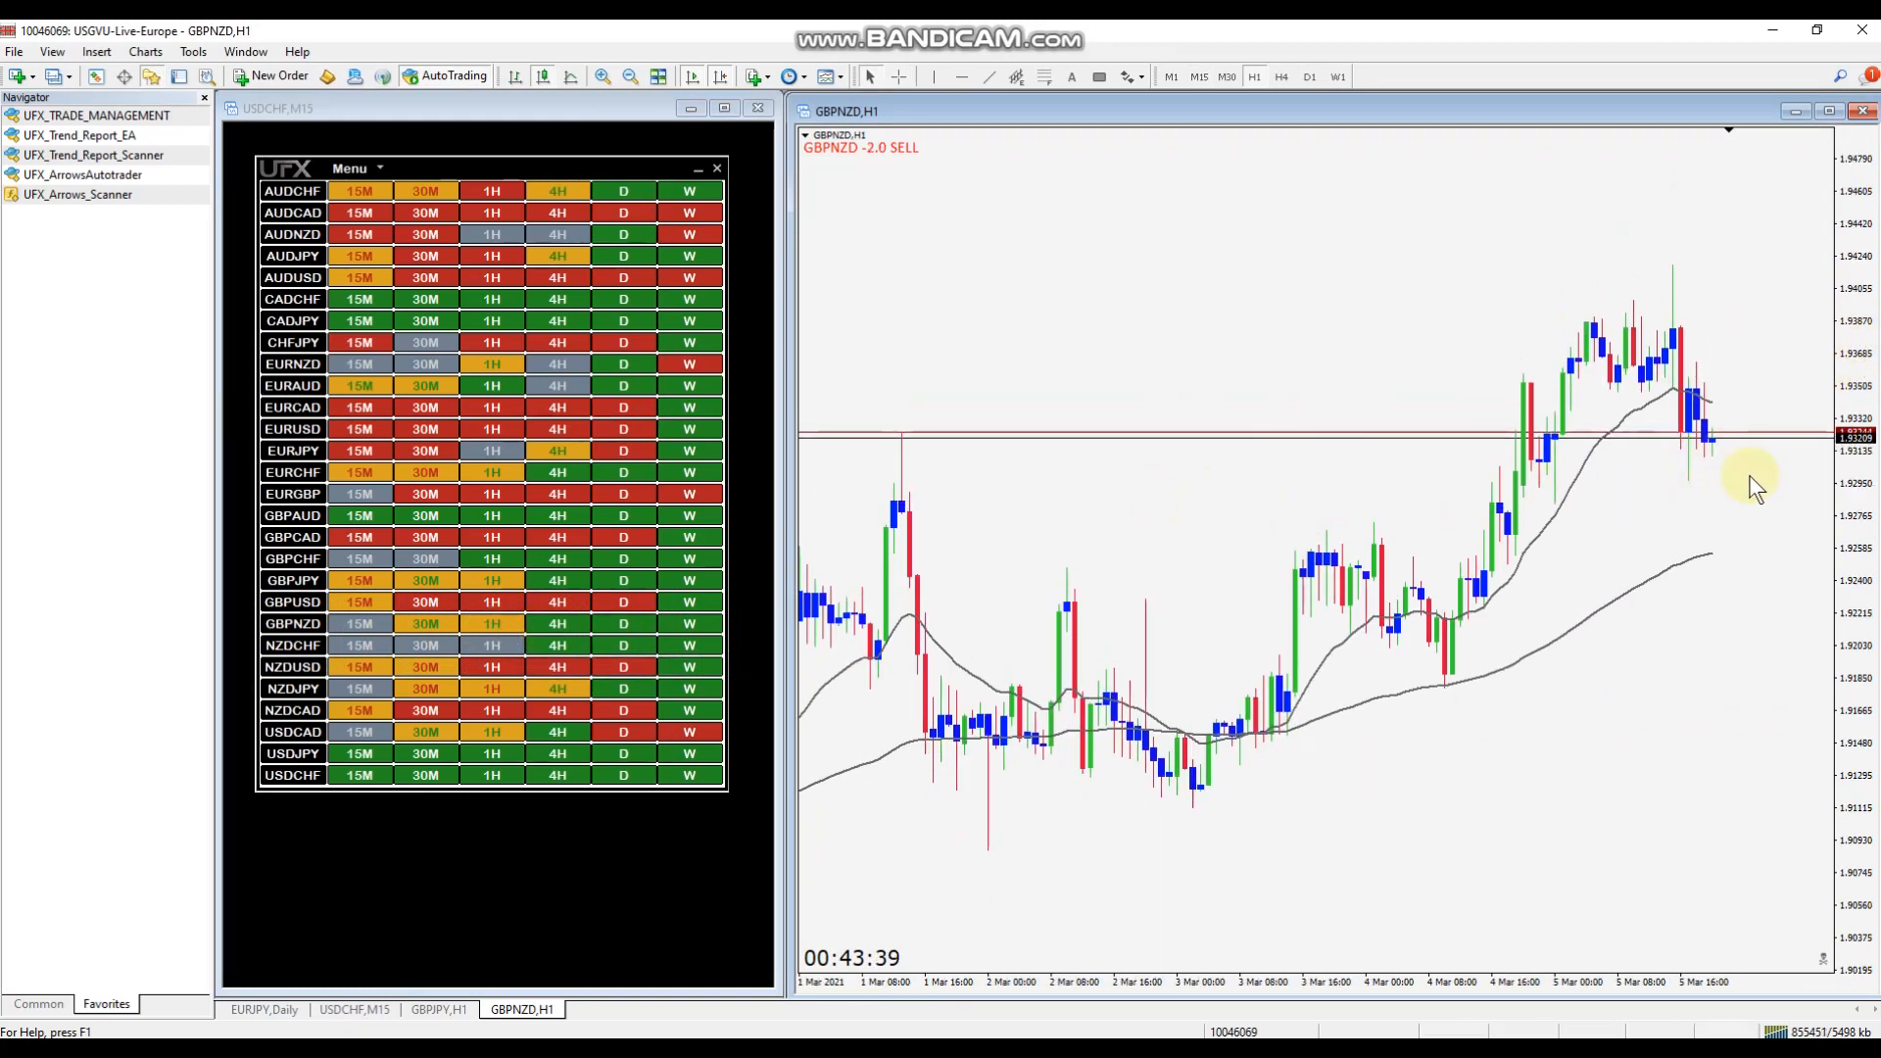
mouse_move(1710, 438)
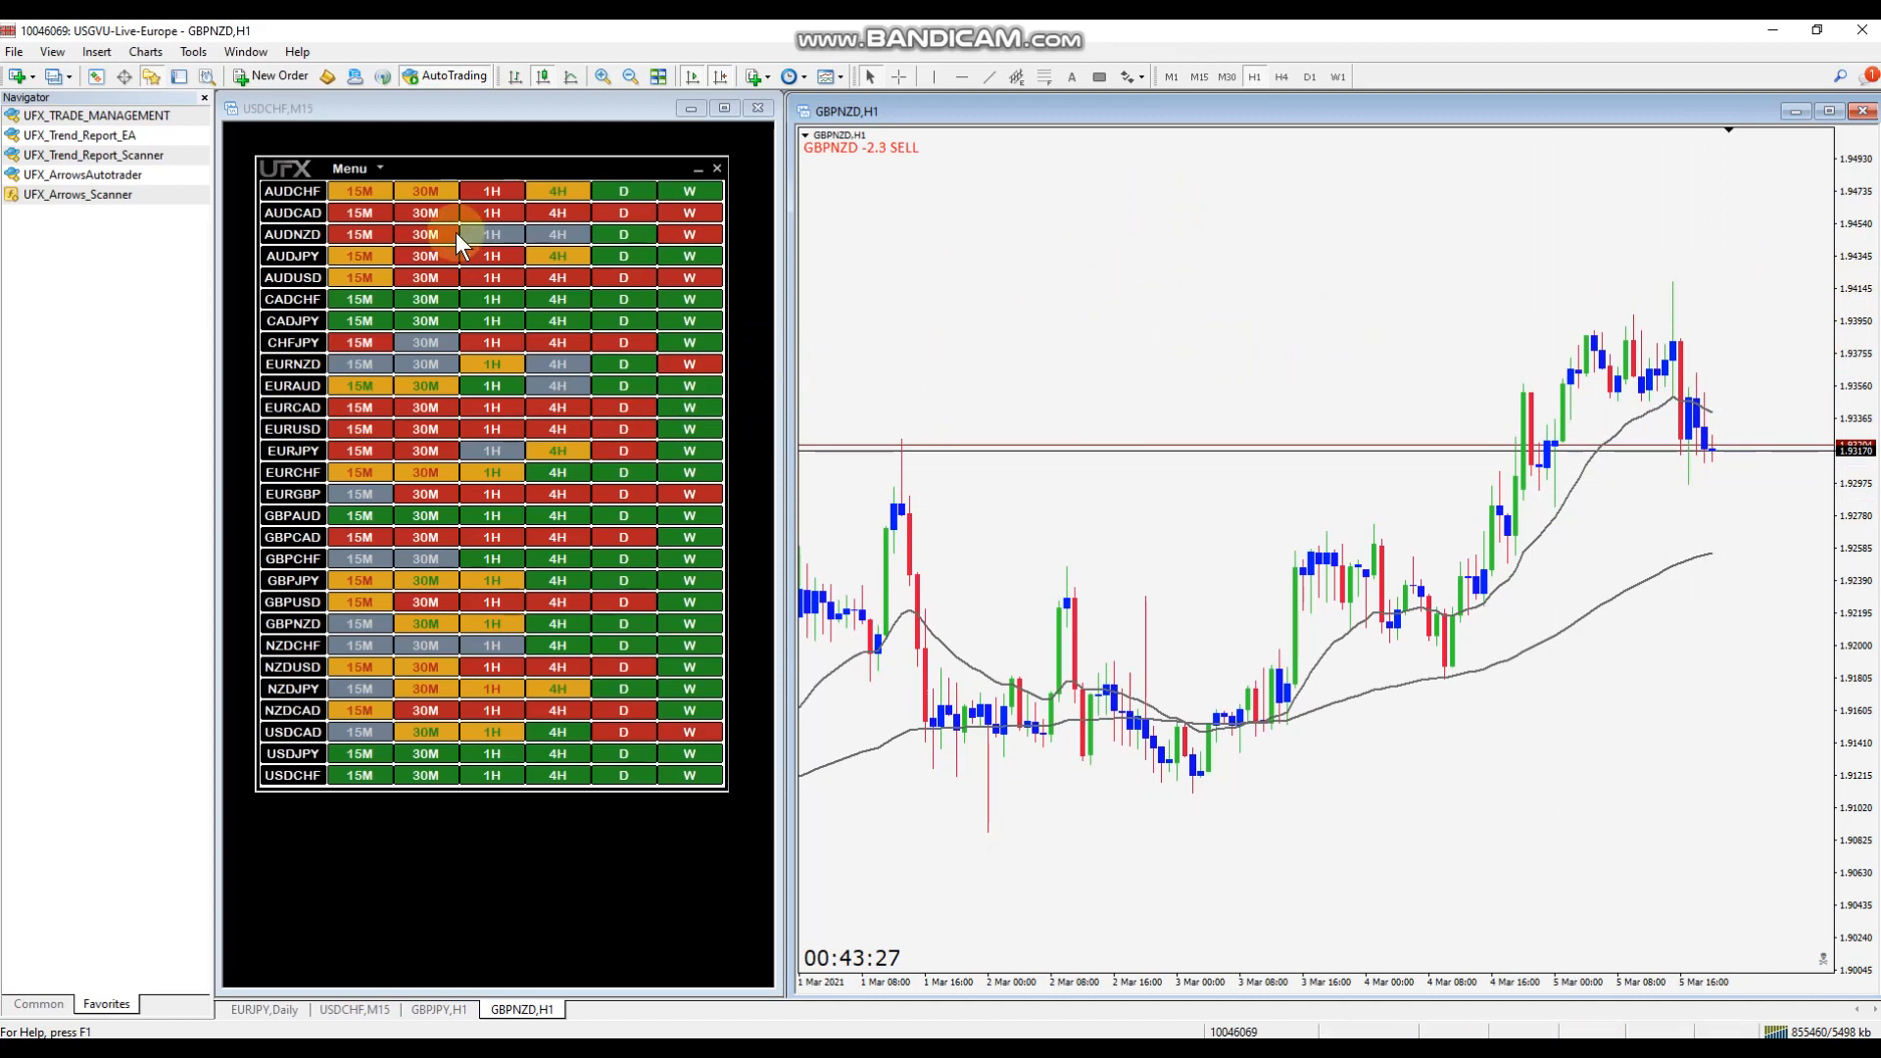
Attach the UFX_Trend_Report_EA to the GBPNZD H1 chart, reviewing its Inputs before confirming.
left_click(80, 135)
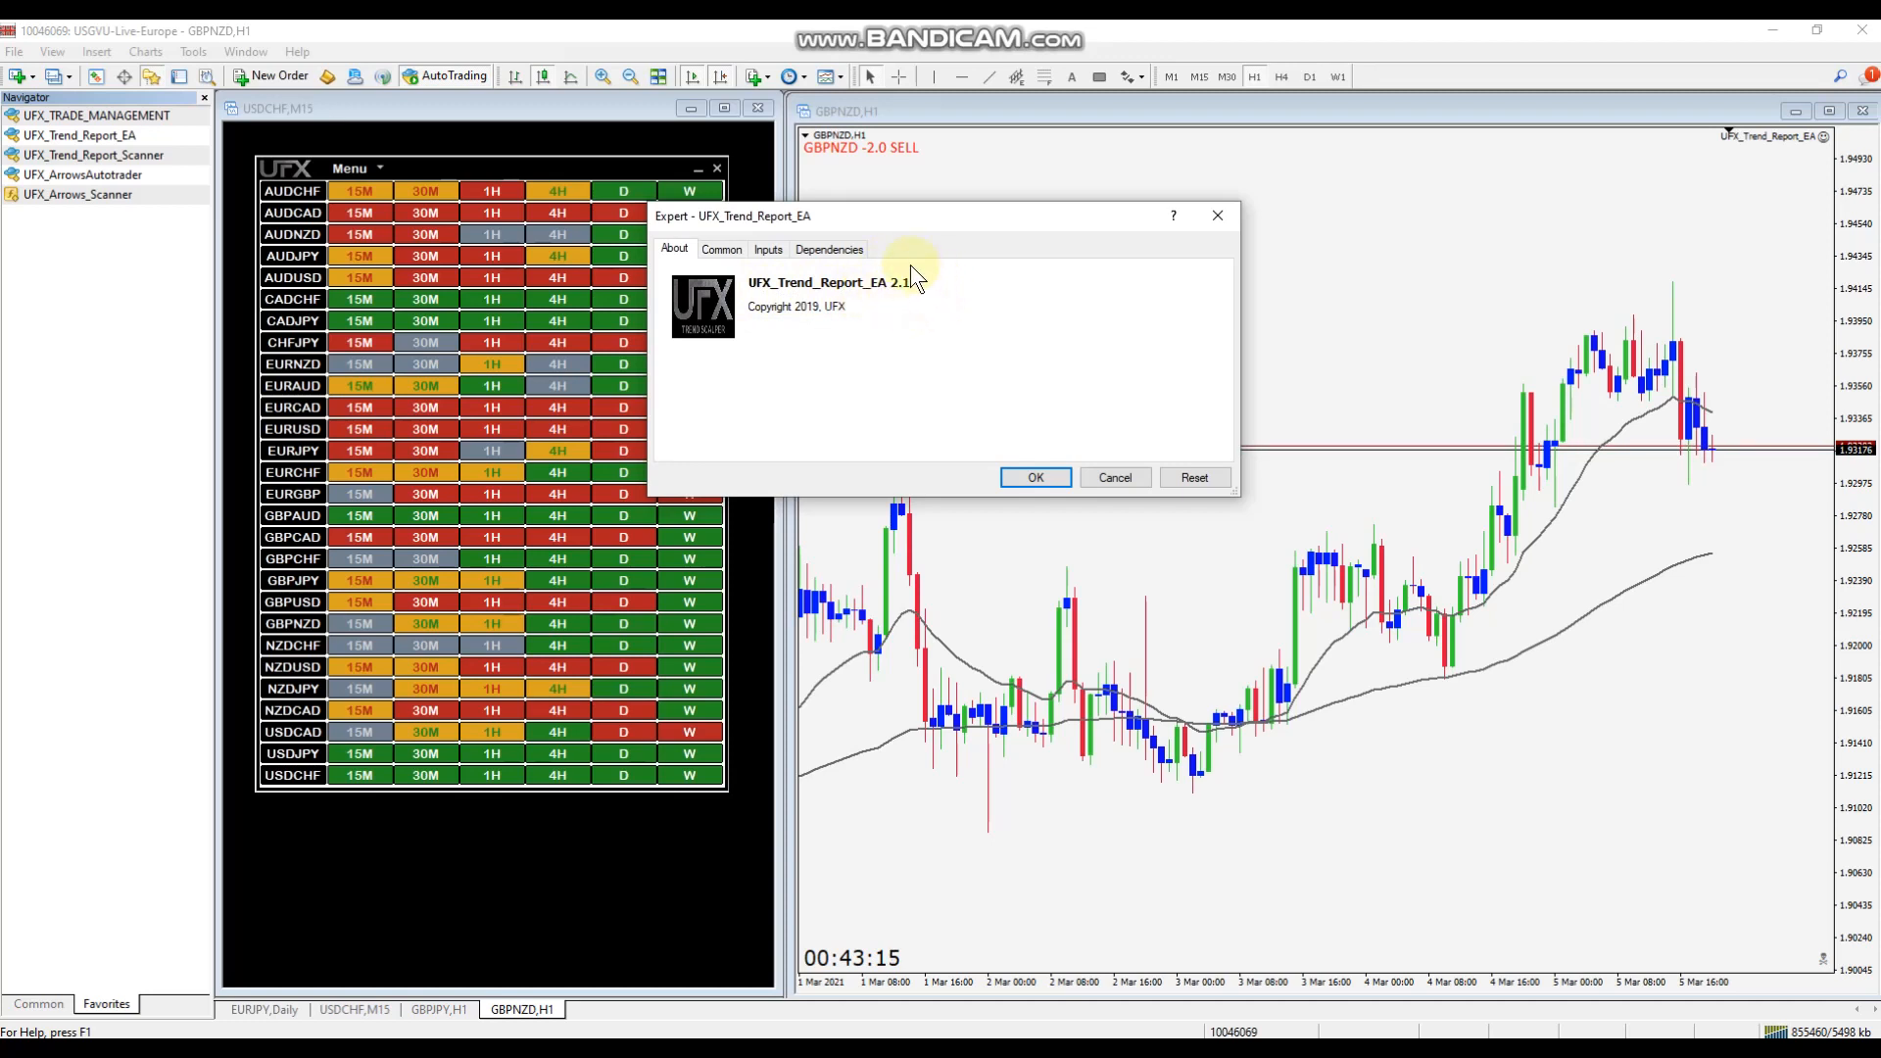
mouse_move(920, 285)
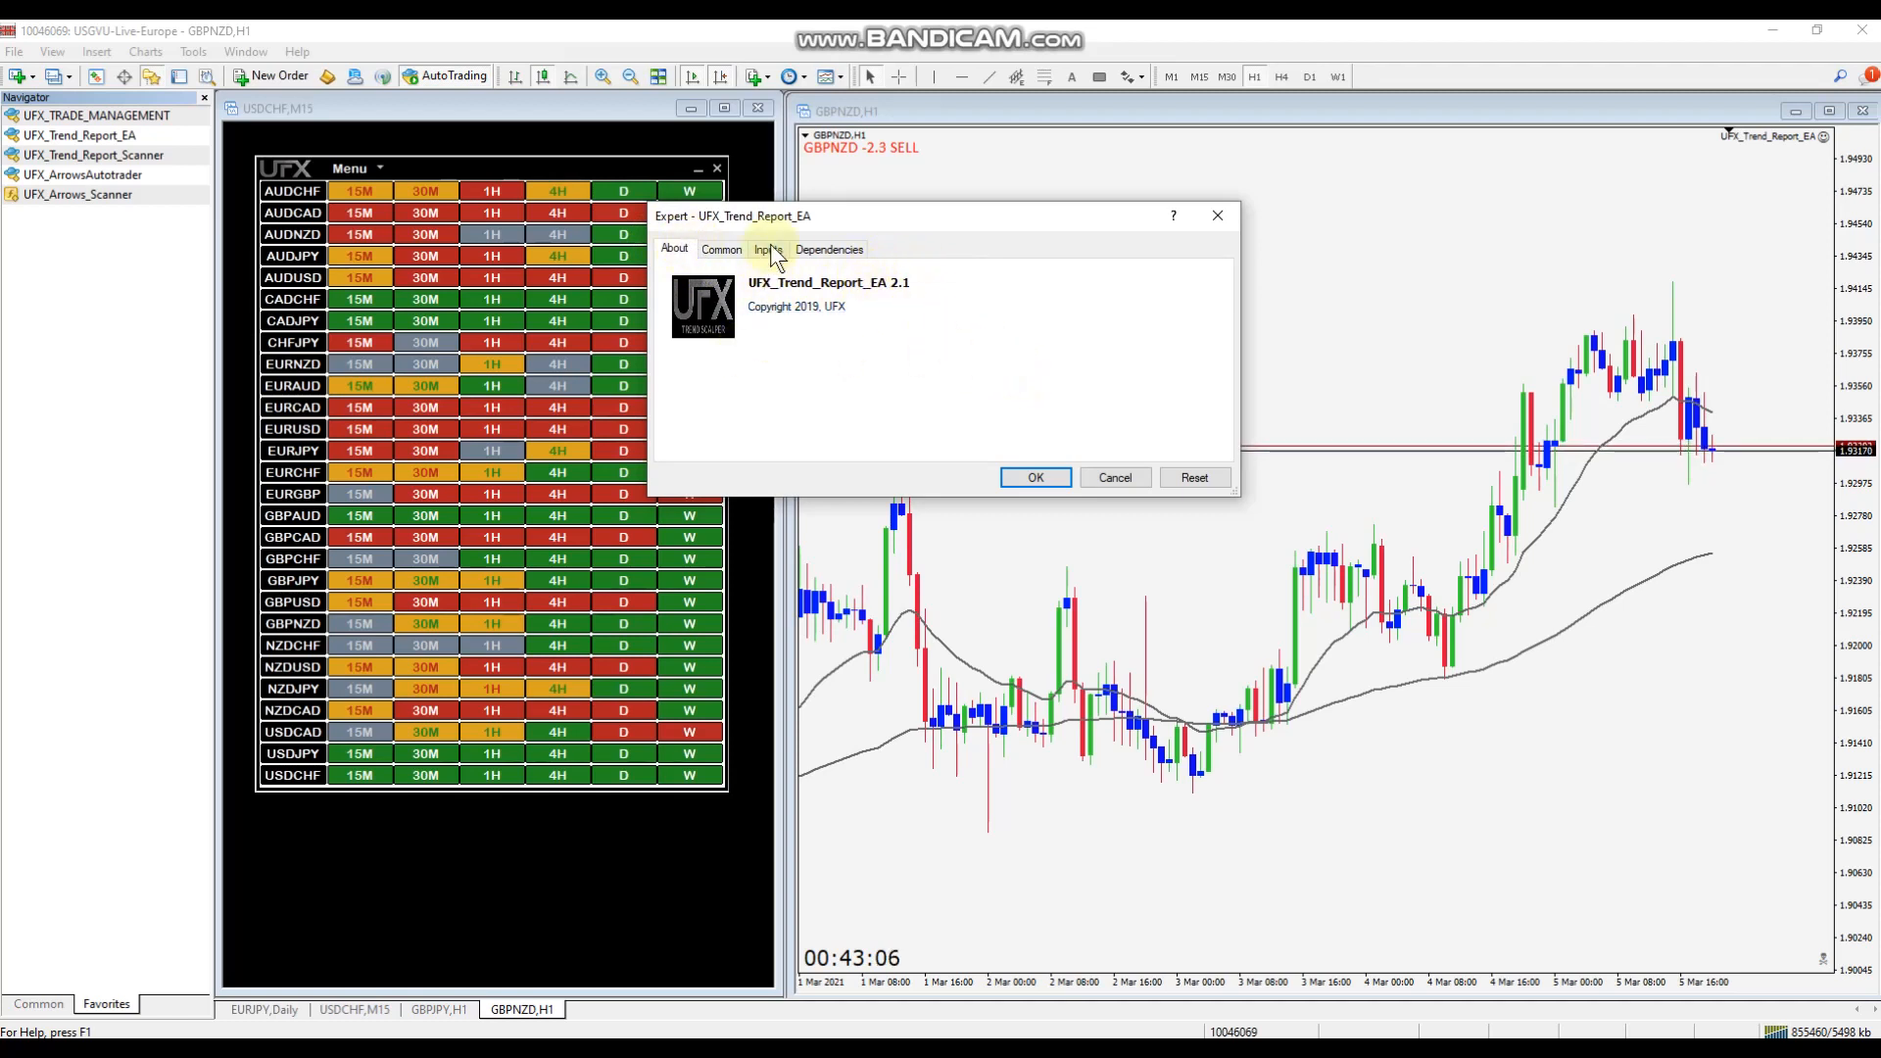
left_click(767, 248)
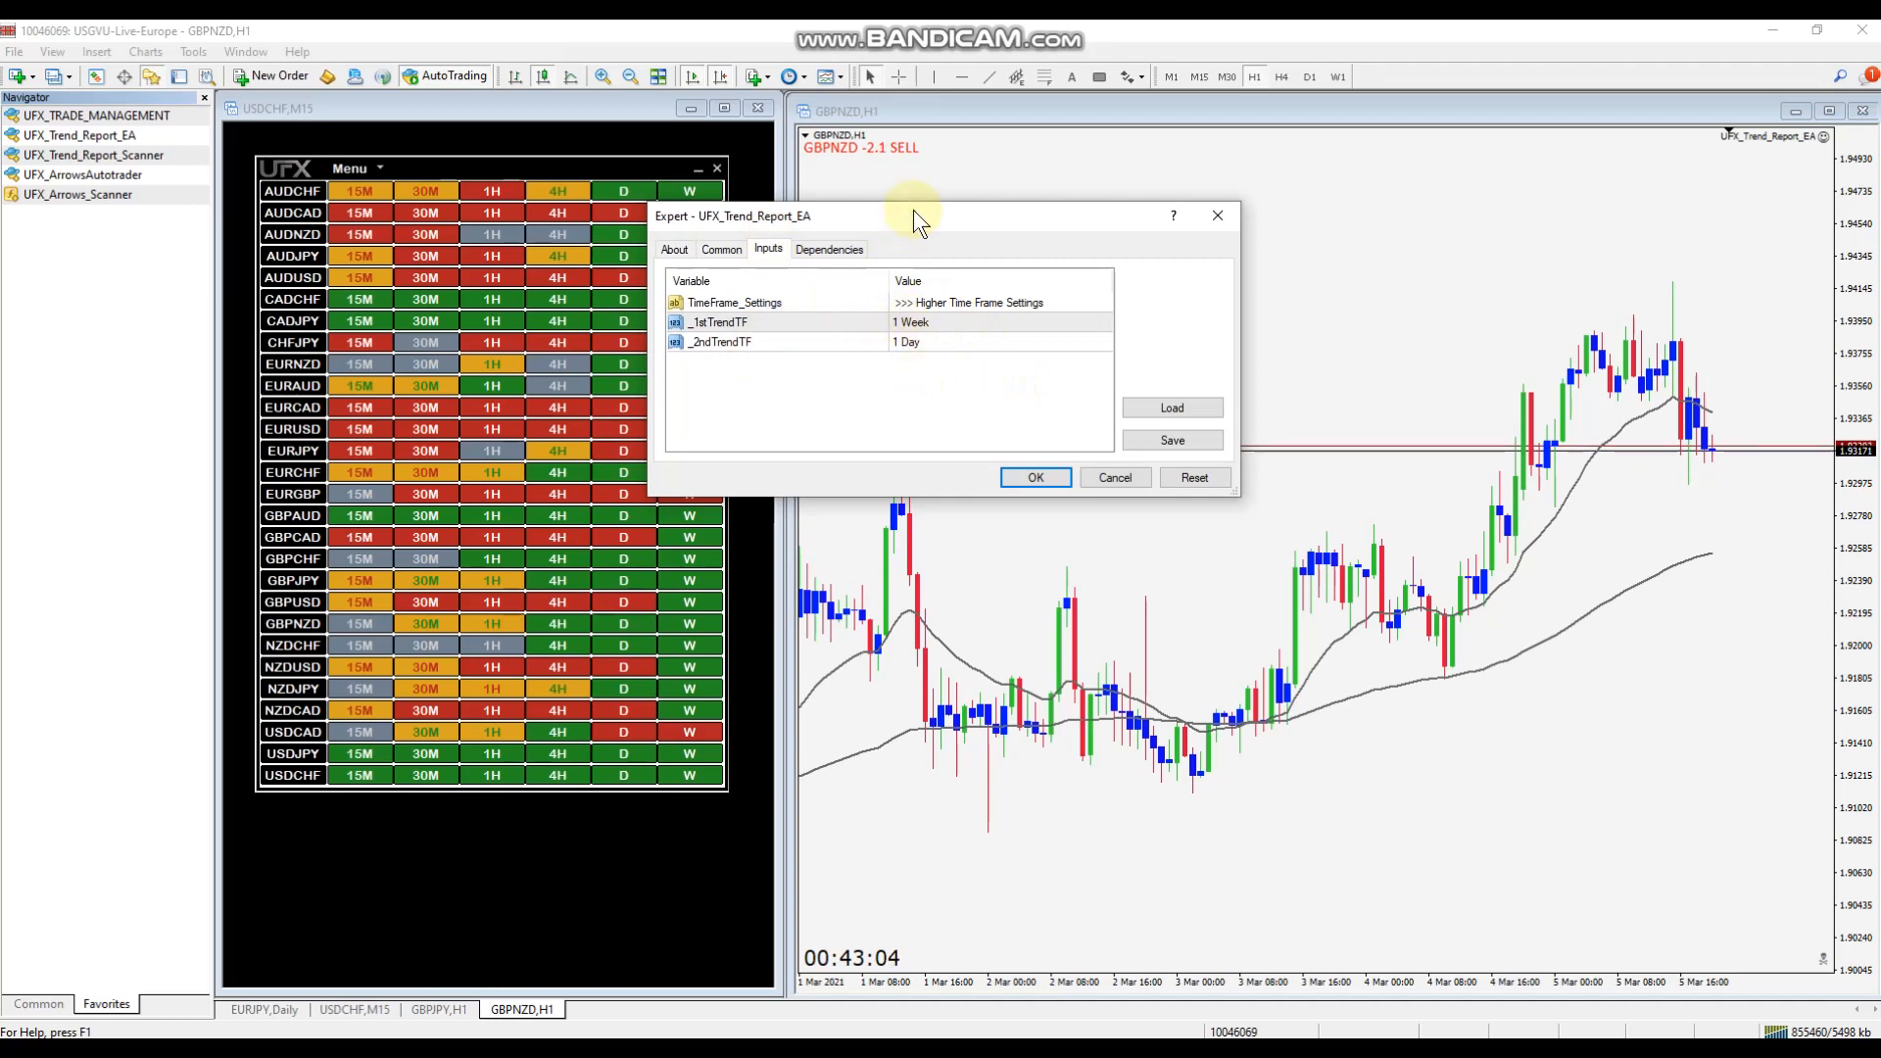
left_click(1034, 477)
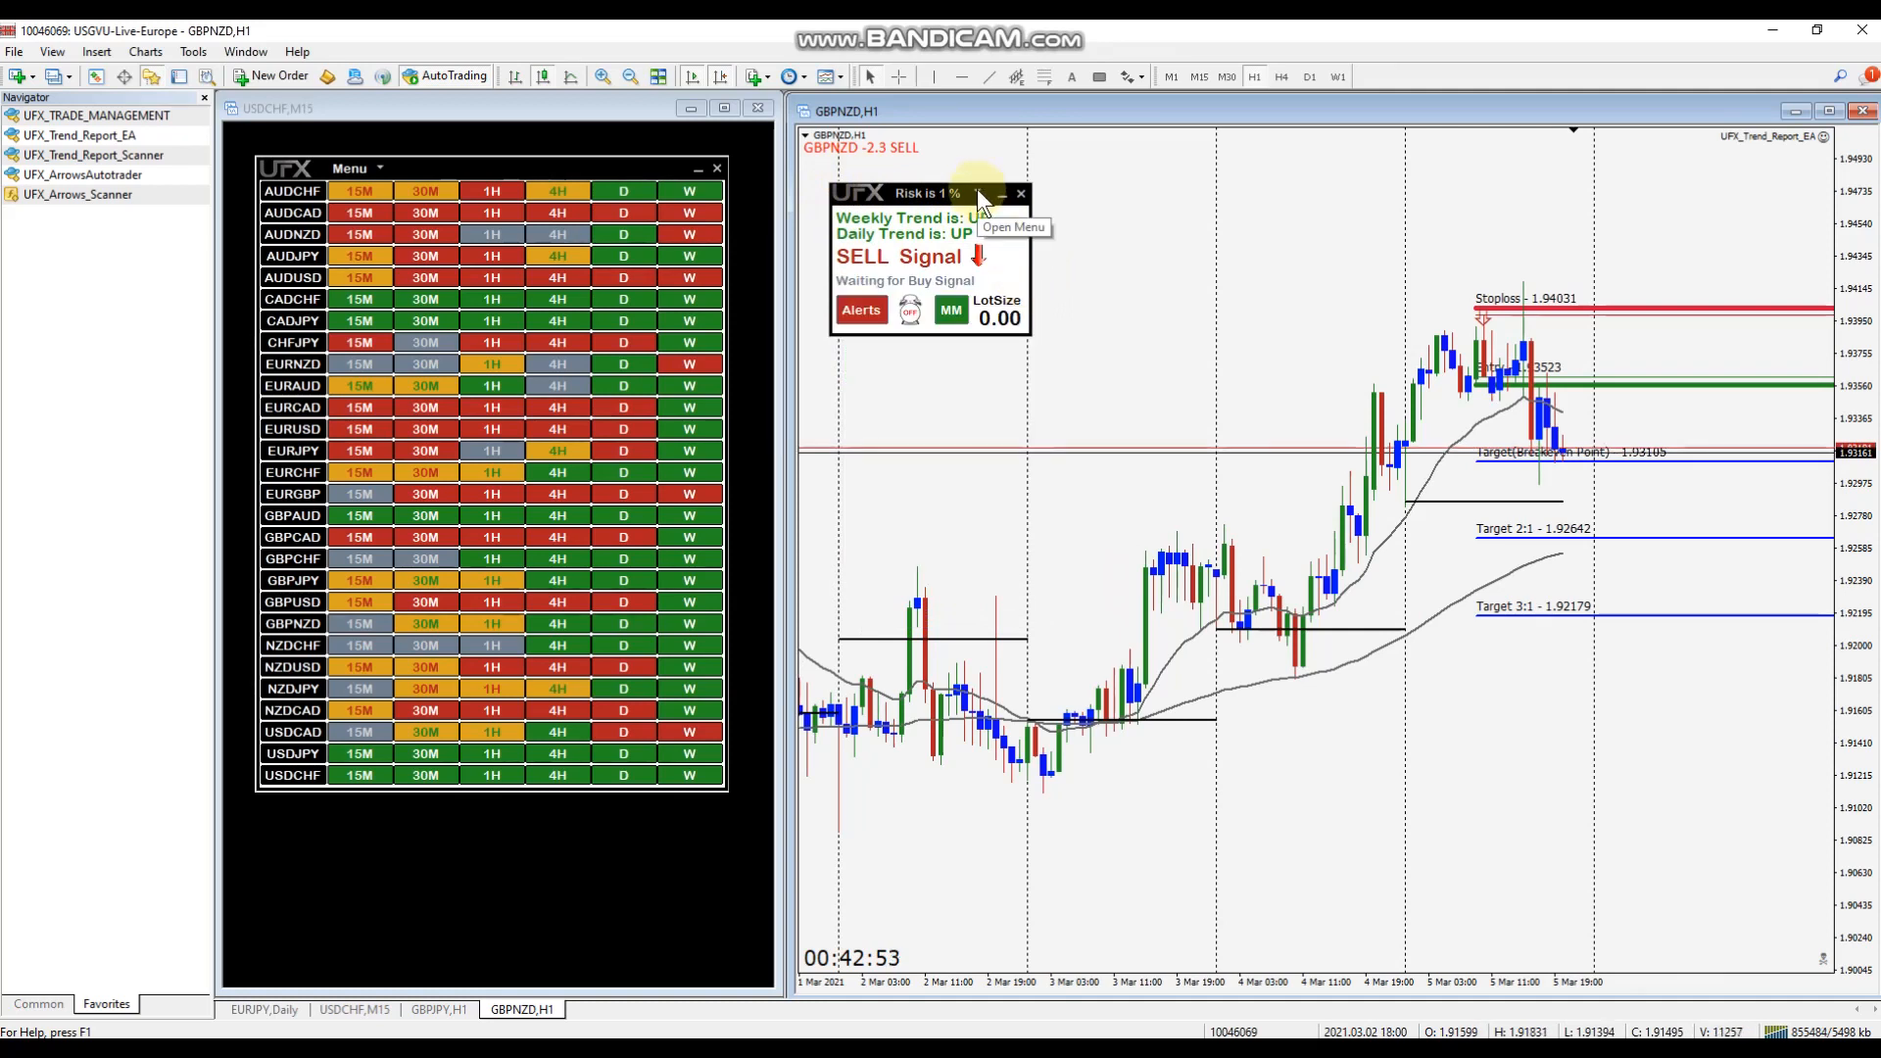
Show the UFX panel's options menu listing pivots, 1% risk and 3:1 reward-risk settings.
left_click(984, 192)
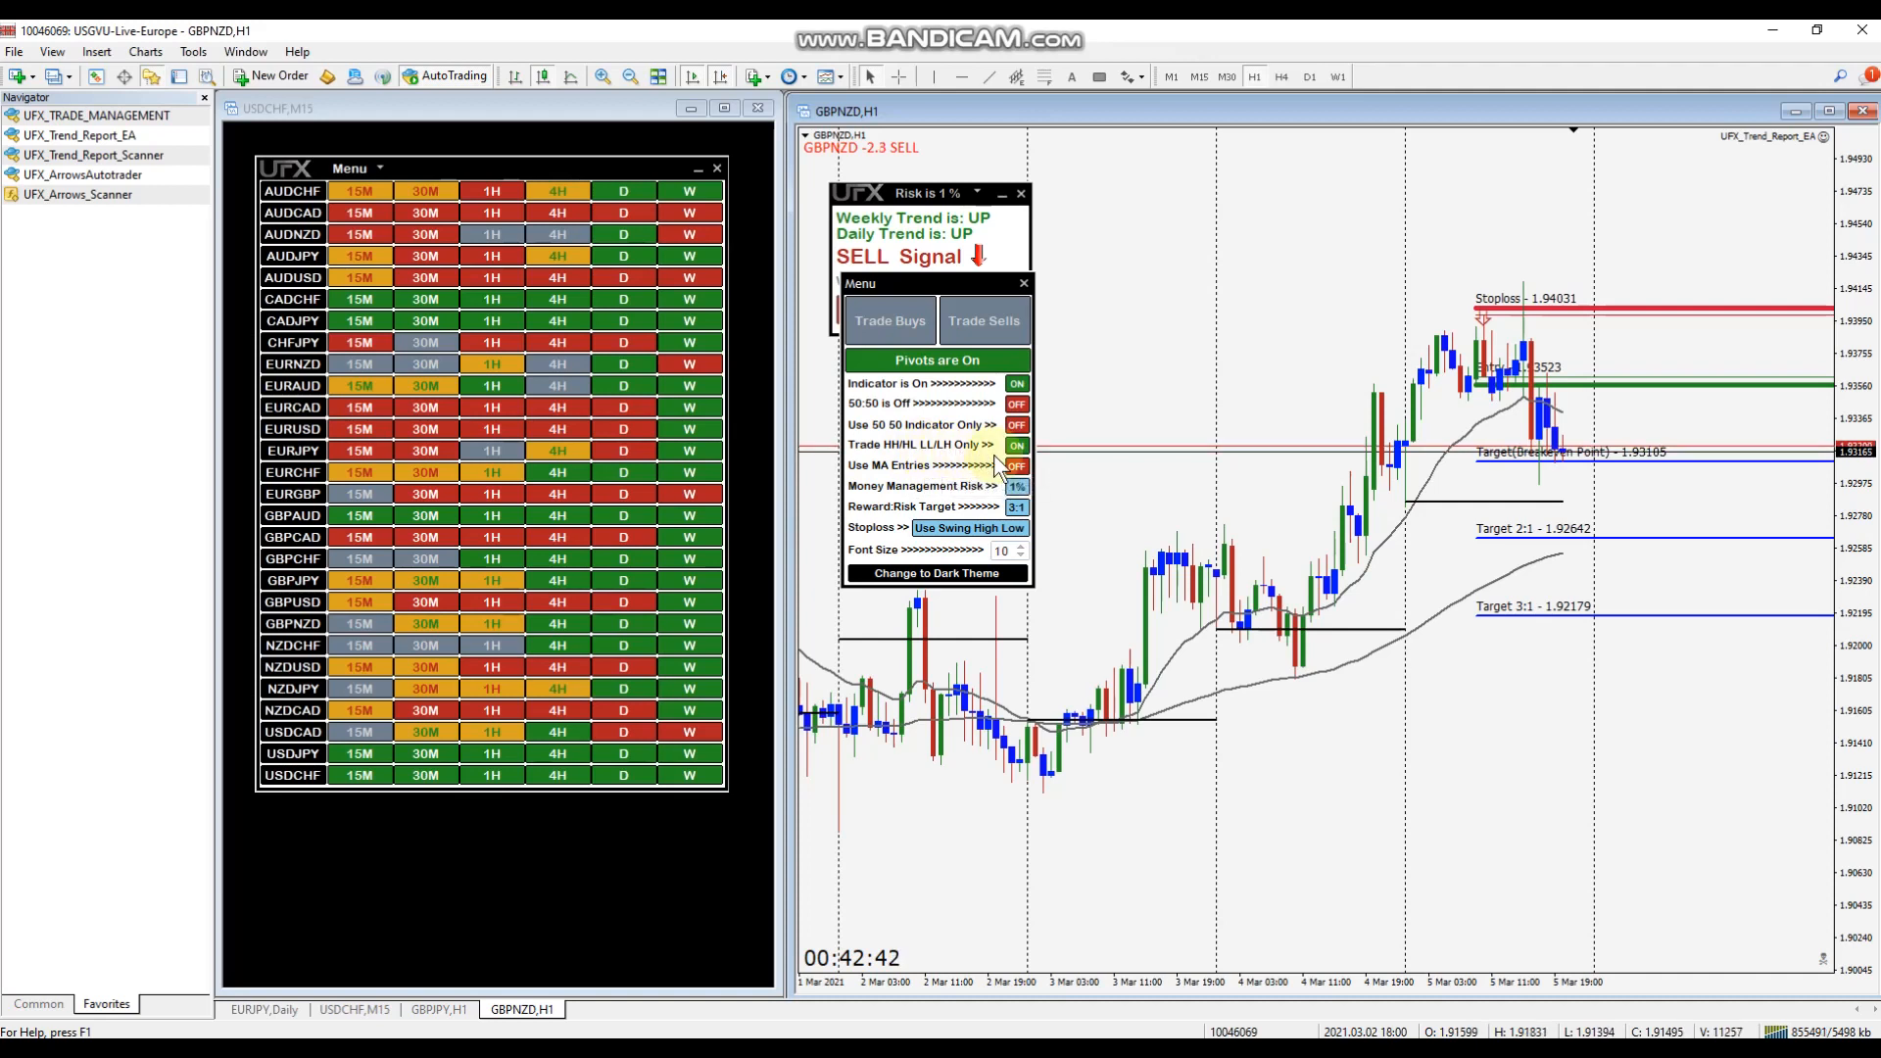
mouse_move(864, 486)
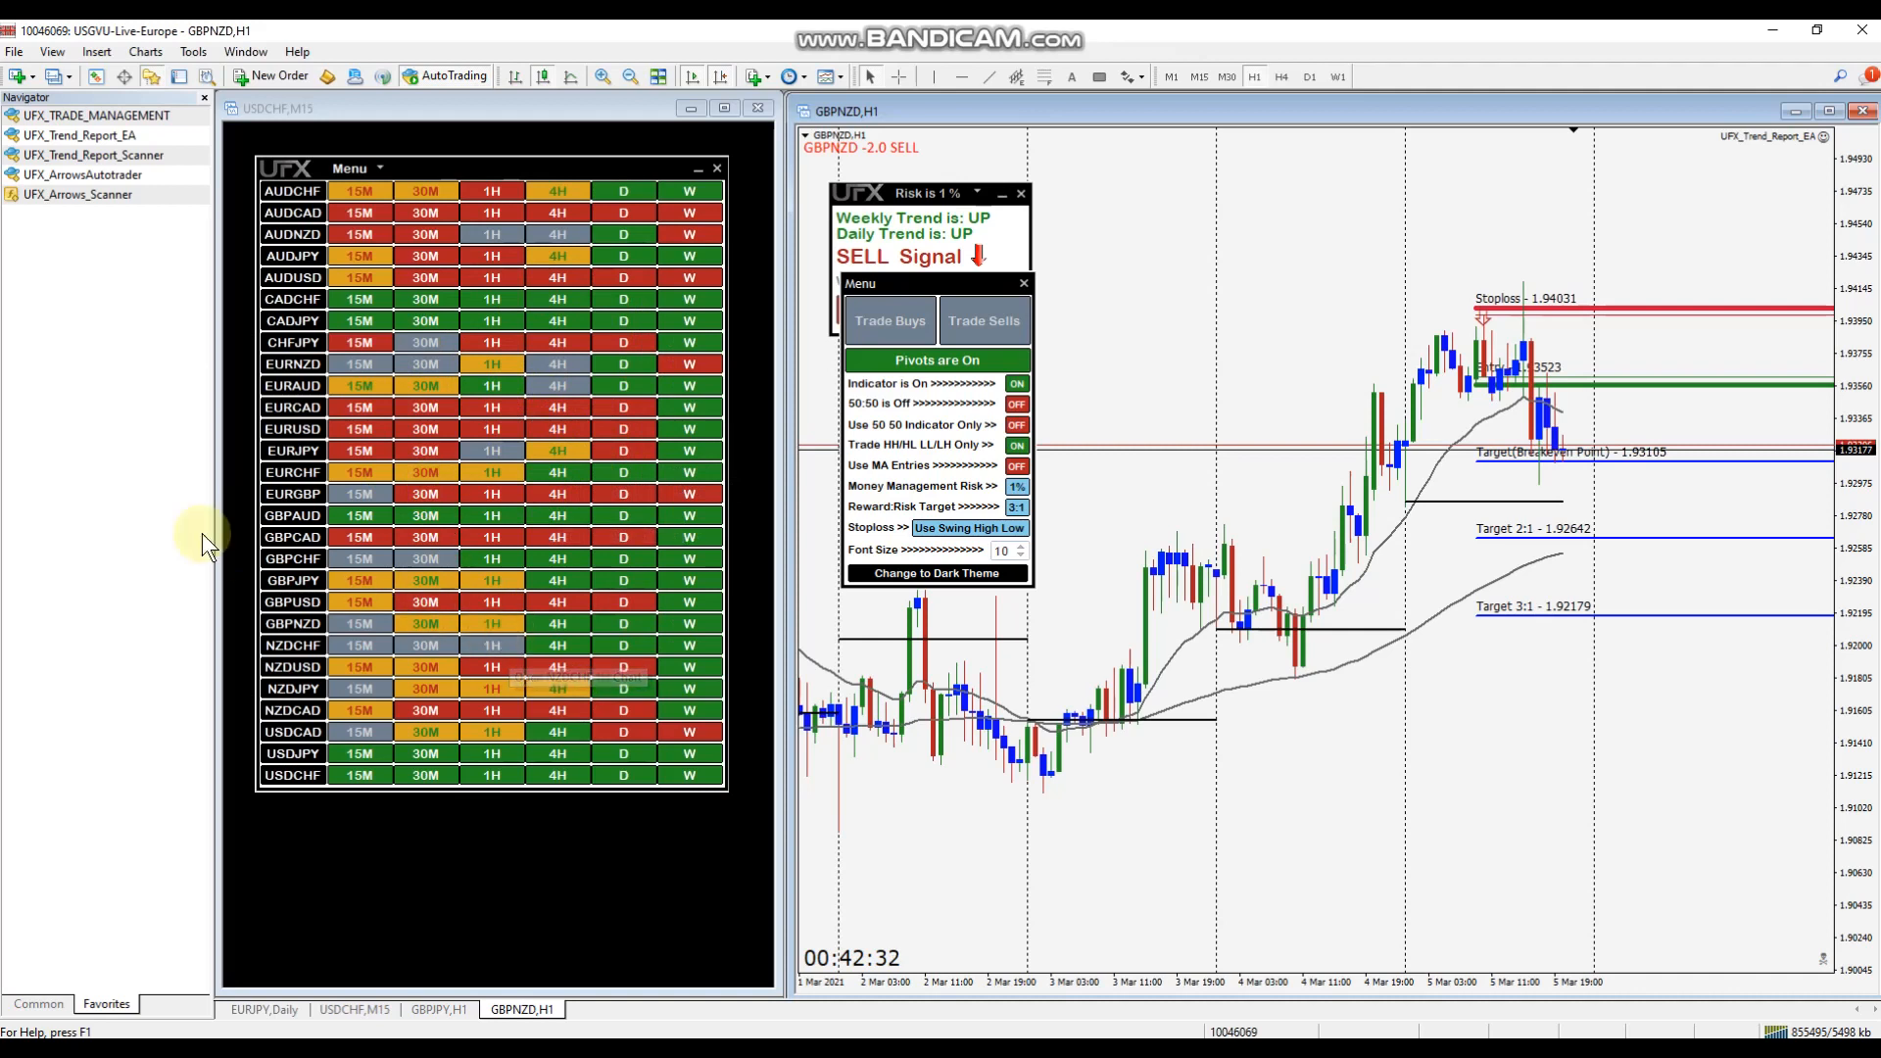
mouse_move(490, 624)
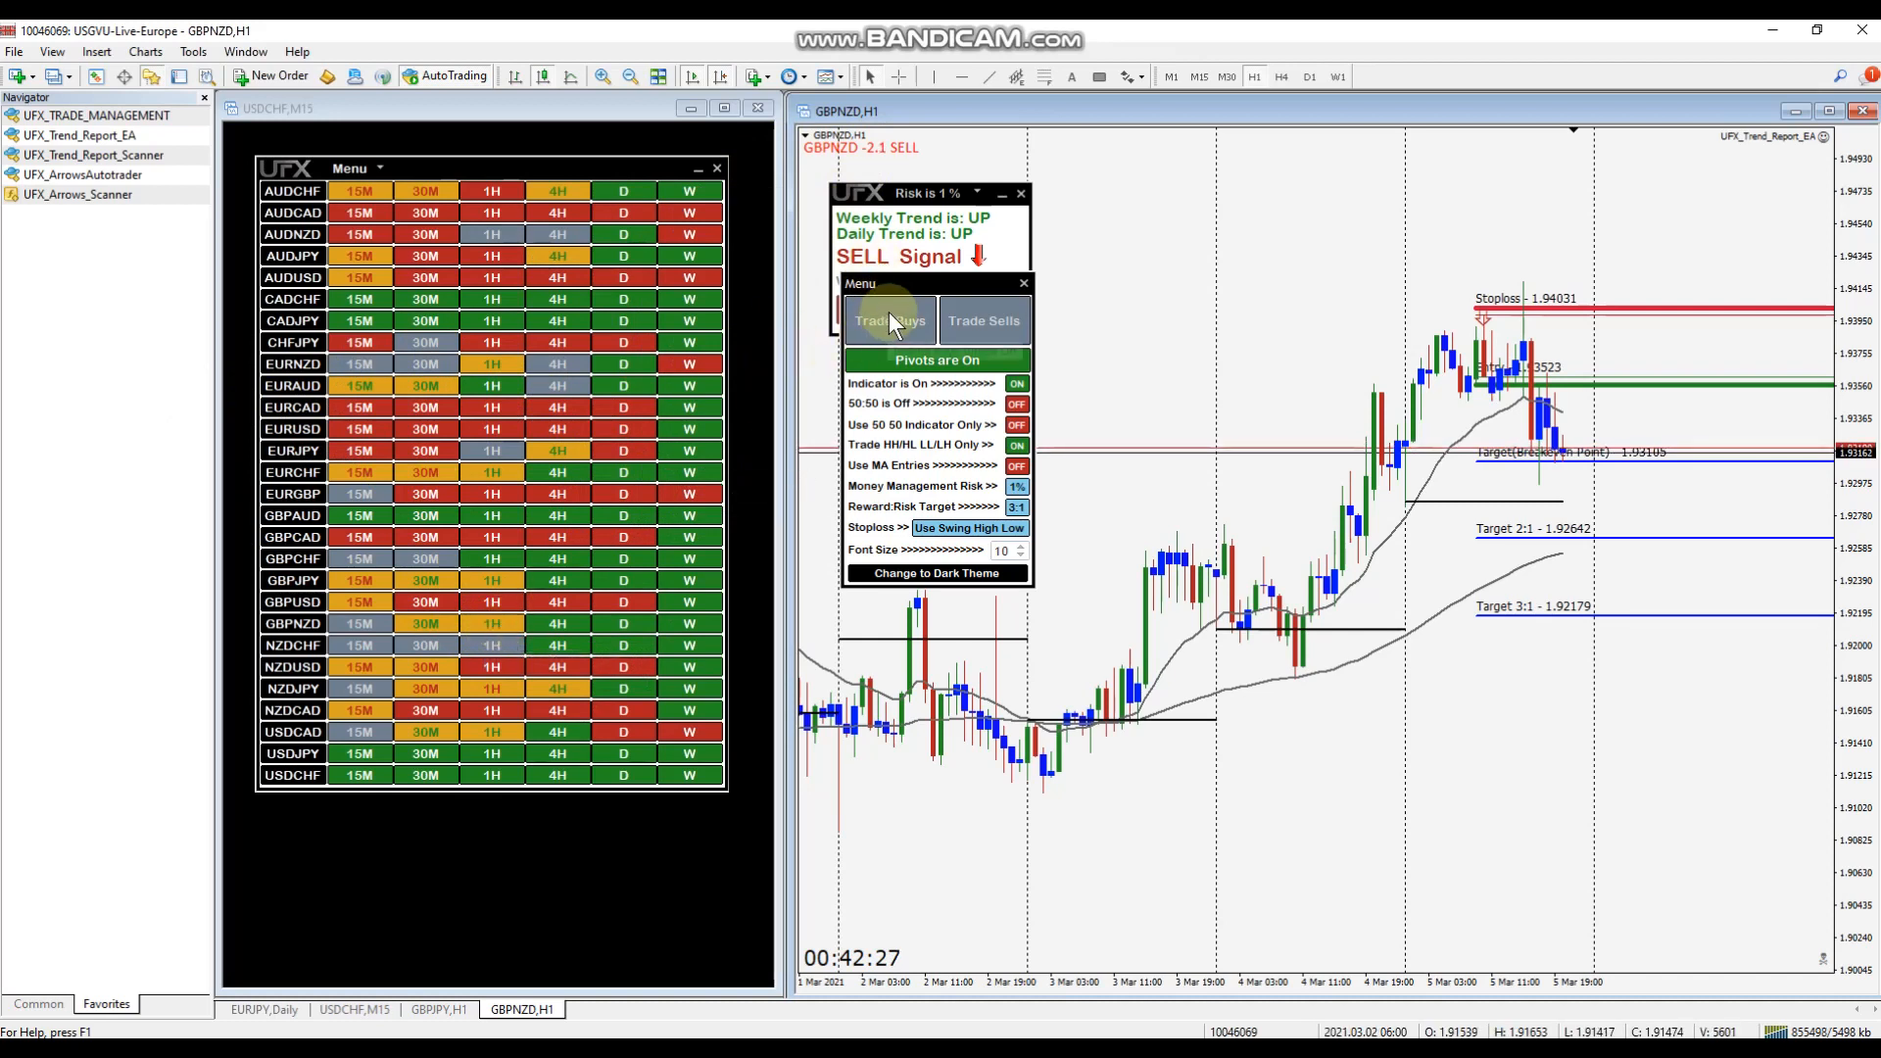
Set the EA to Trade Buys only and switch Use MA Entries ON.
left_click(888, 320)
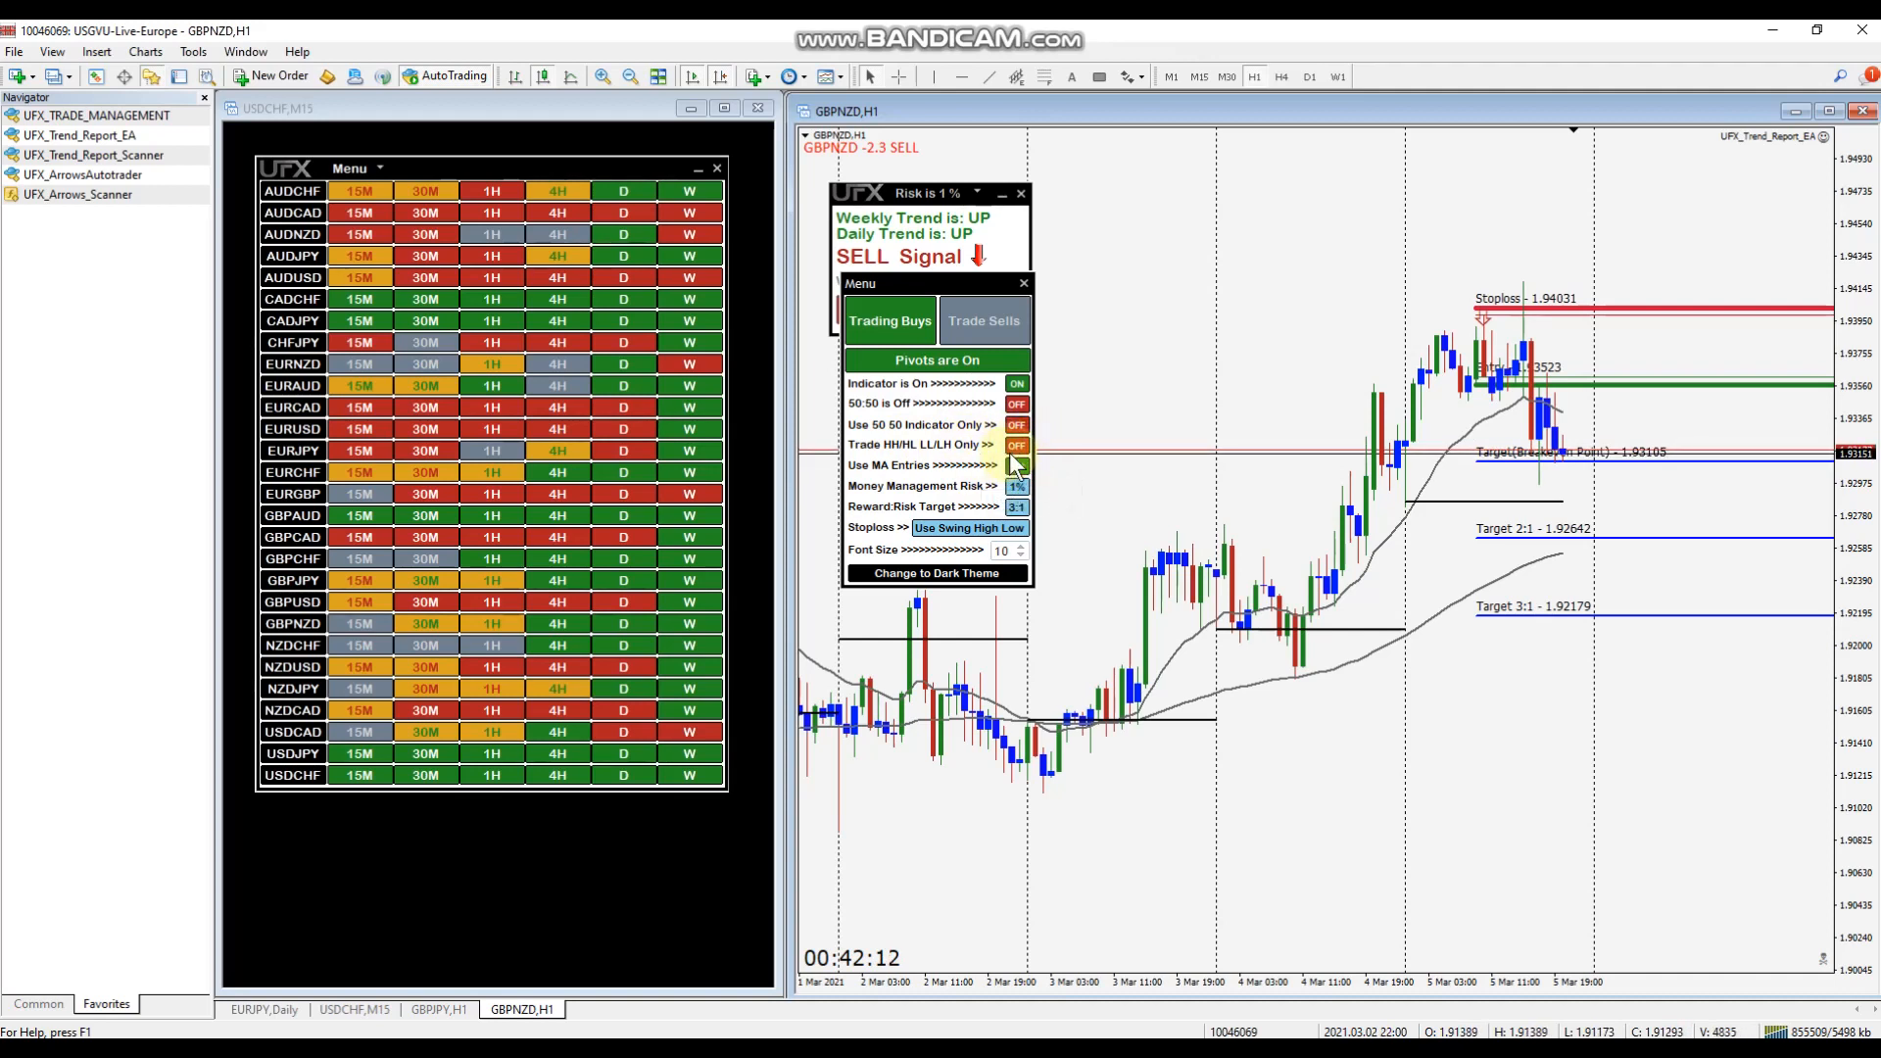
left_click(1016, 464)
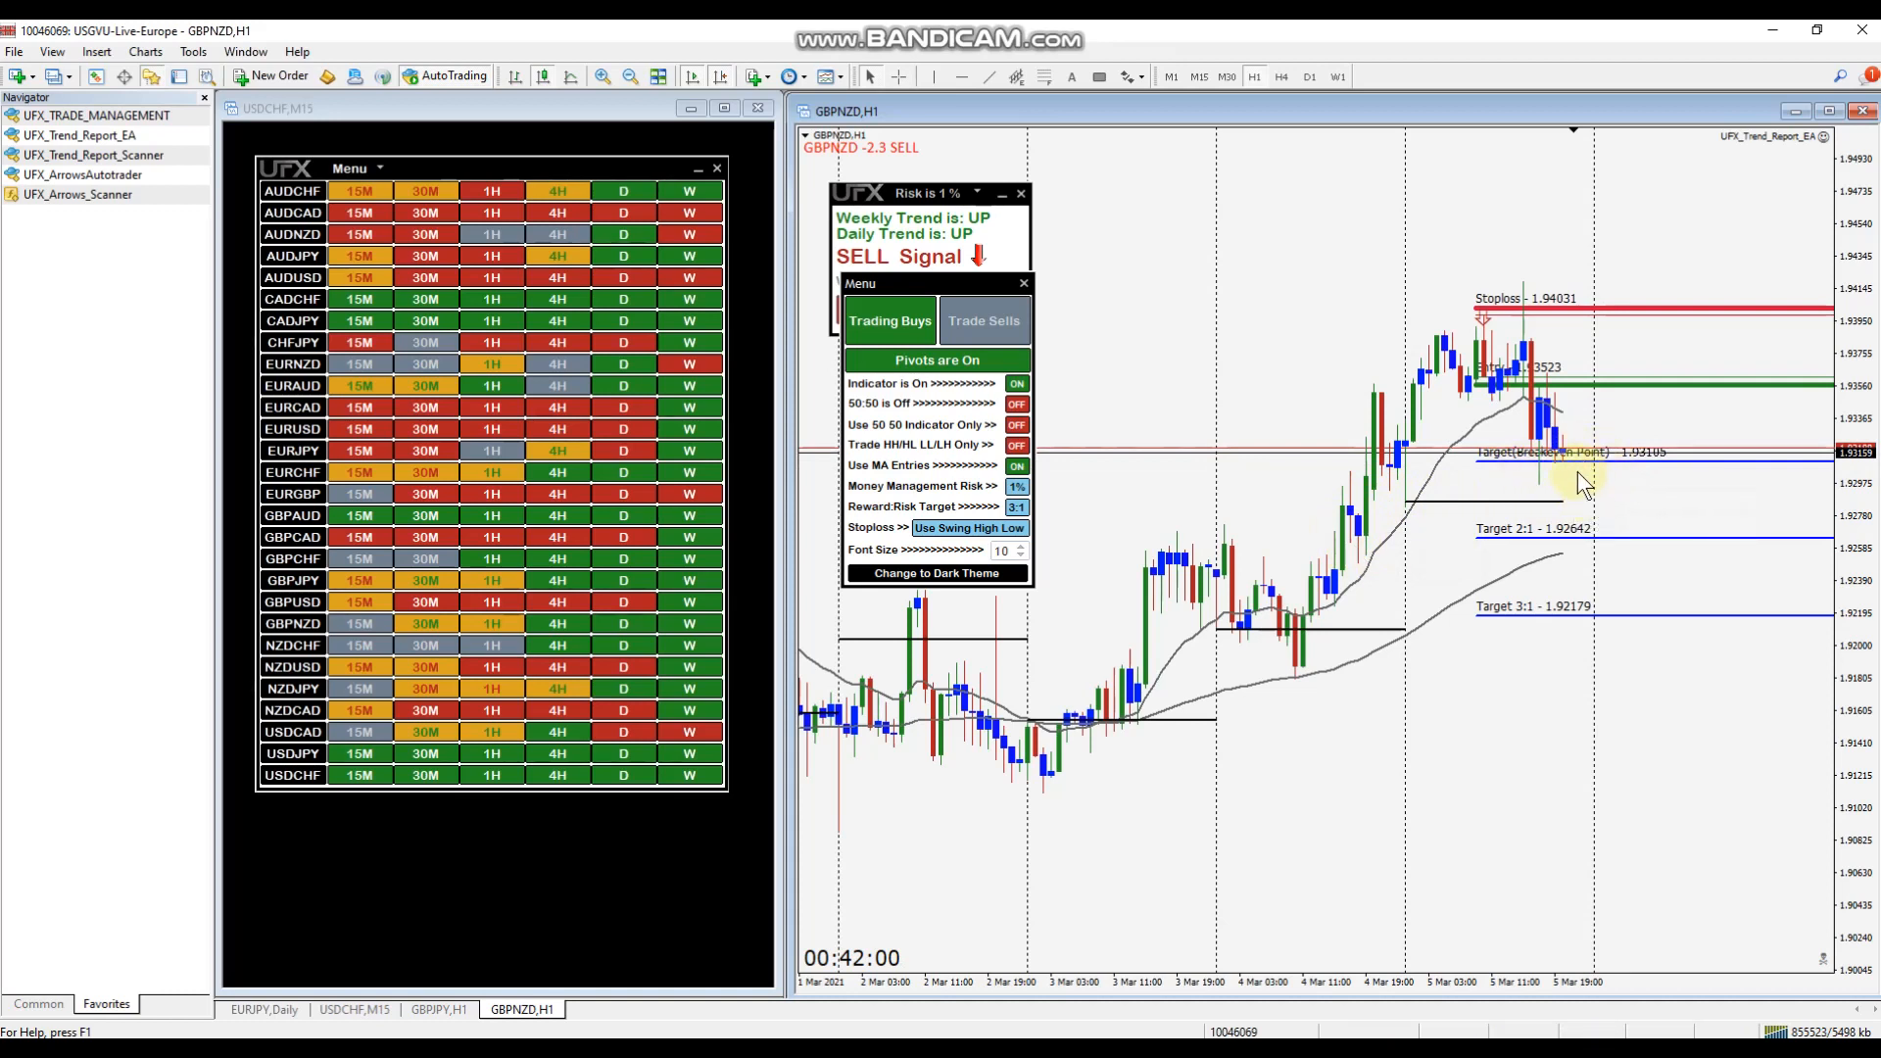
mouse_move(1560, 462)
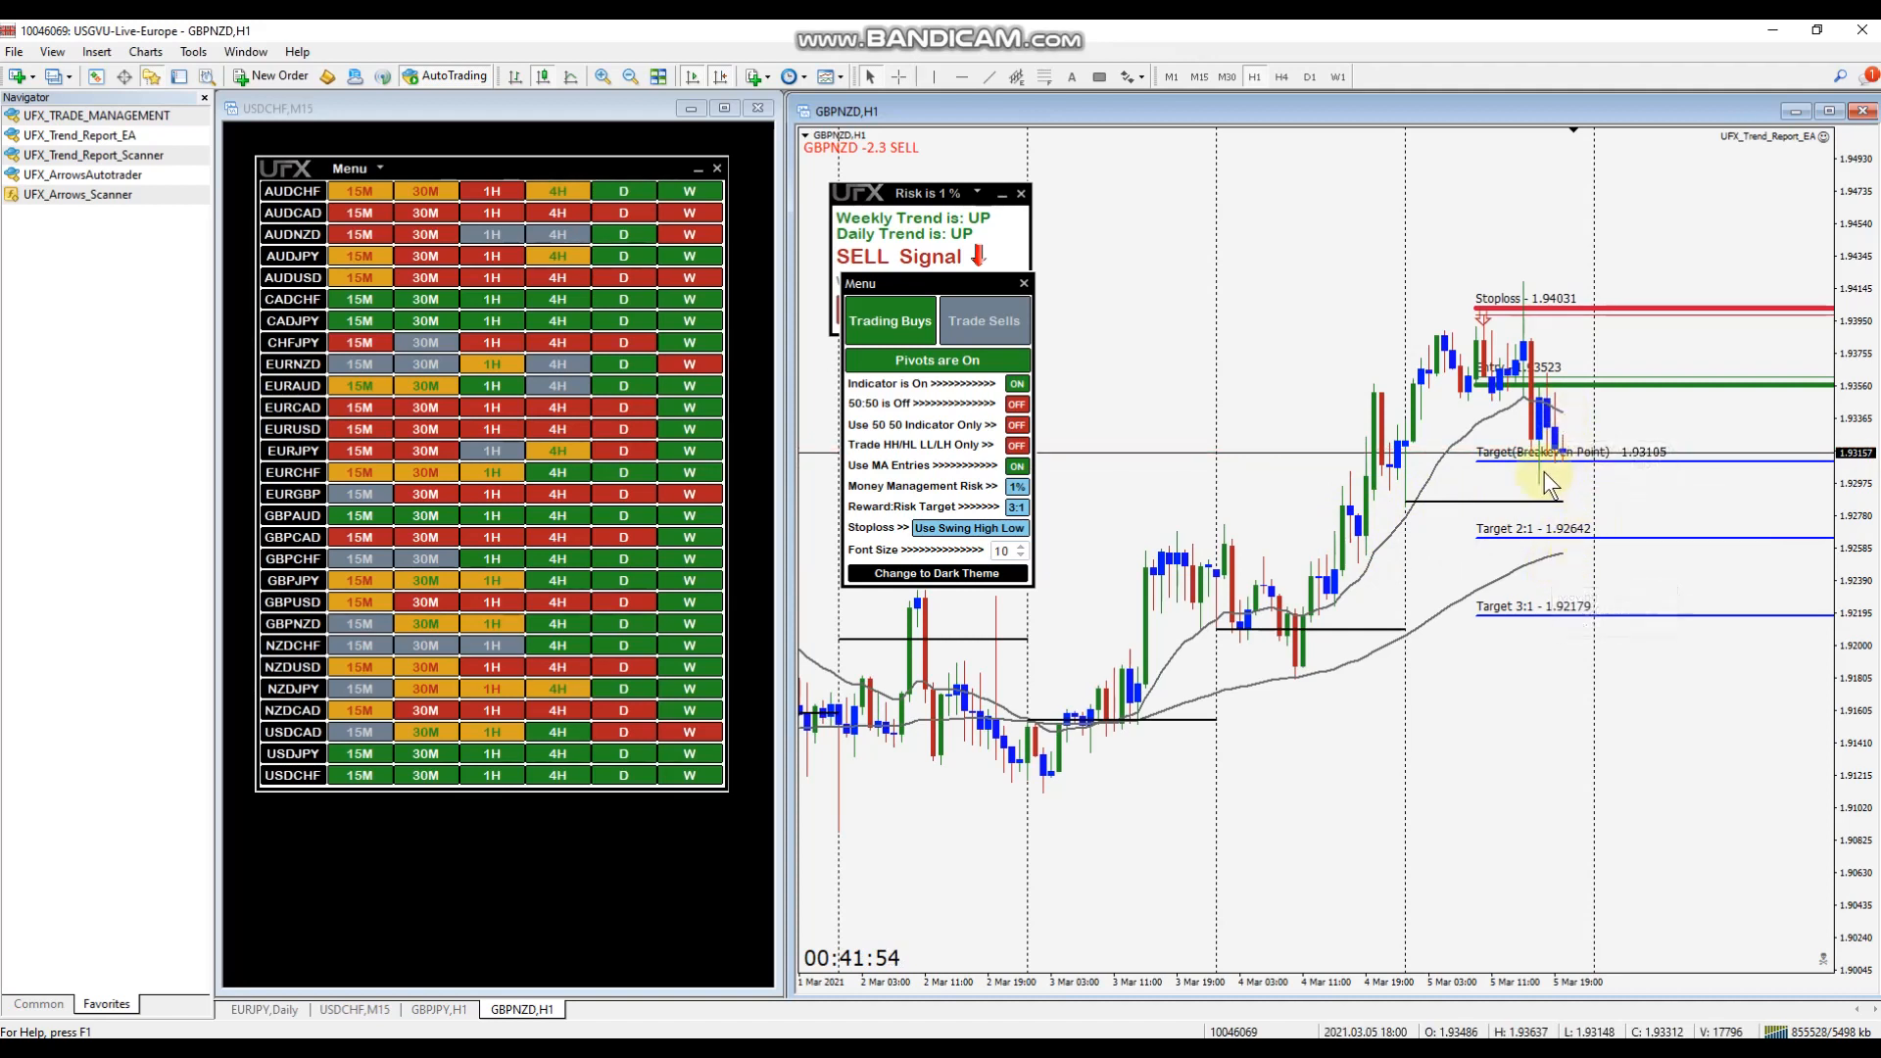
mouse_move(1620, 348)
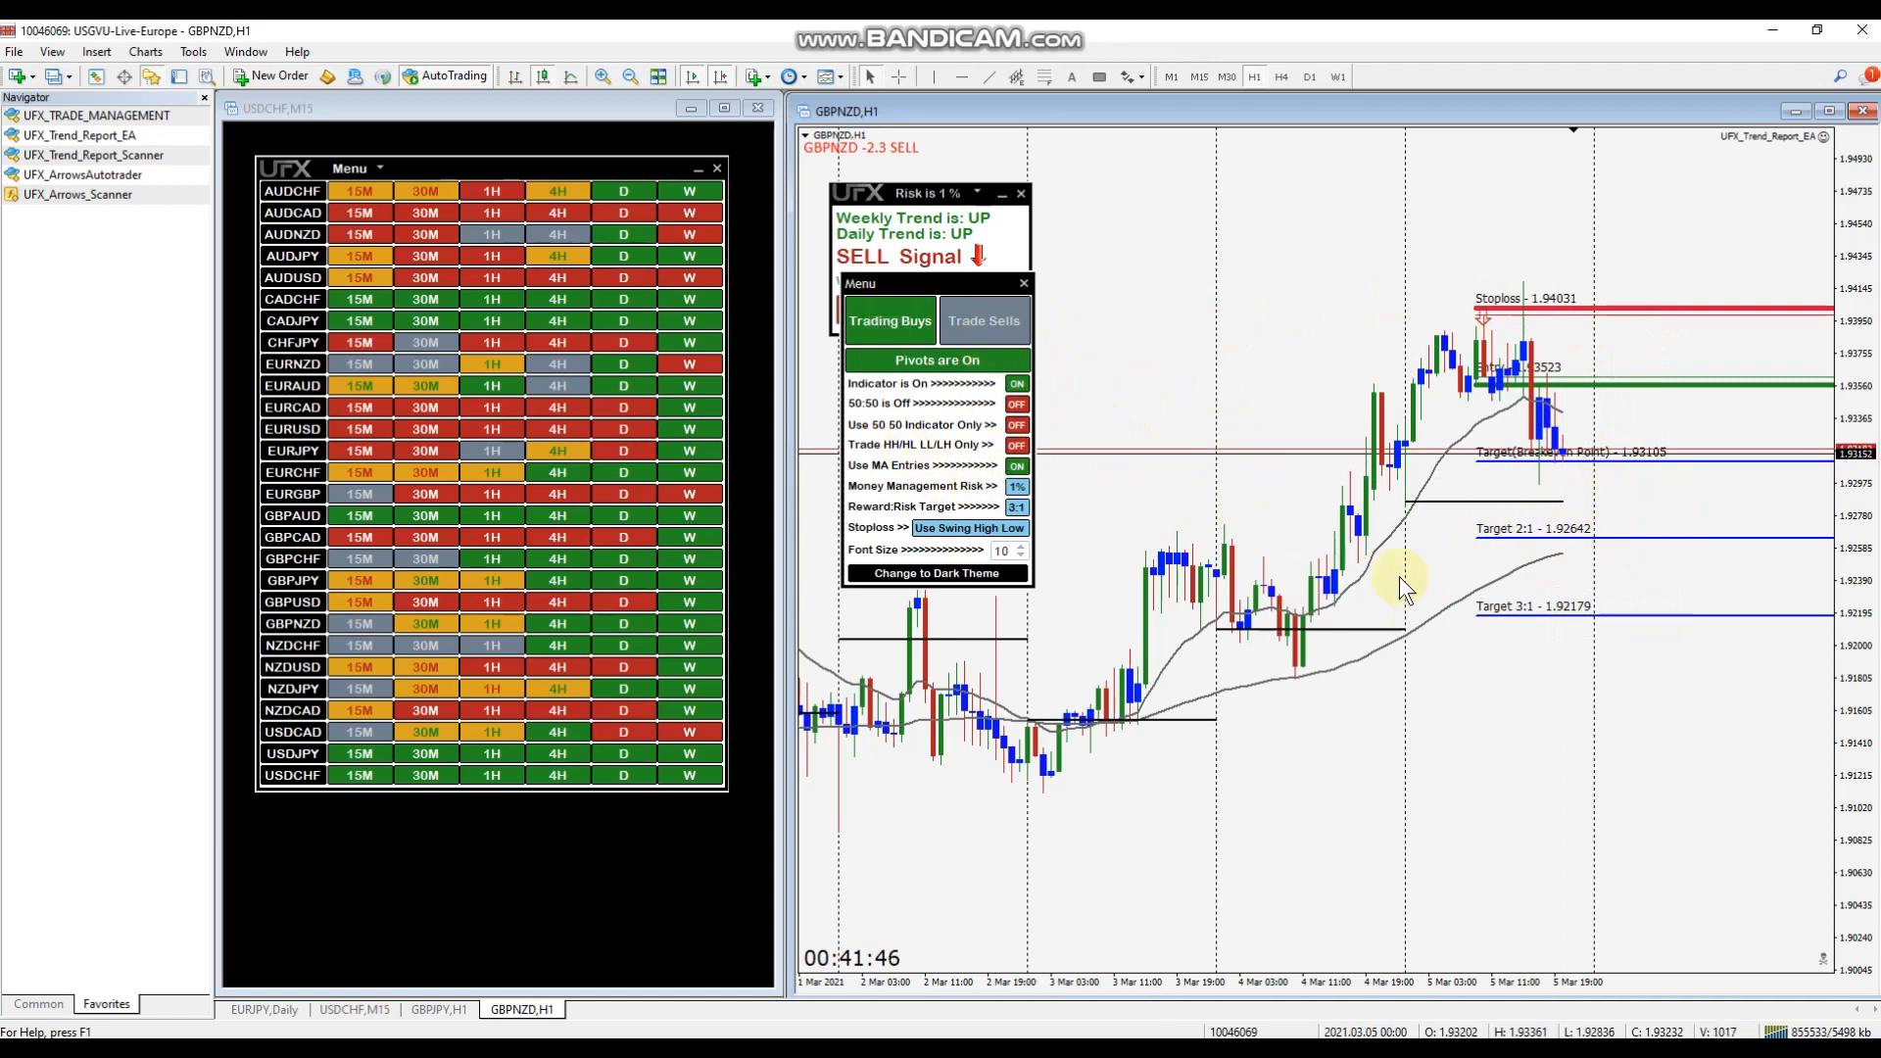
mouse_move(1284, 636)
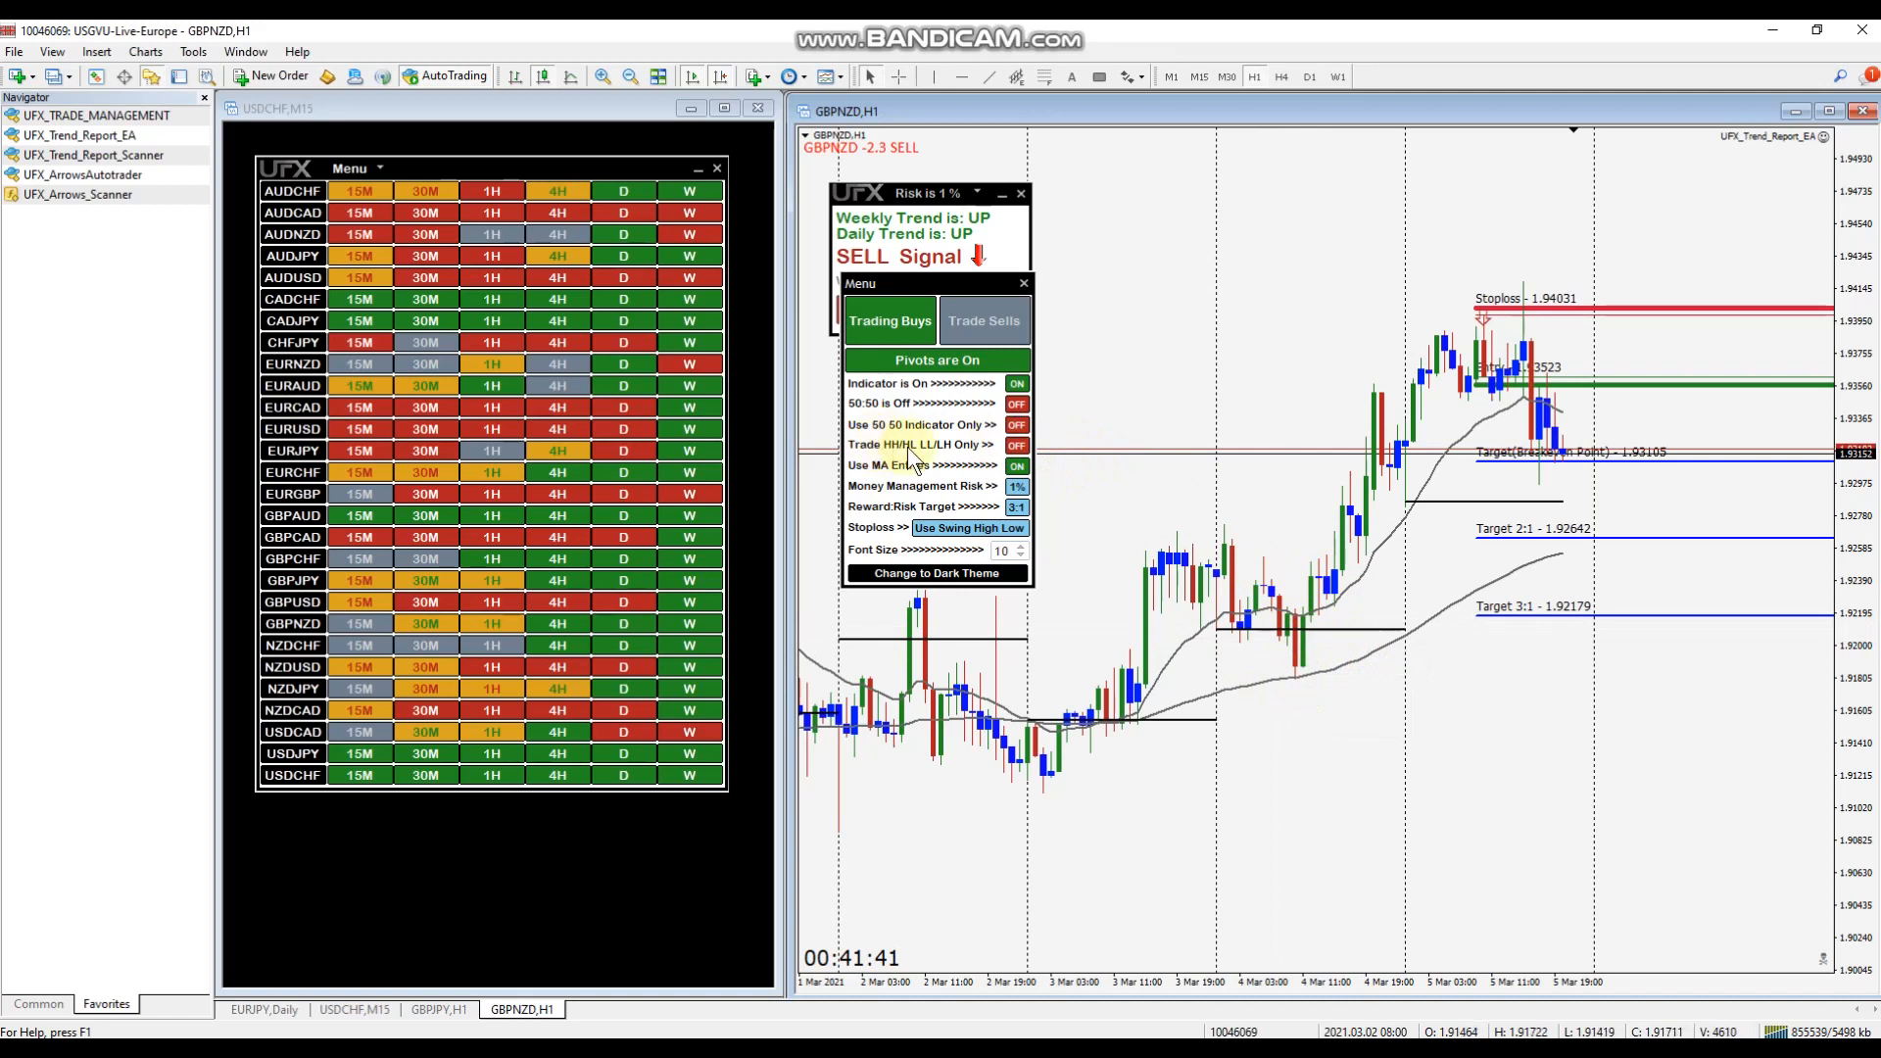
mouse_move(1296, 624)
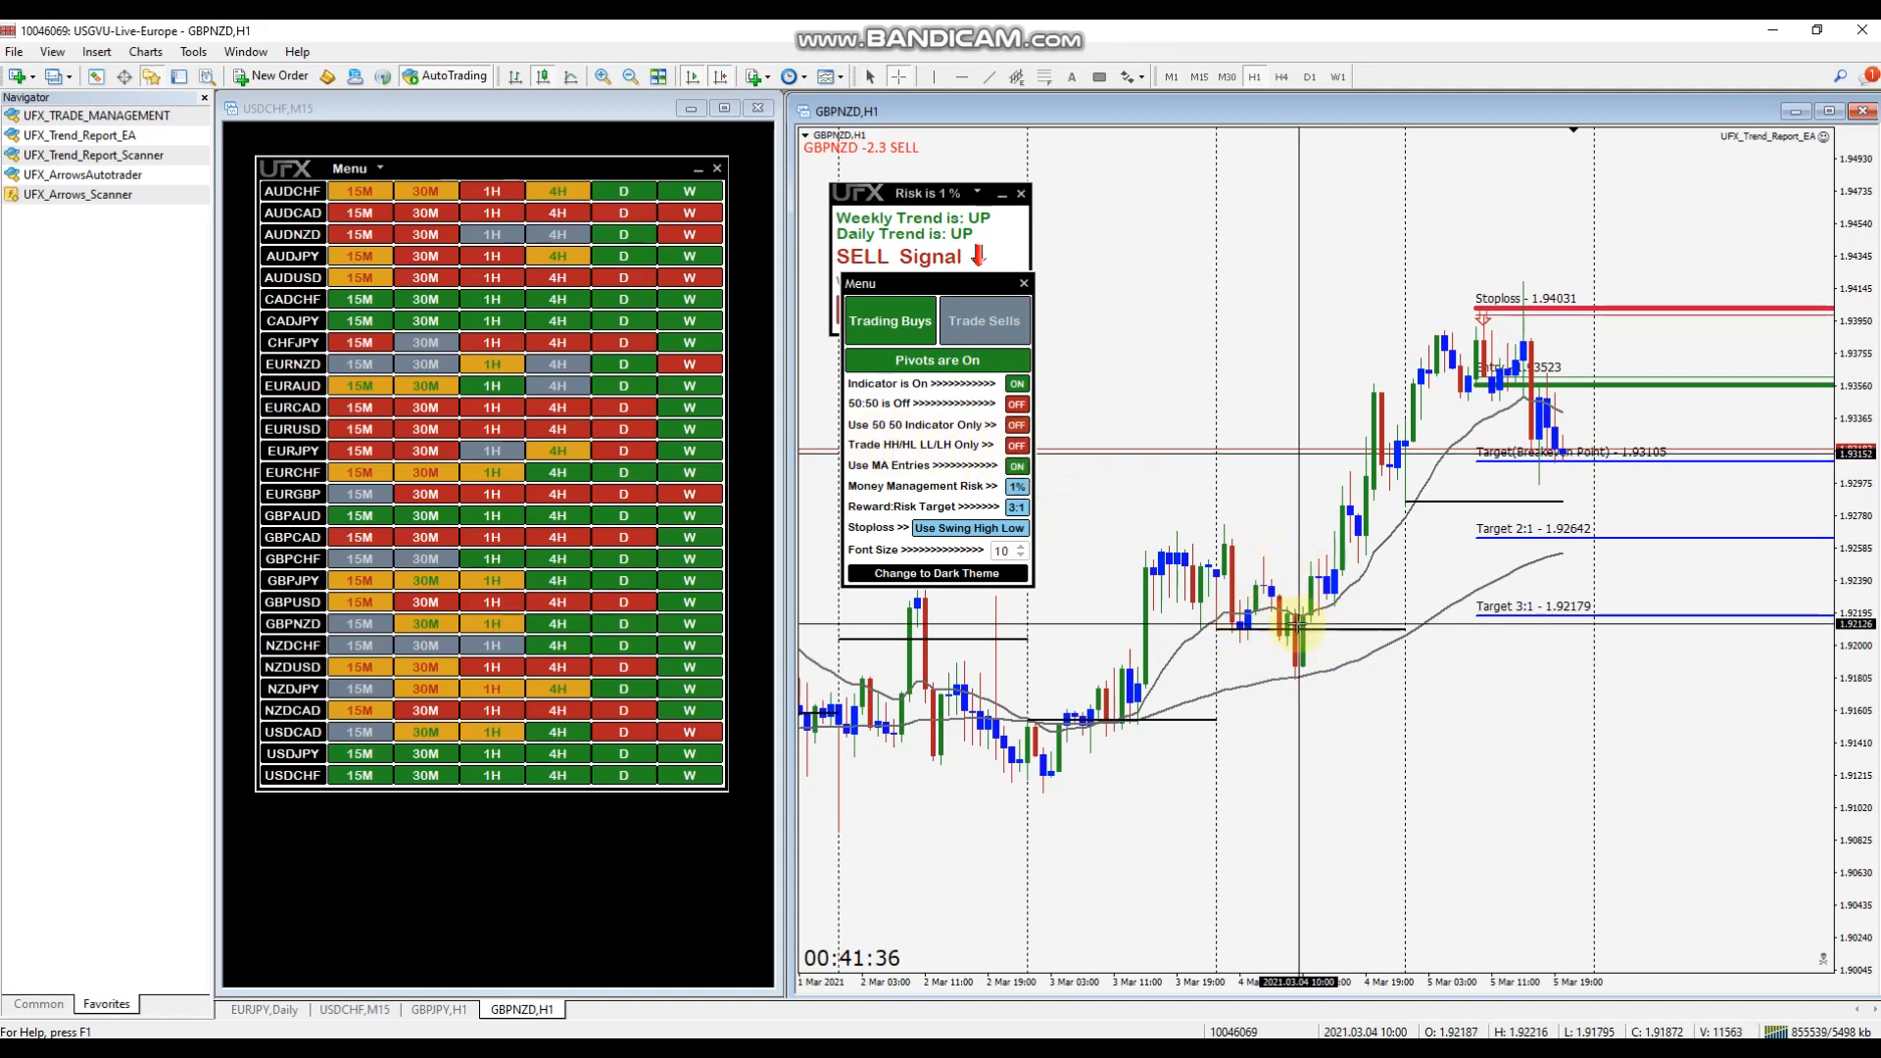
left_click(1128, 76)
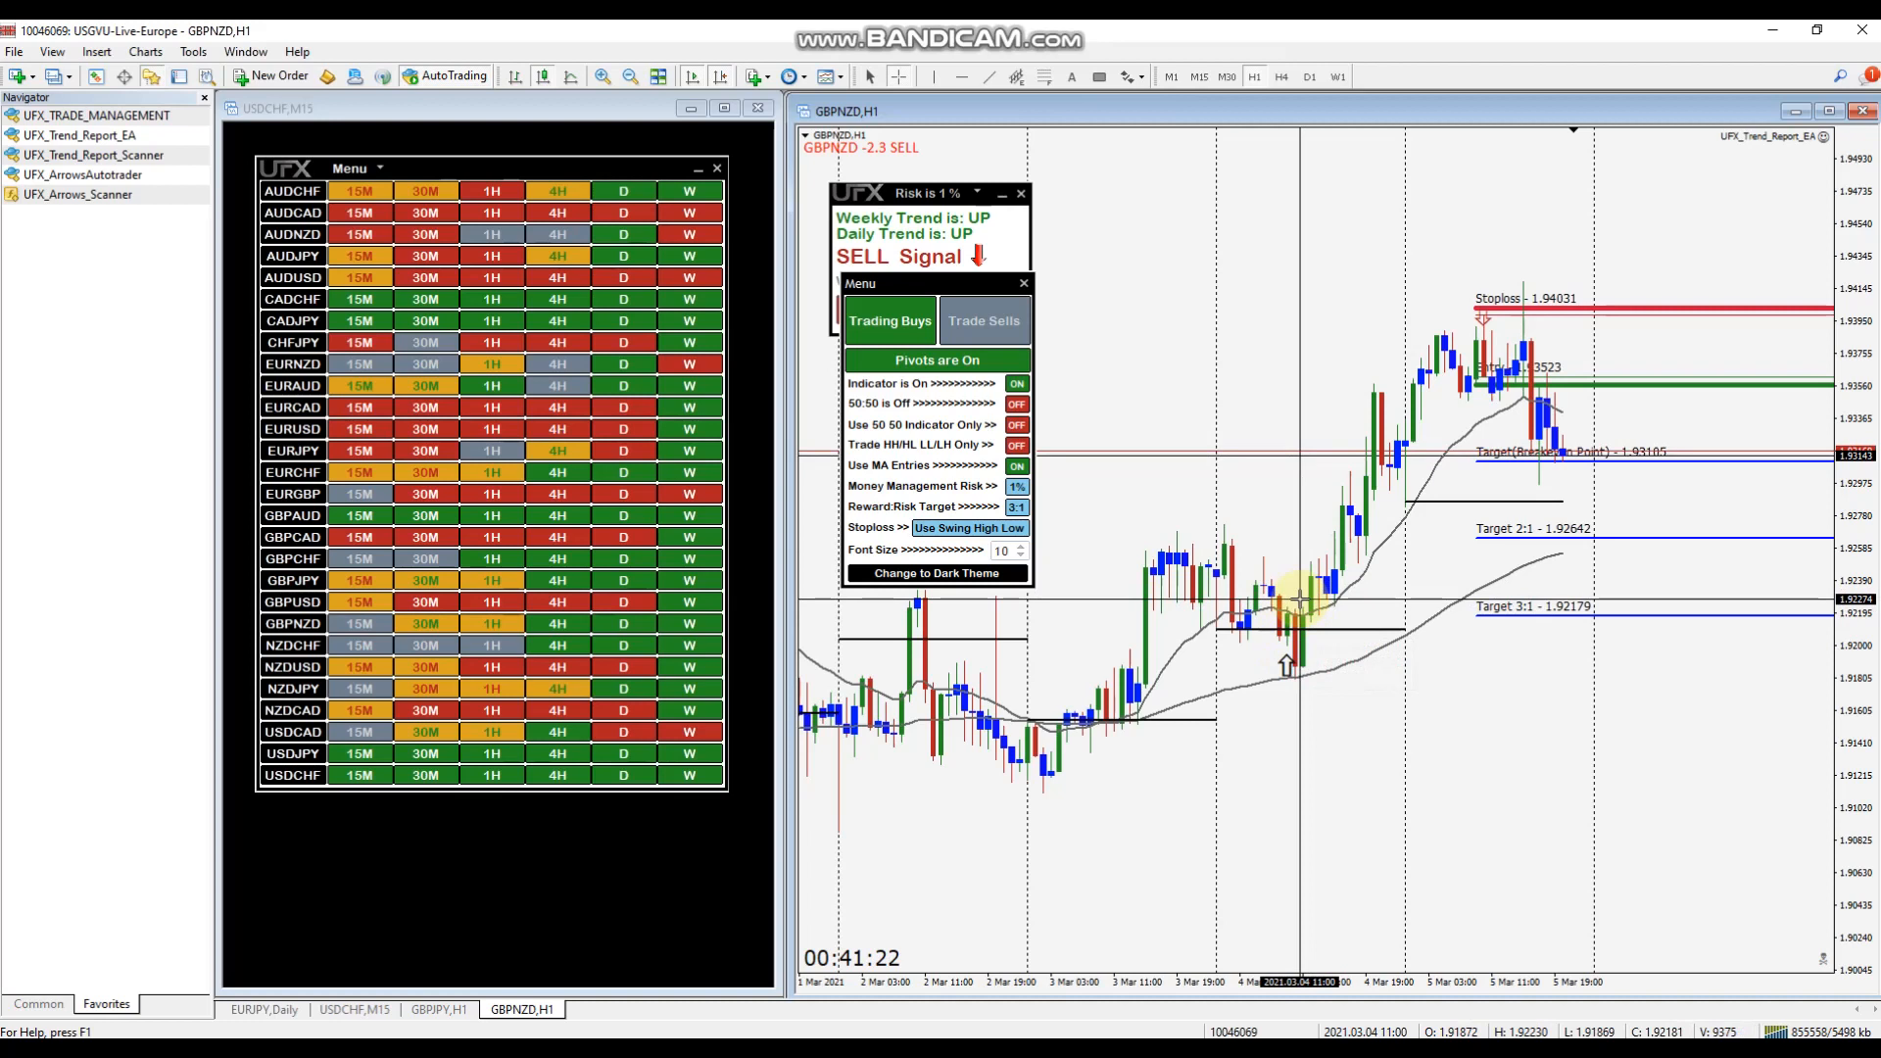
mouse_move(1299, 618)
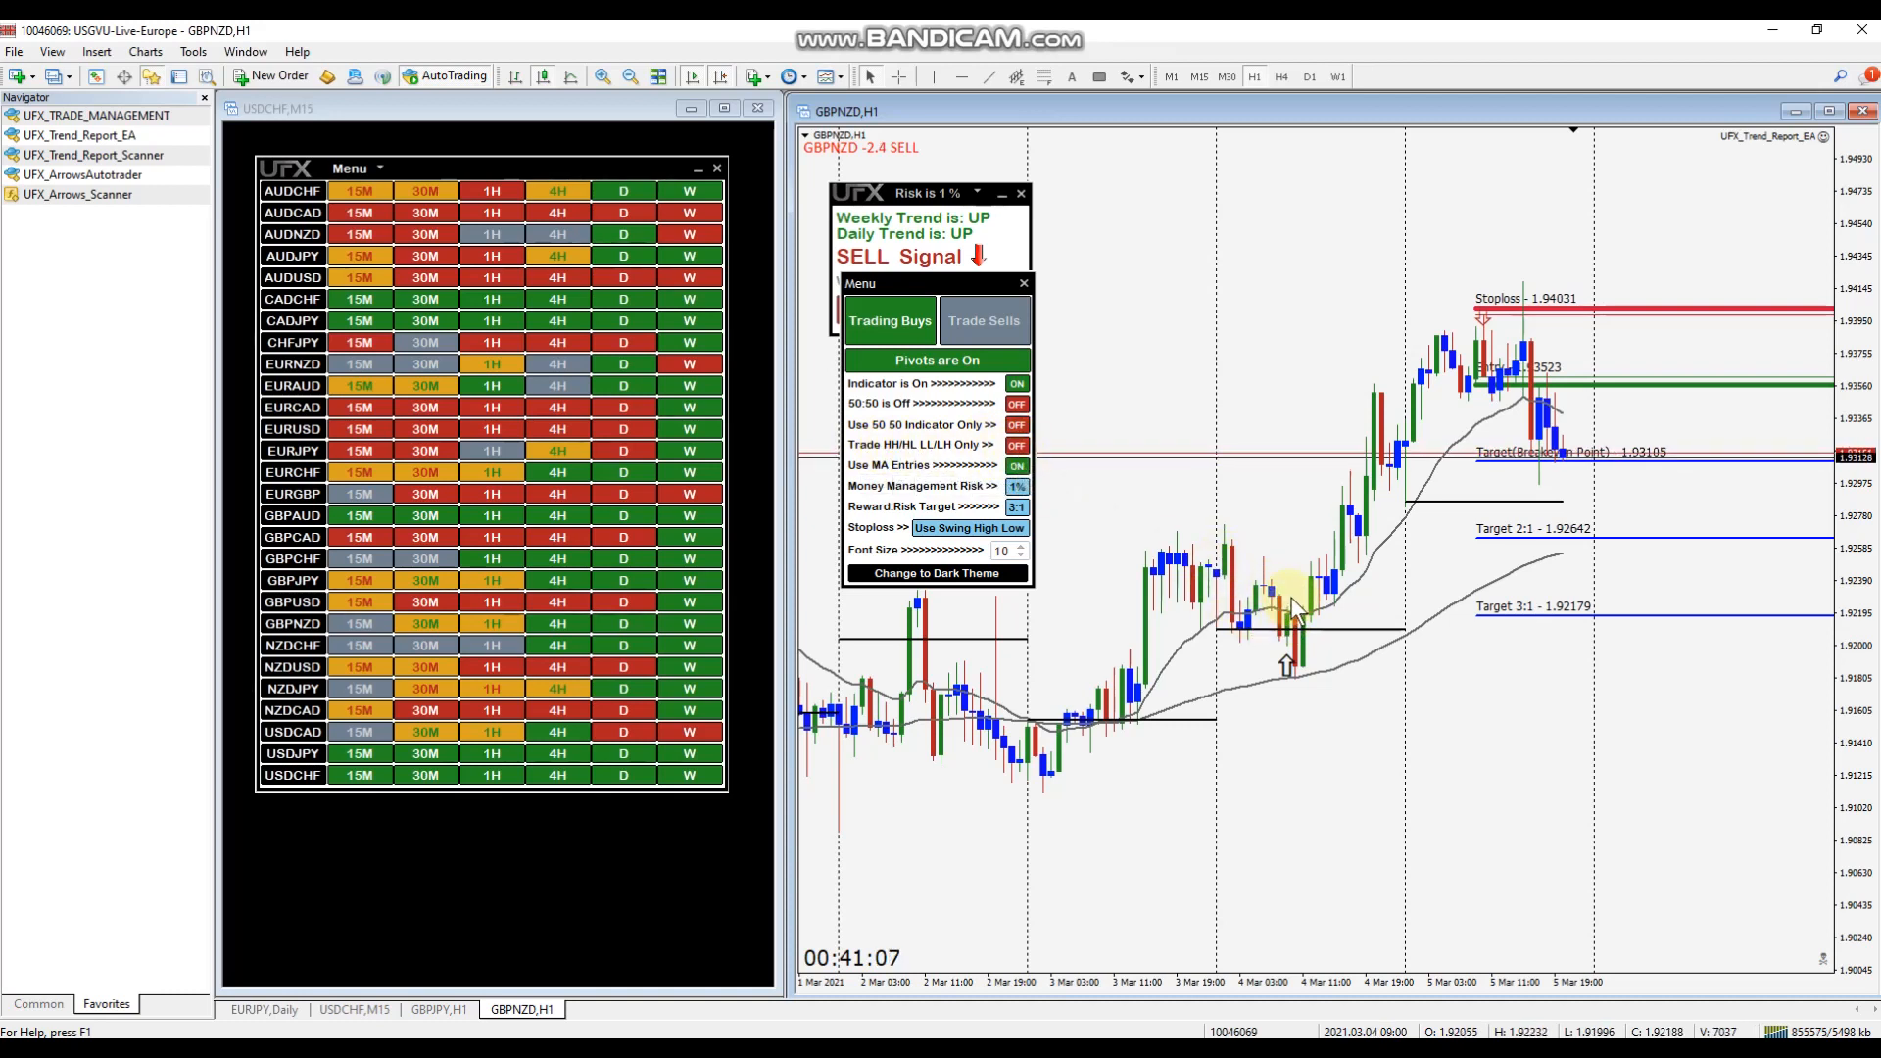
mouse_move(1293, 625)
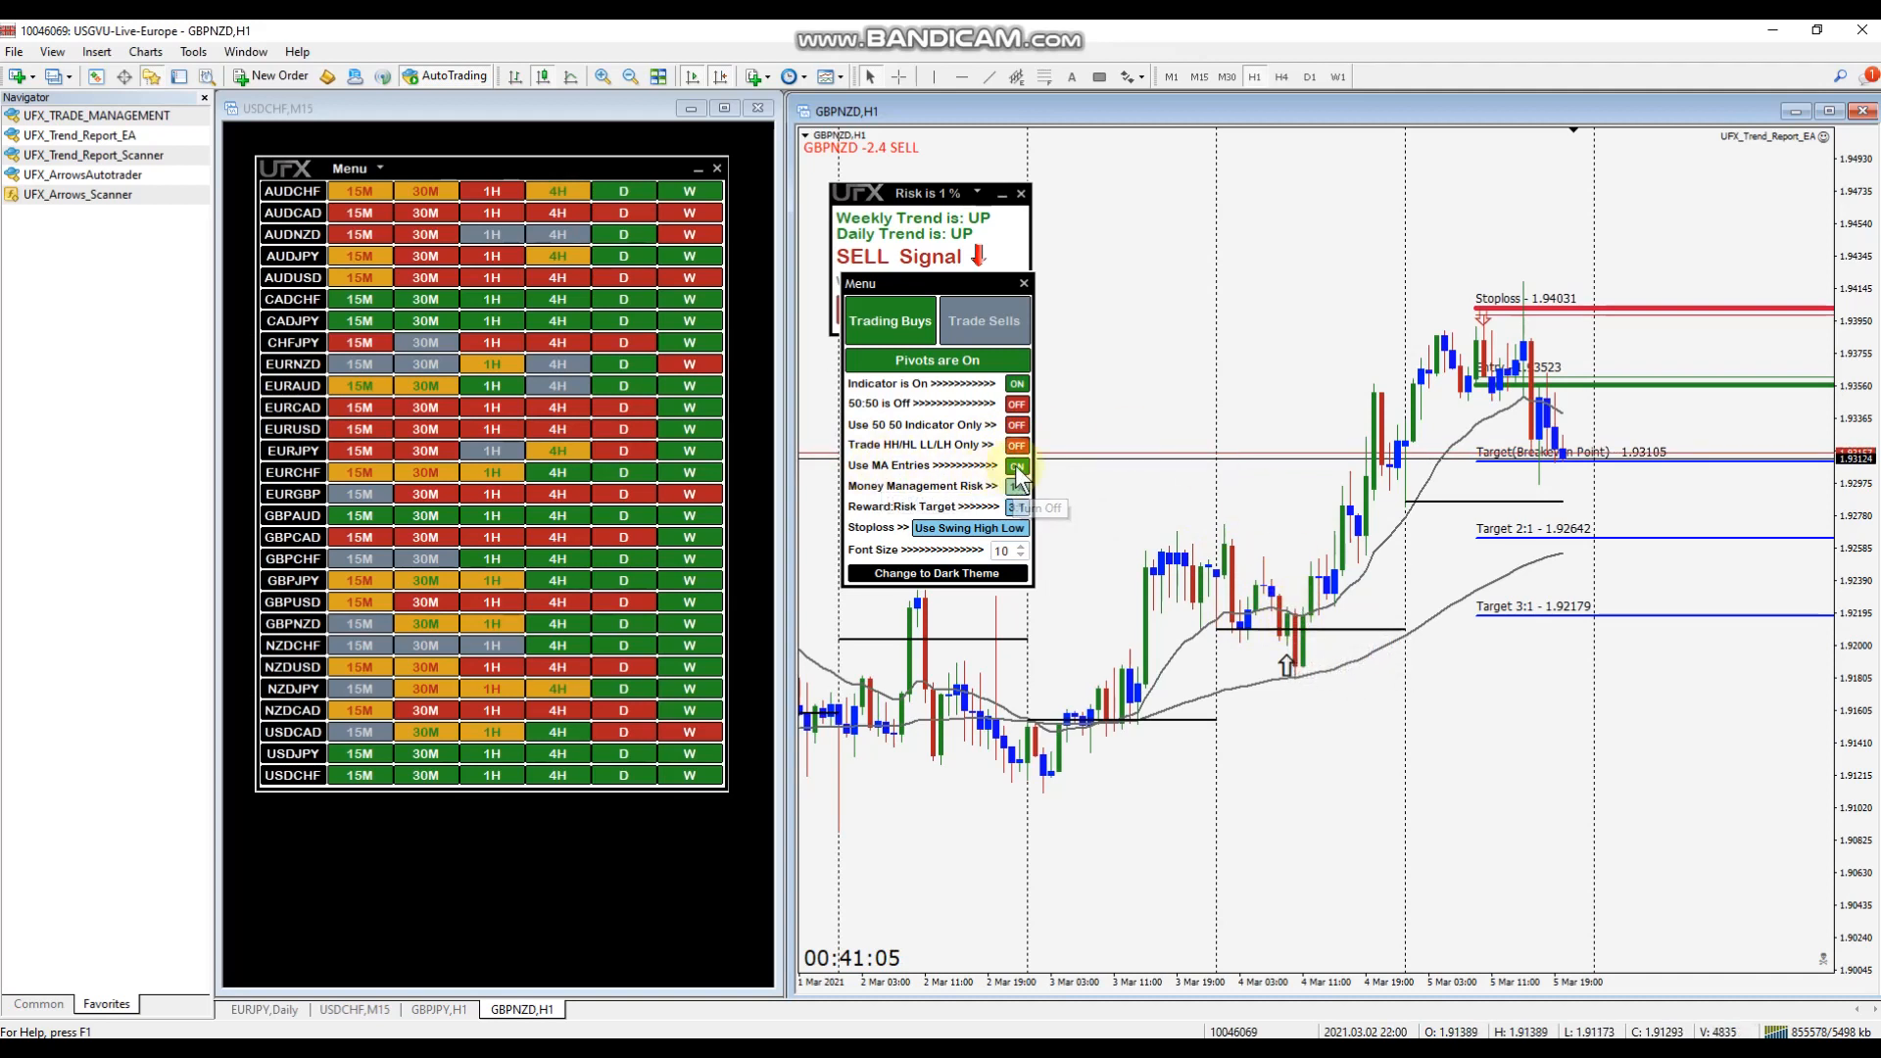
left_click(1015, 465)
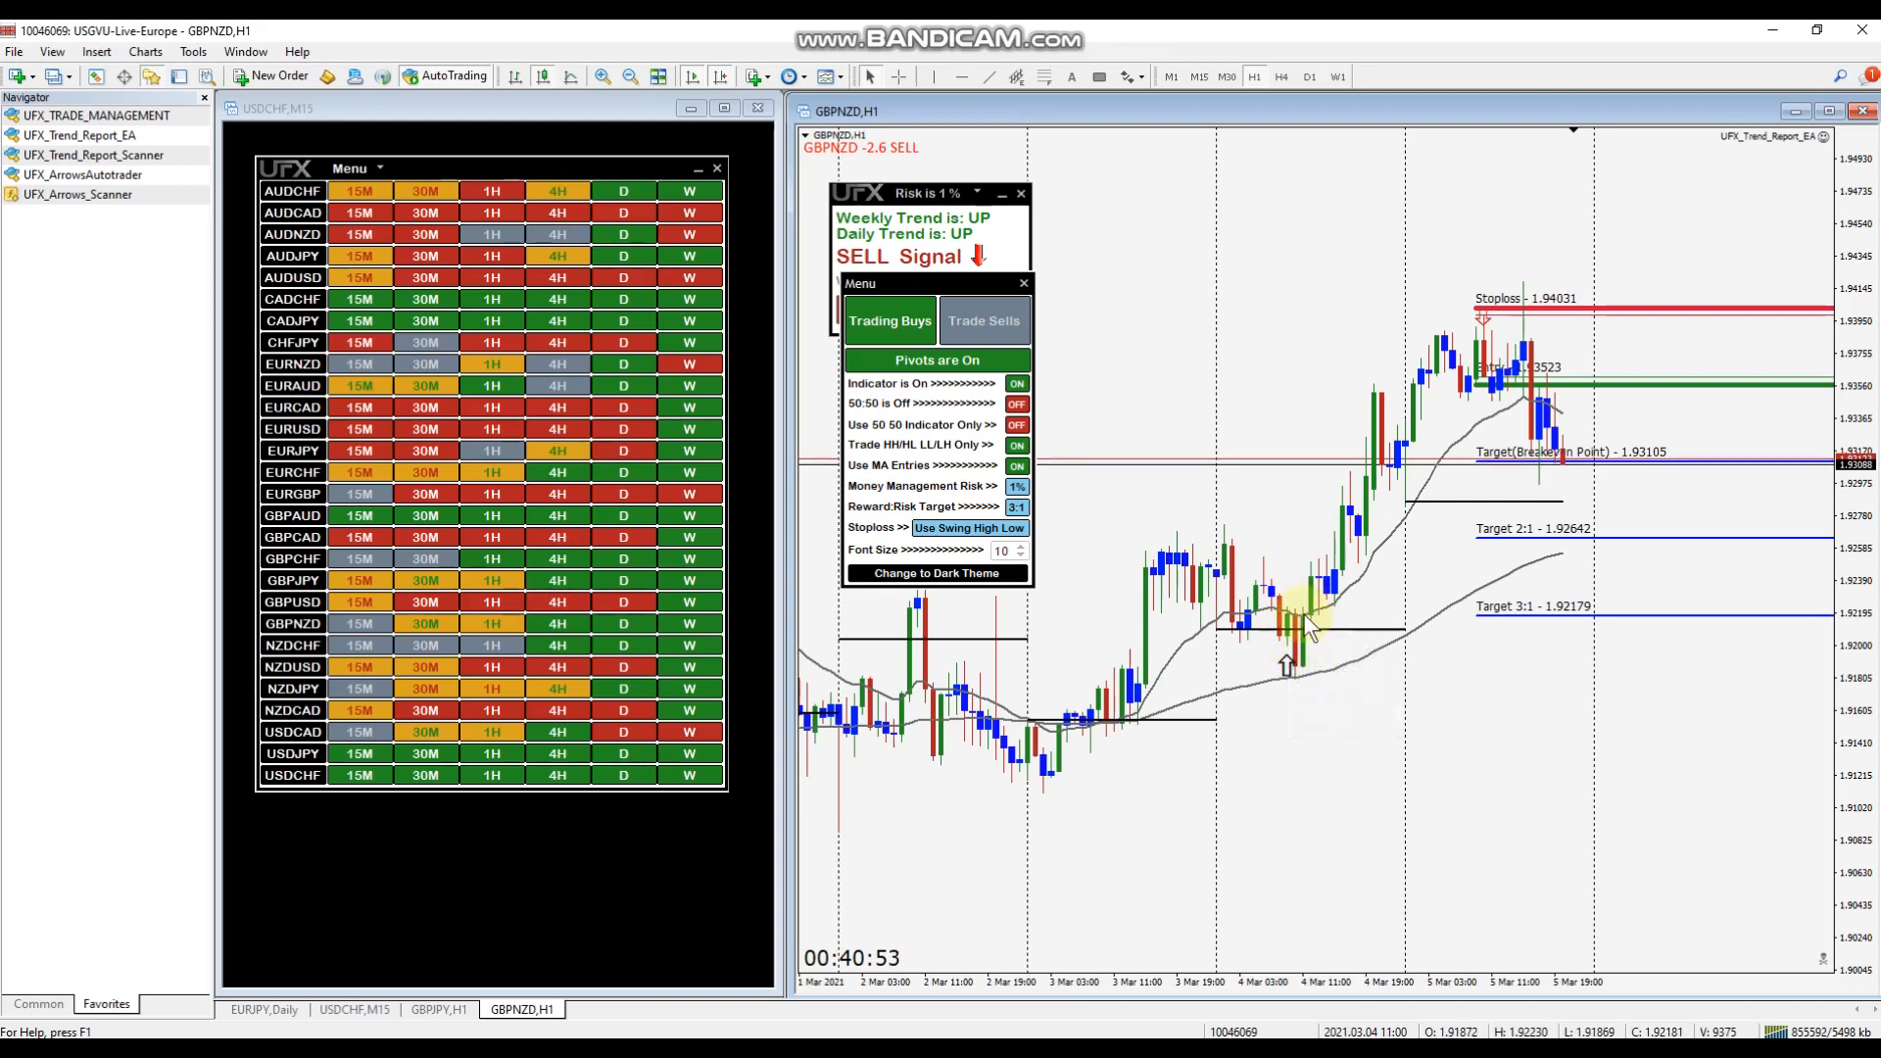
mouse_move(1303, 624)
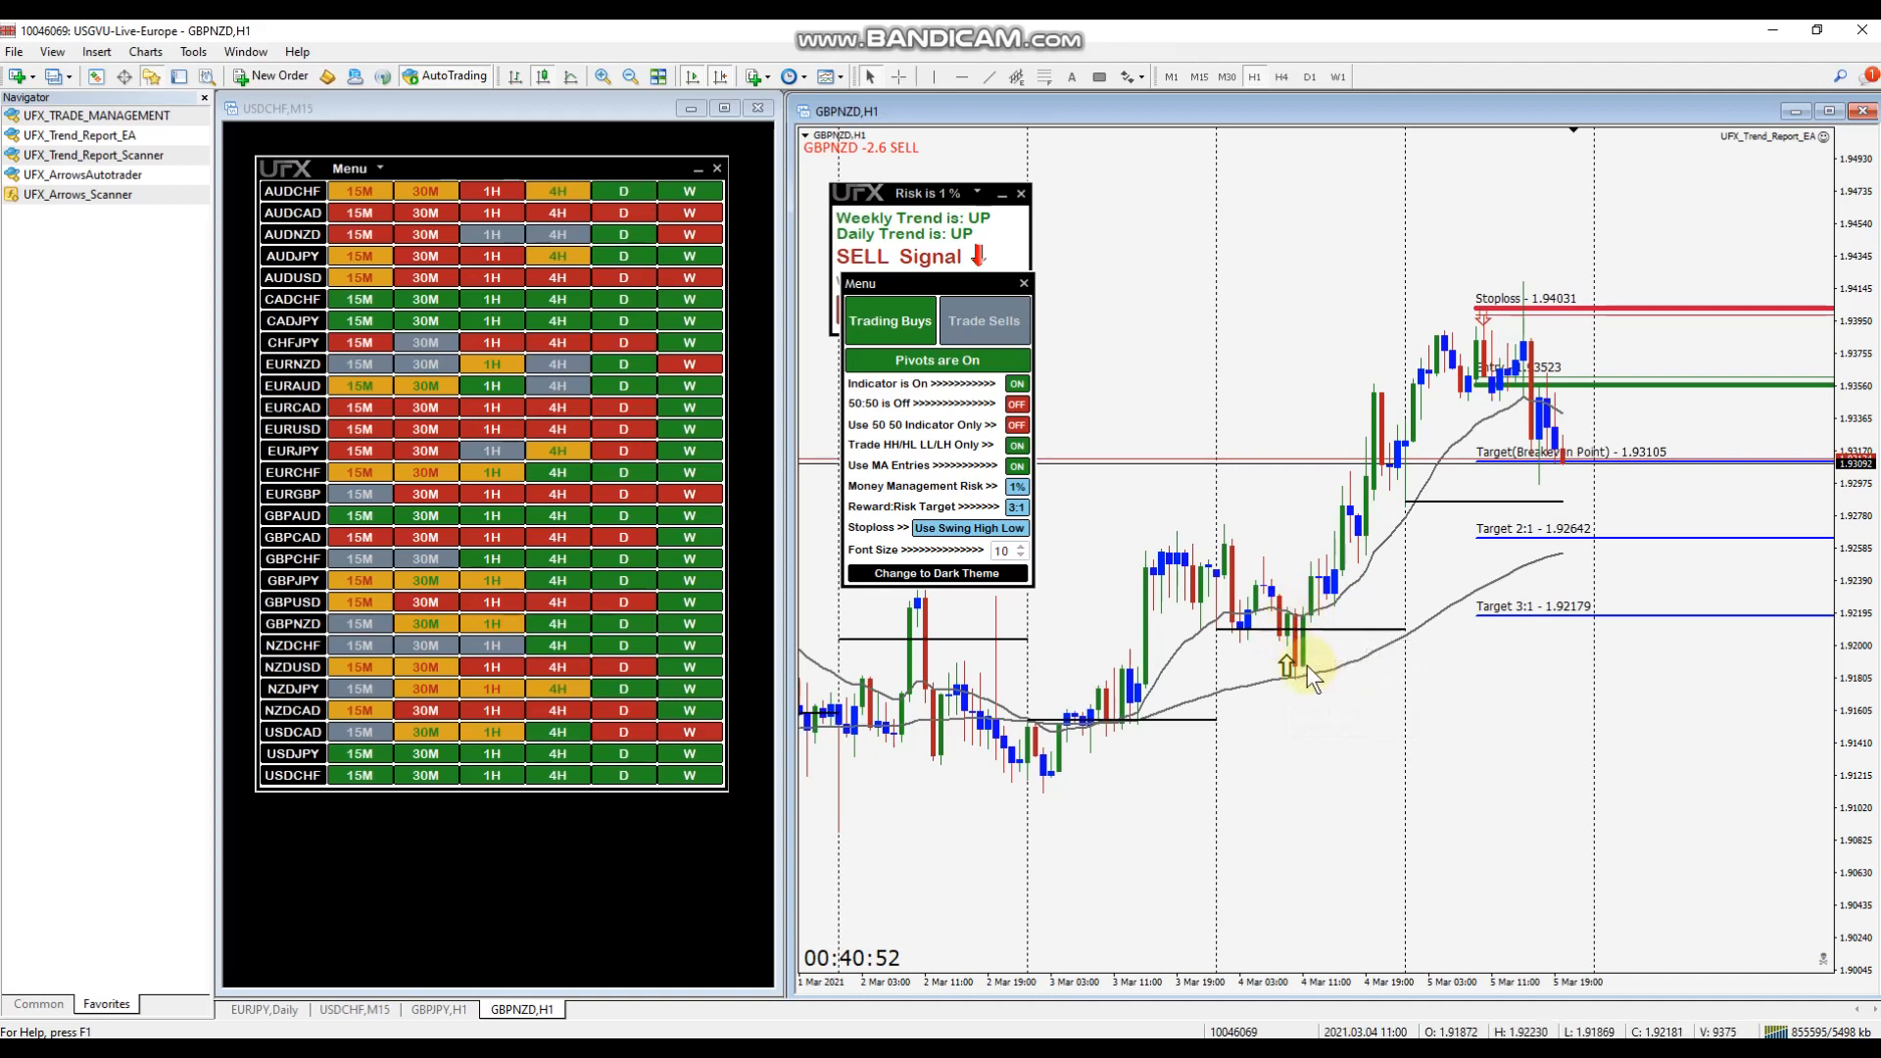
mouse_move(1303, 669)
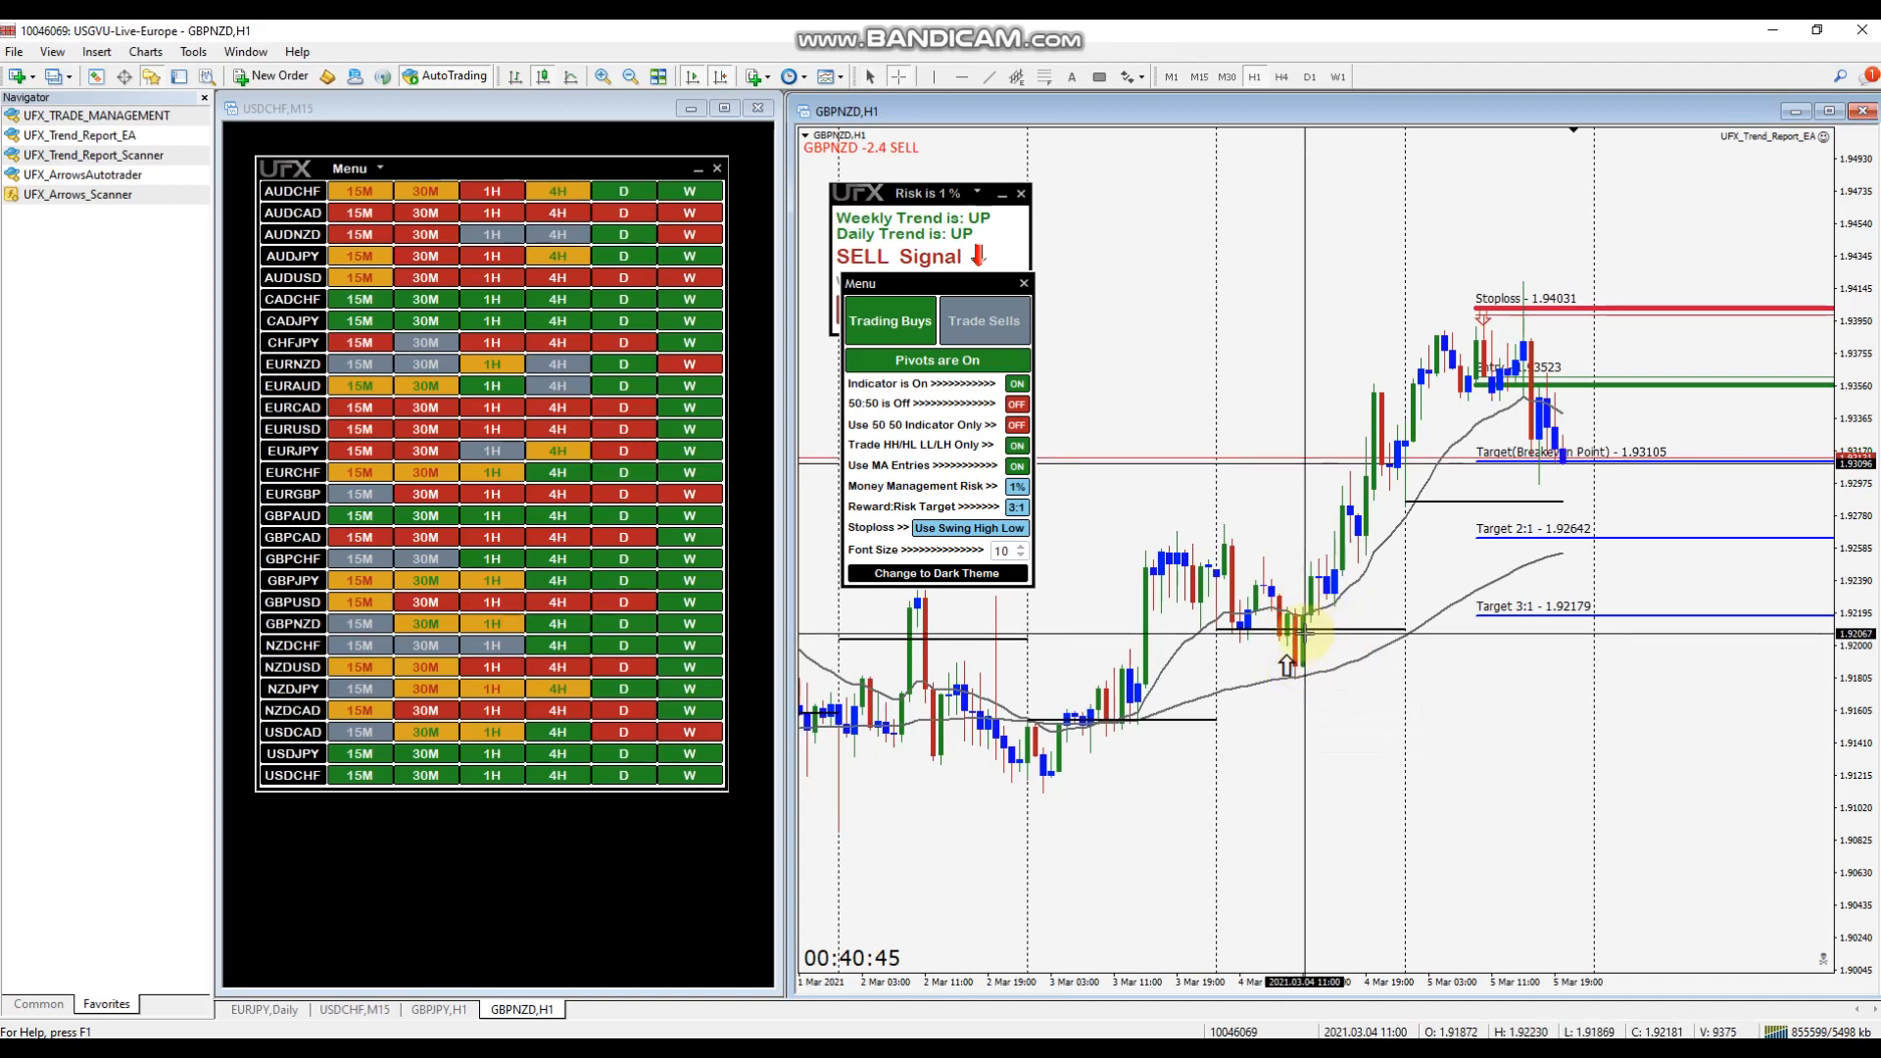
mouse_move(1302, 630)
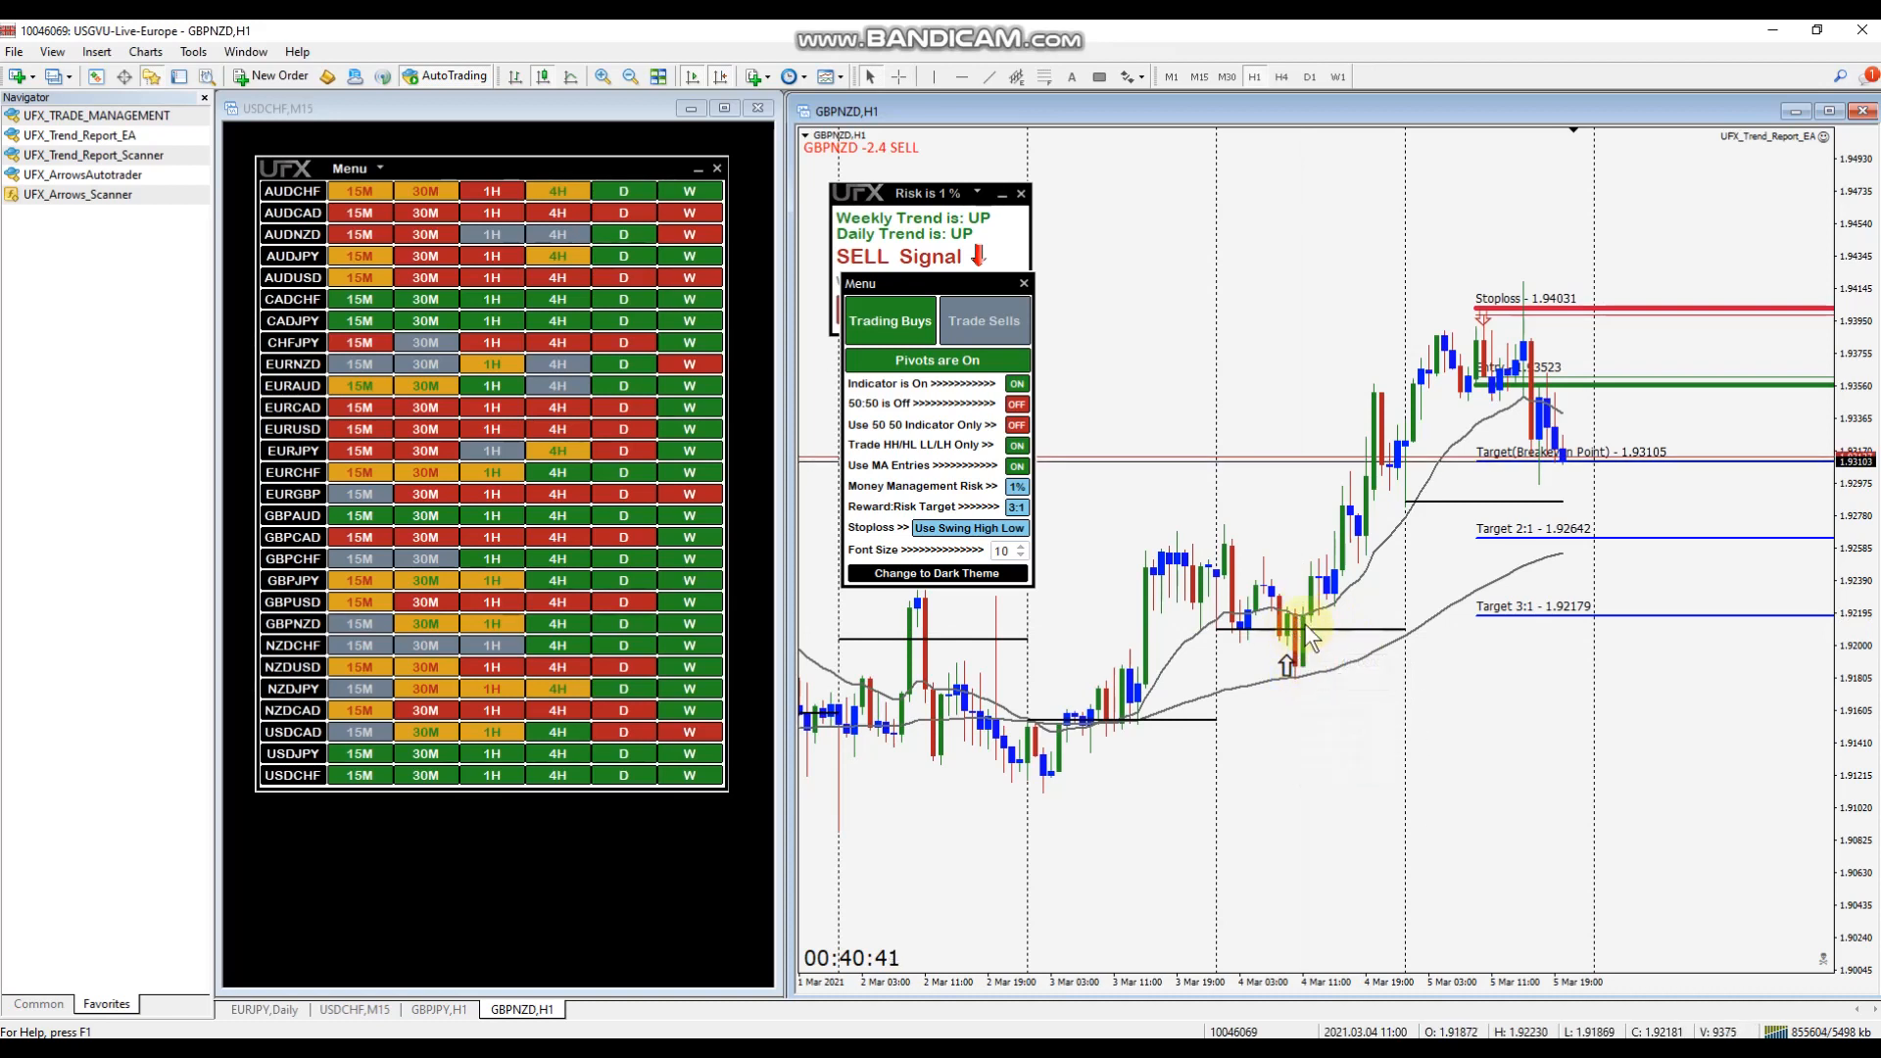
mouse_move(1290, 624)
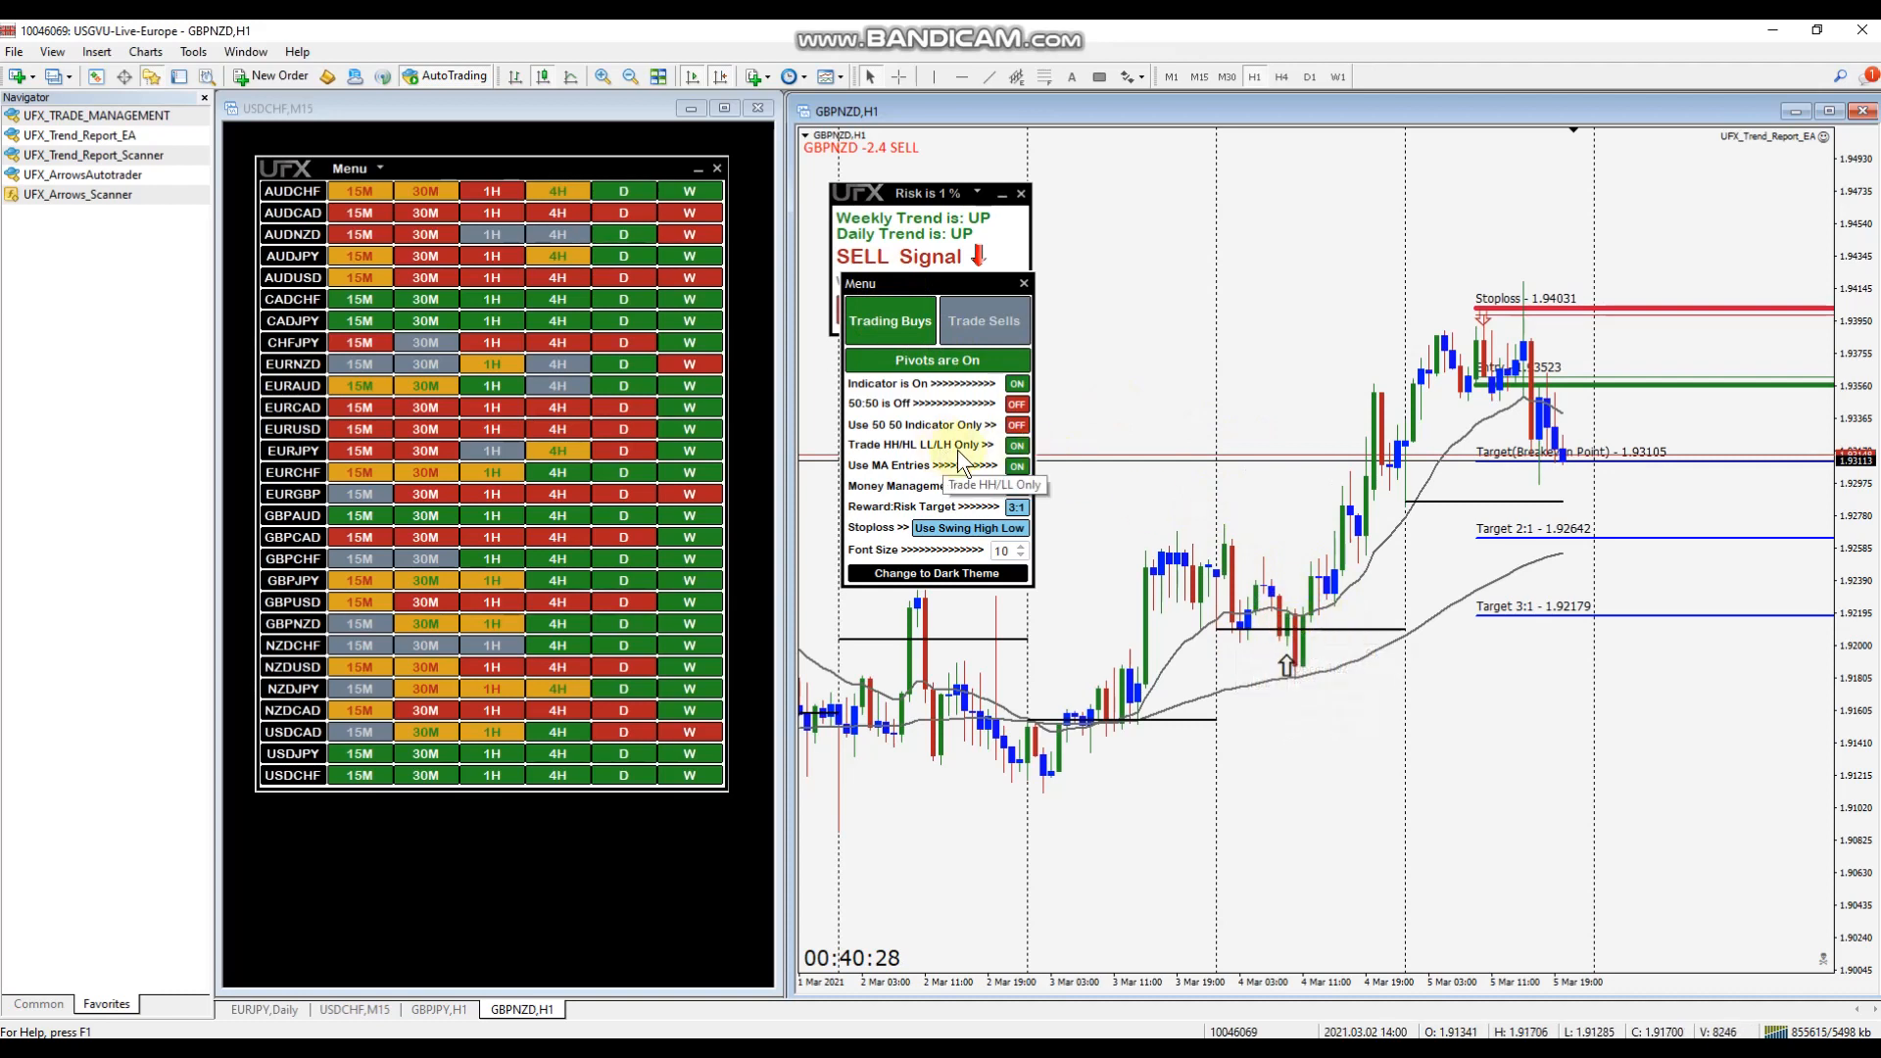
Switch the Trade HH/HL LL/LH Only filter OFF, leaving only MA Entries on.
left_click(1017, 445)
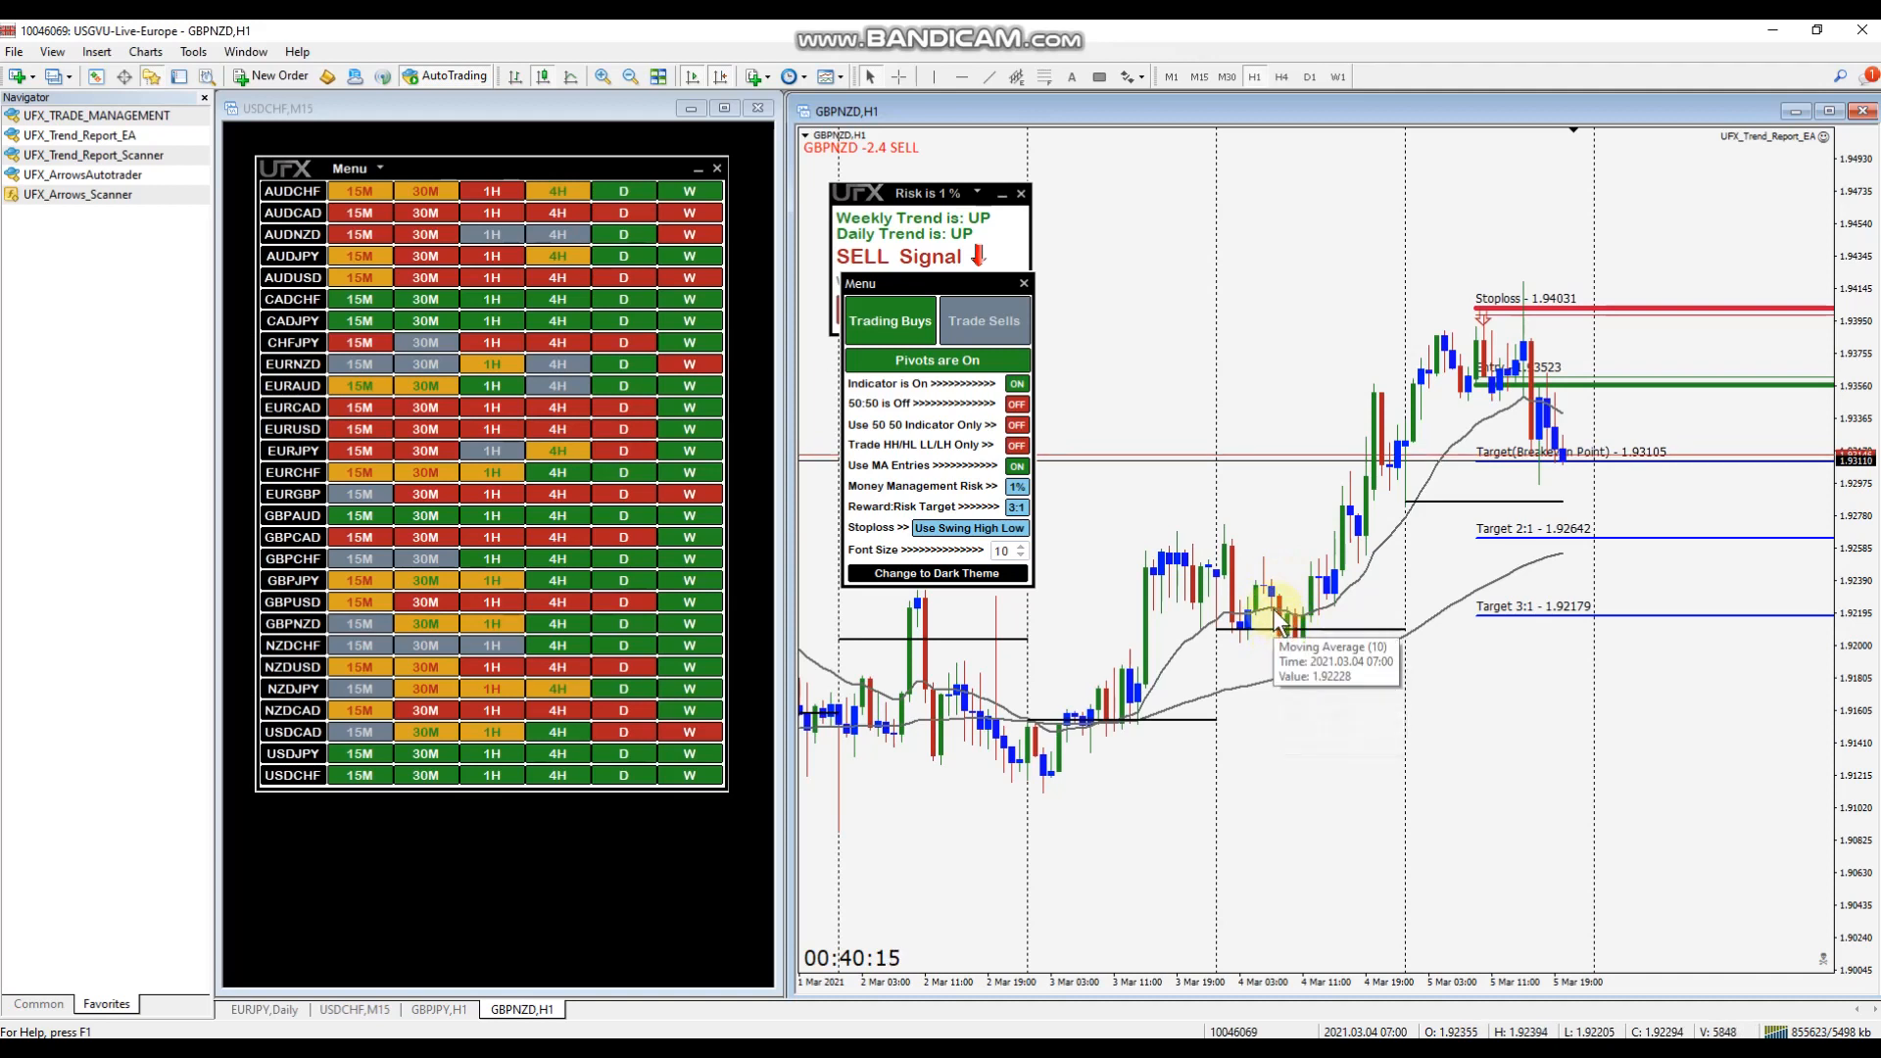
mouse_move(1289, 700)
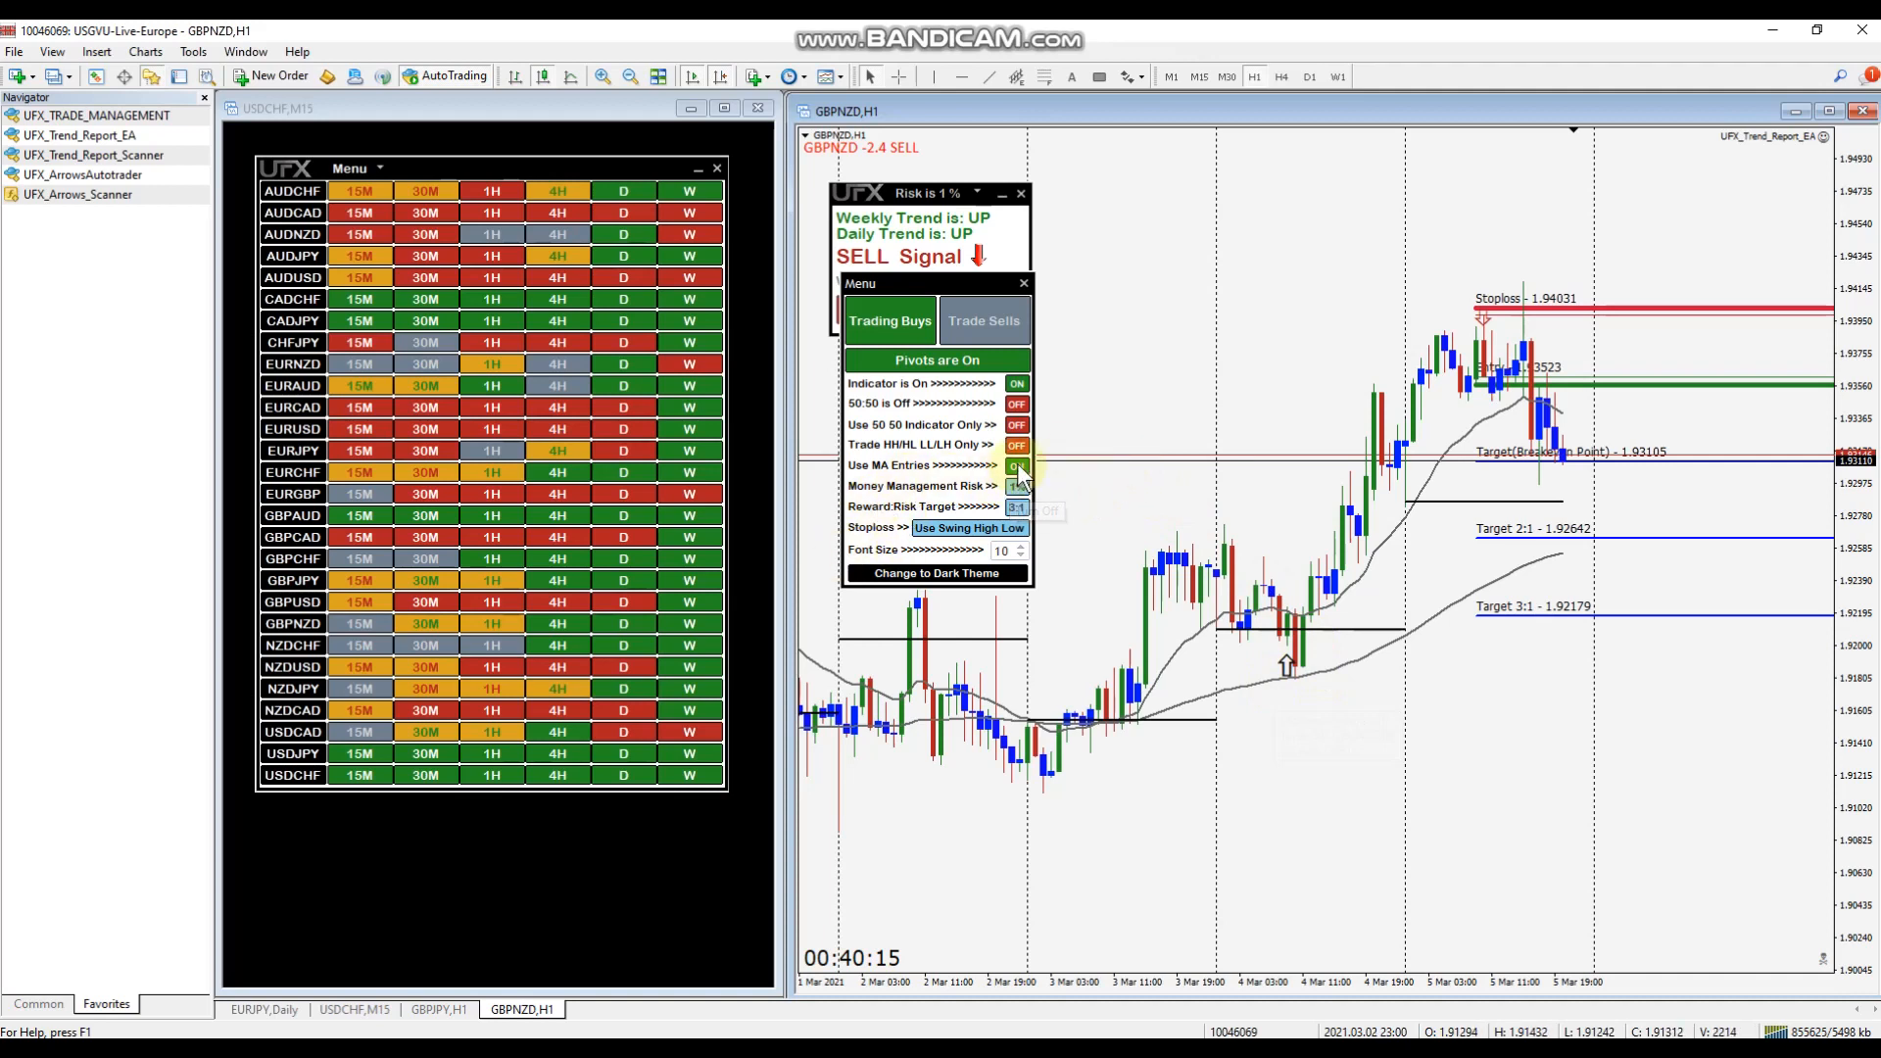
Switch Use MA Entries OFF so both entry filters are off for buy trades.
left_click(1015, 486)
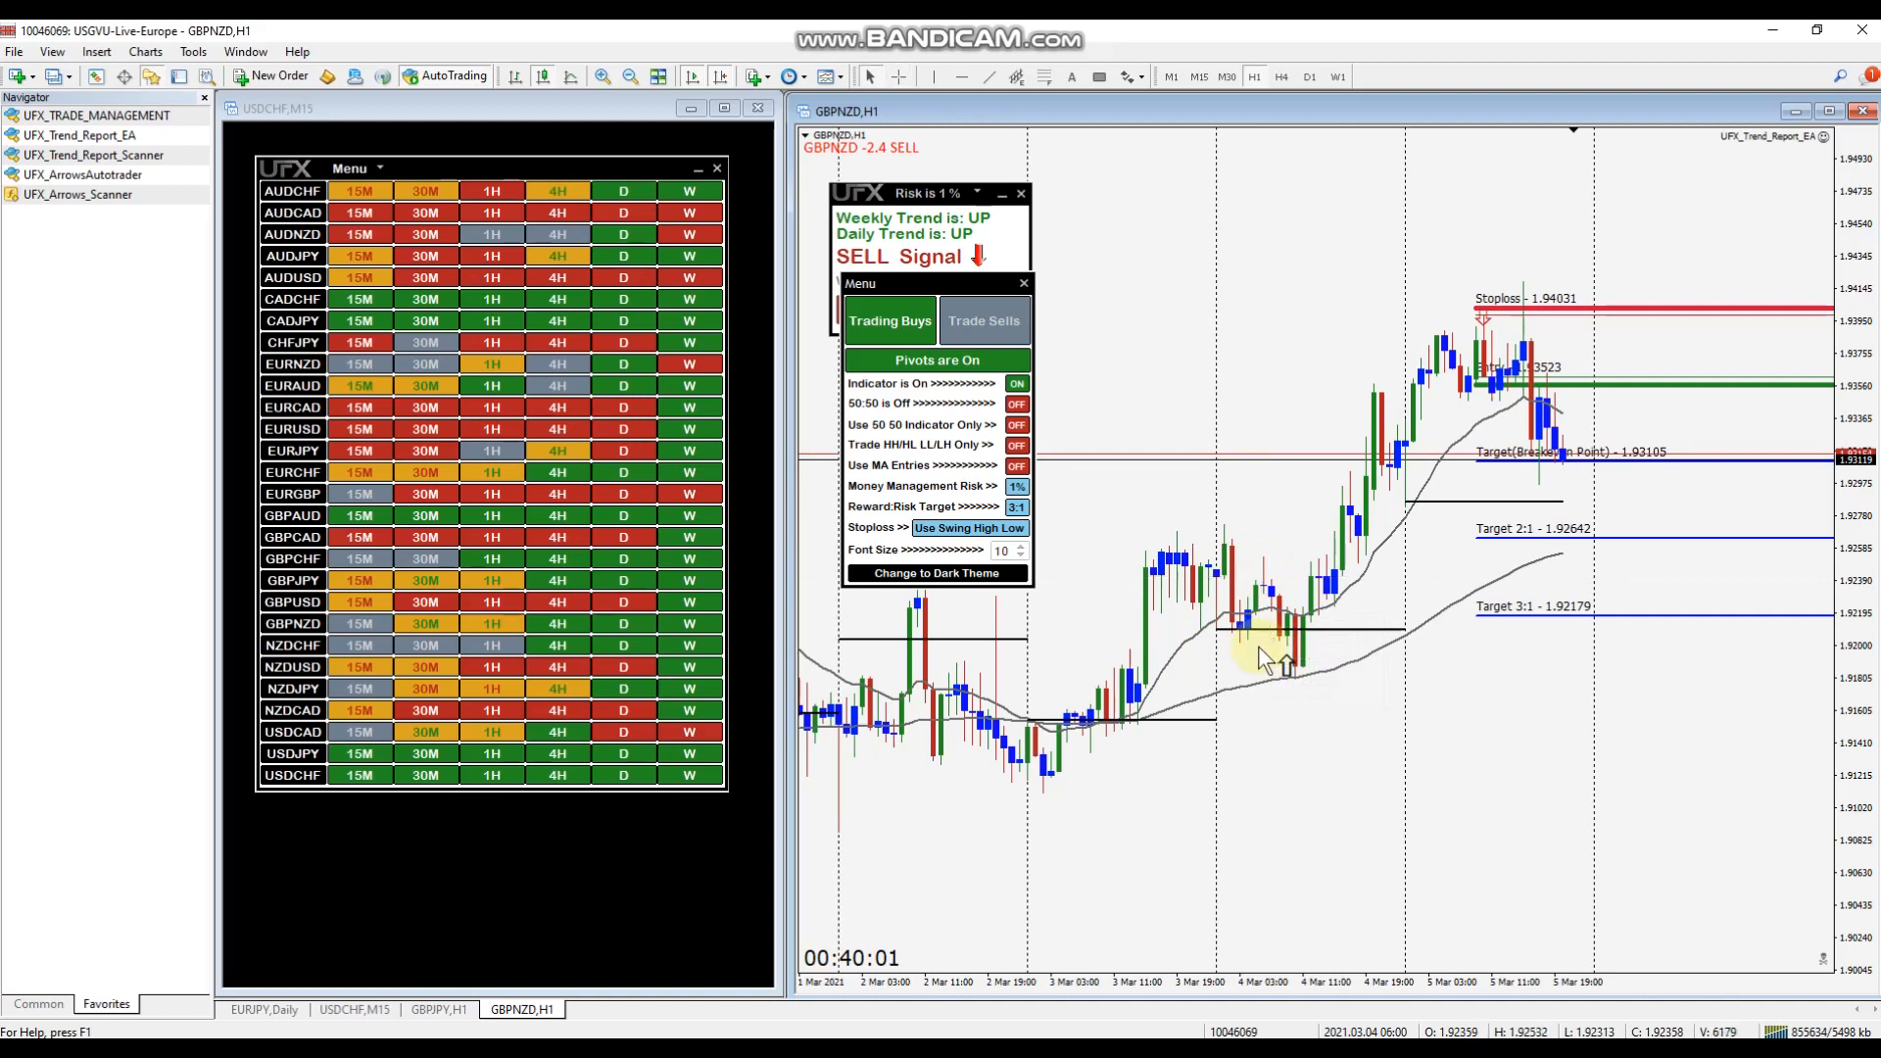
mouse_move(1284, 666)
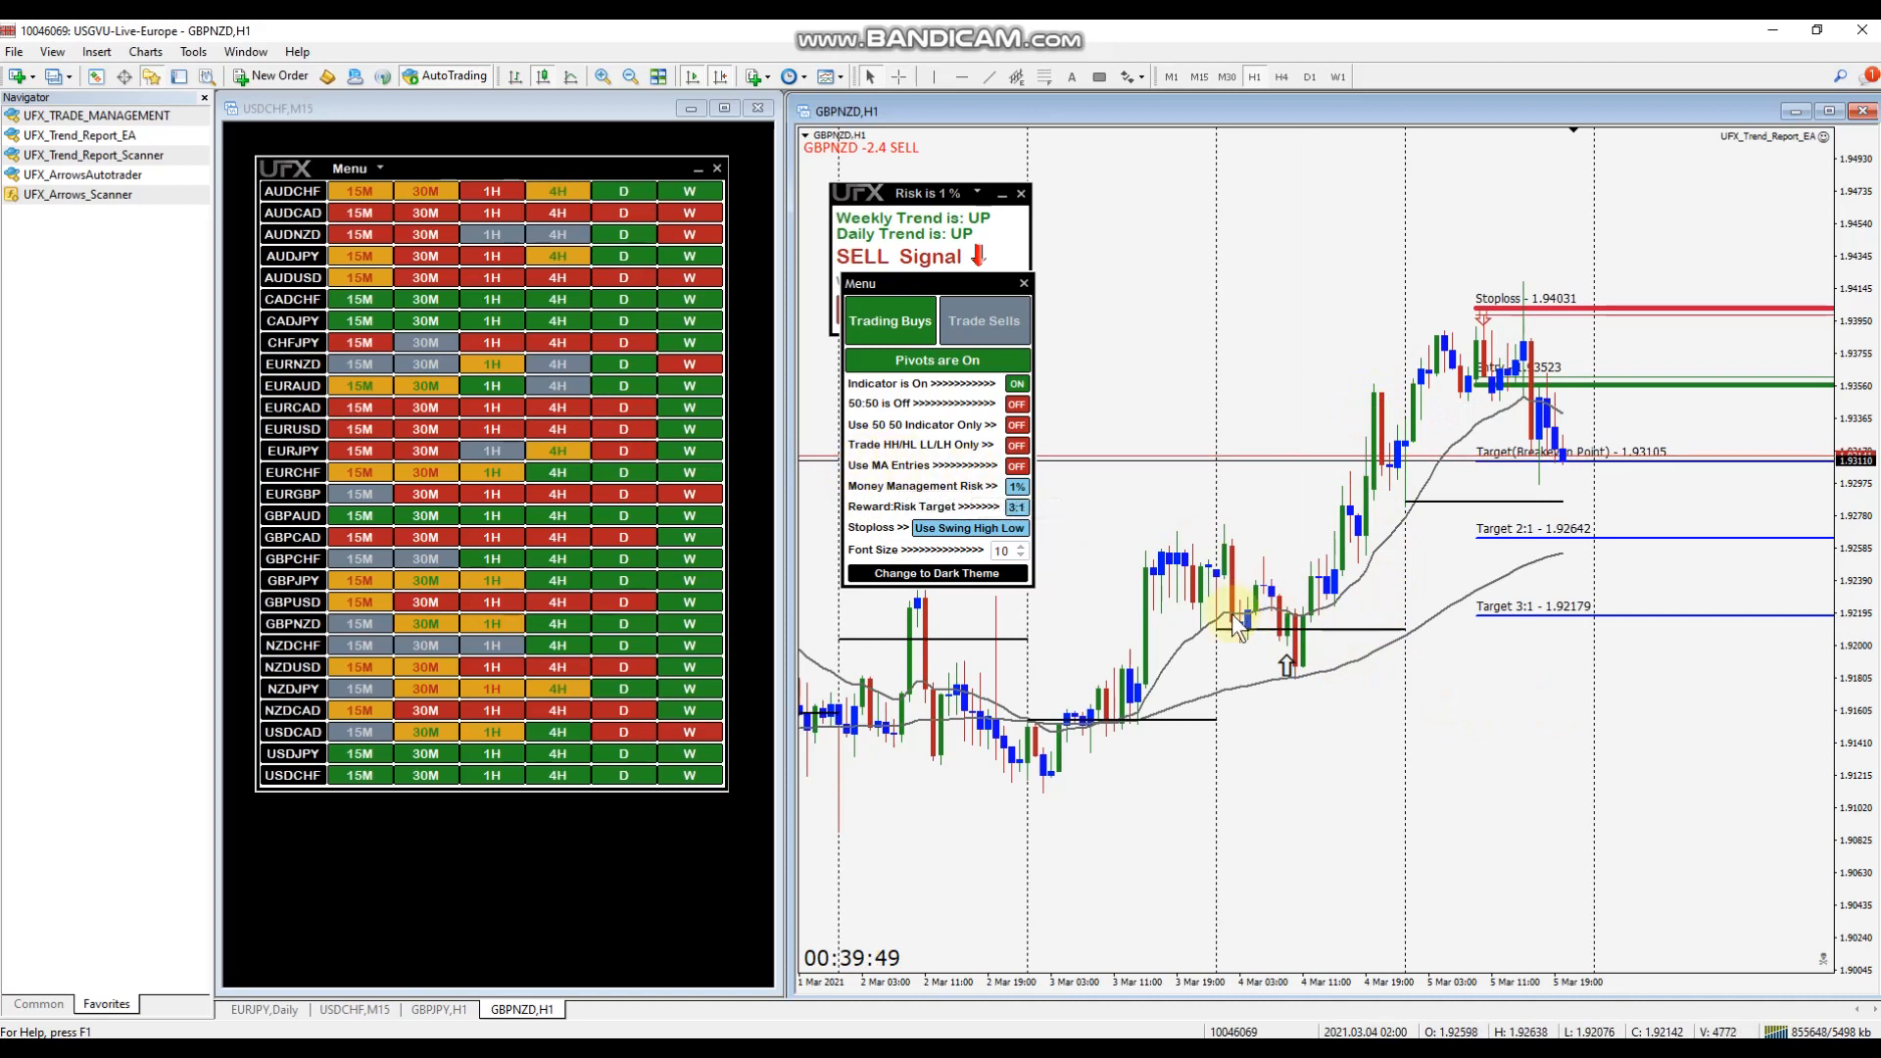
mouse_move(1293, 668)
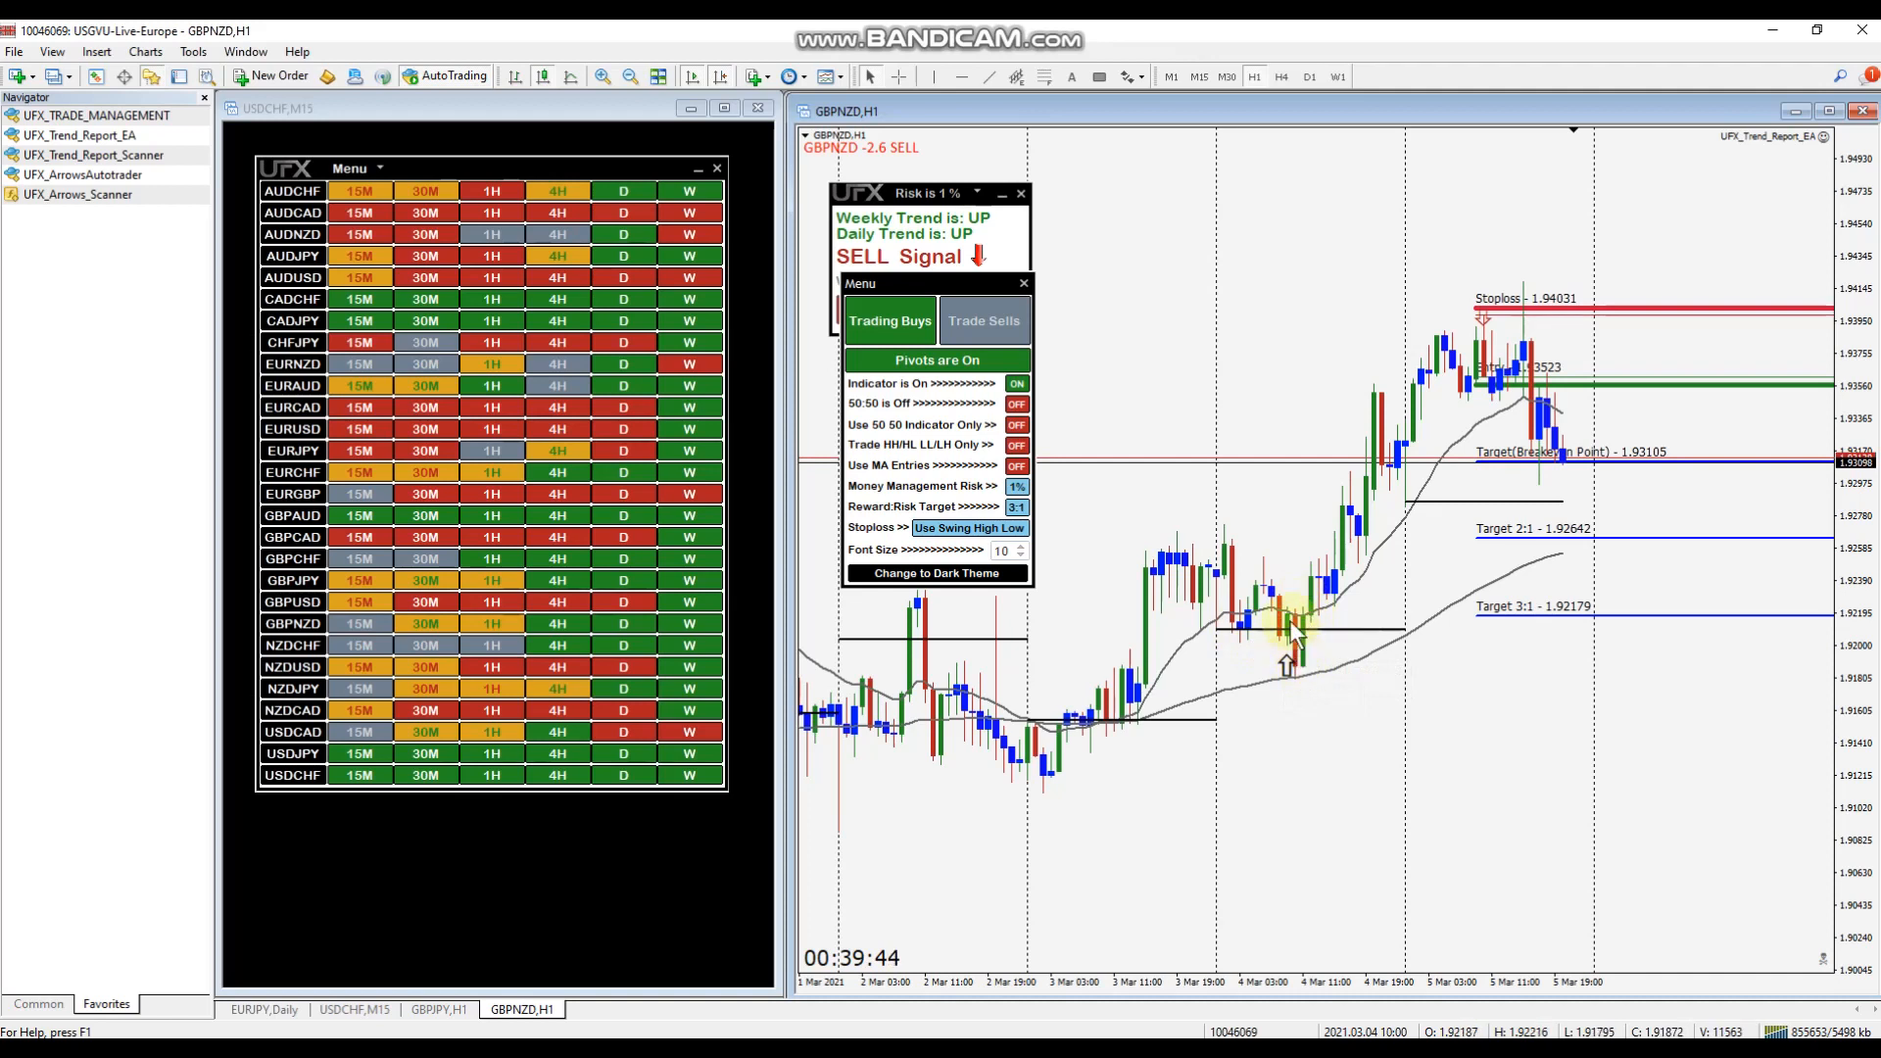
mouse_move(1296, 737)
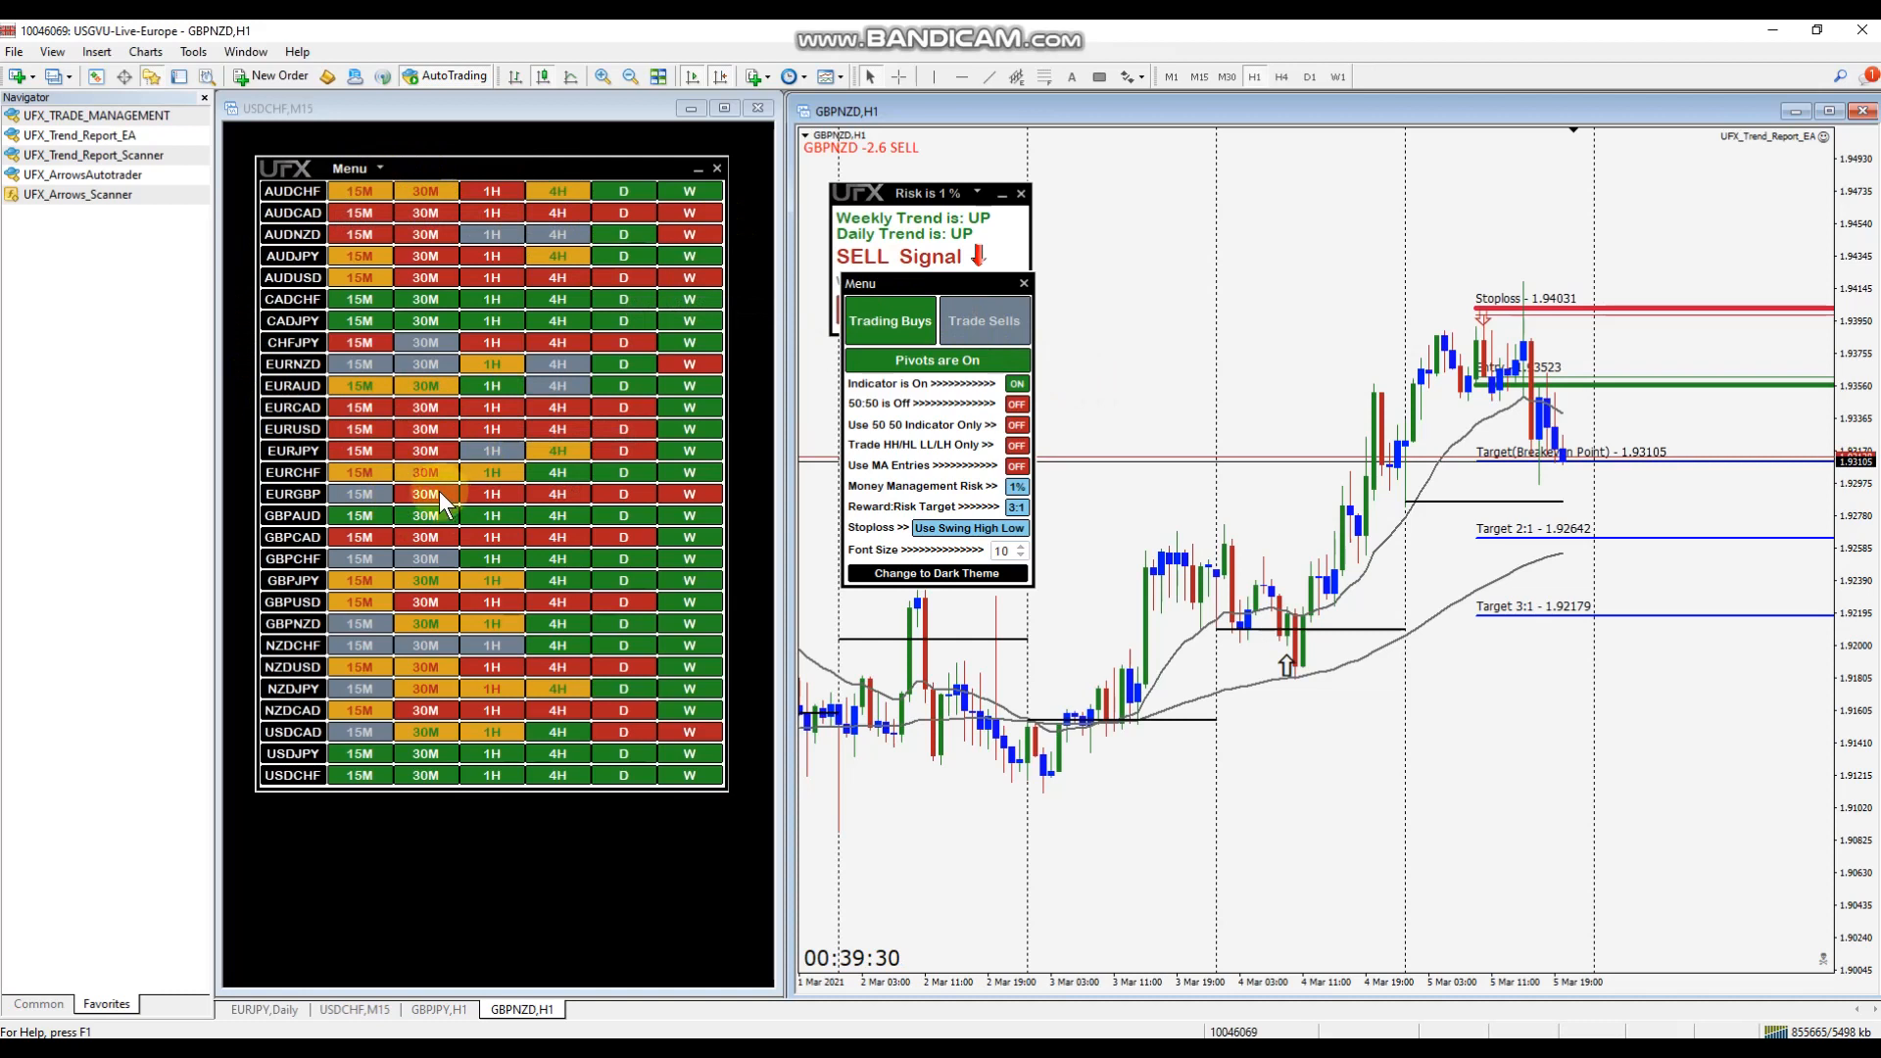
mouse_move(1399, 534)
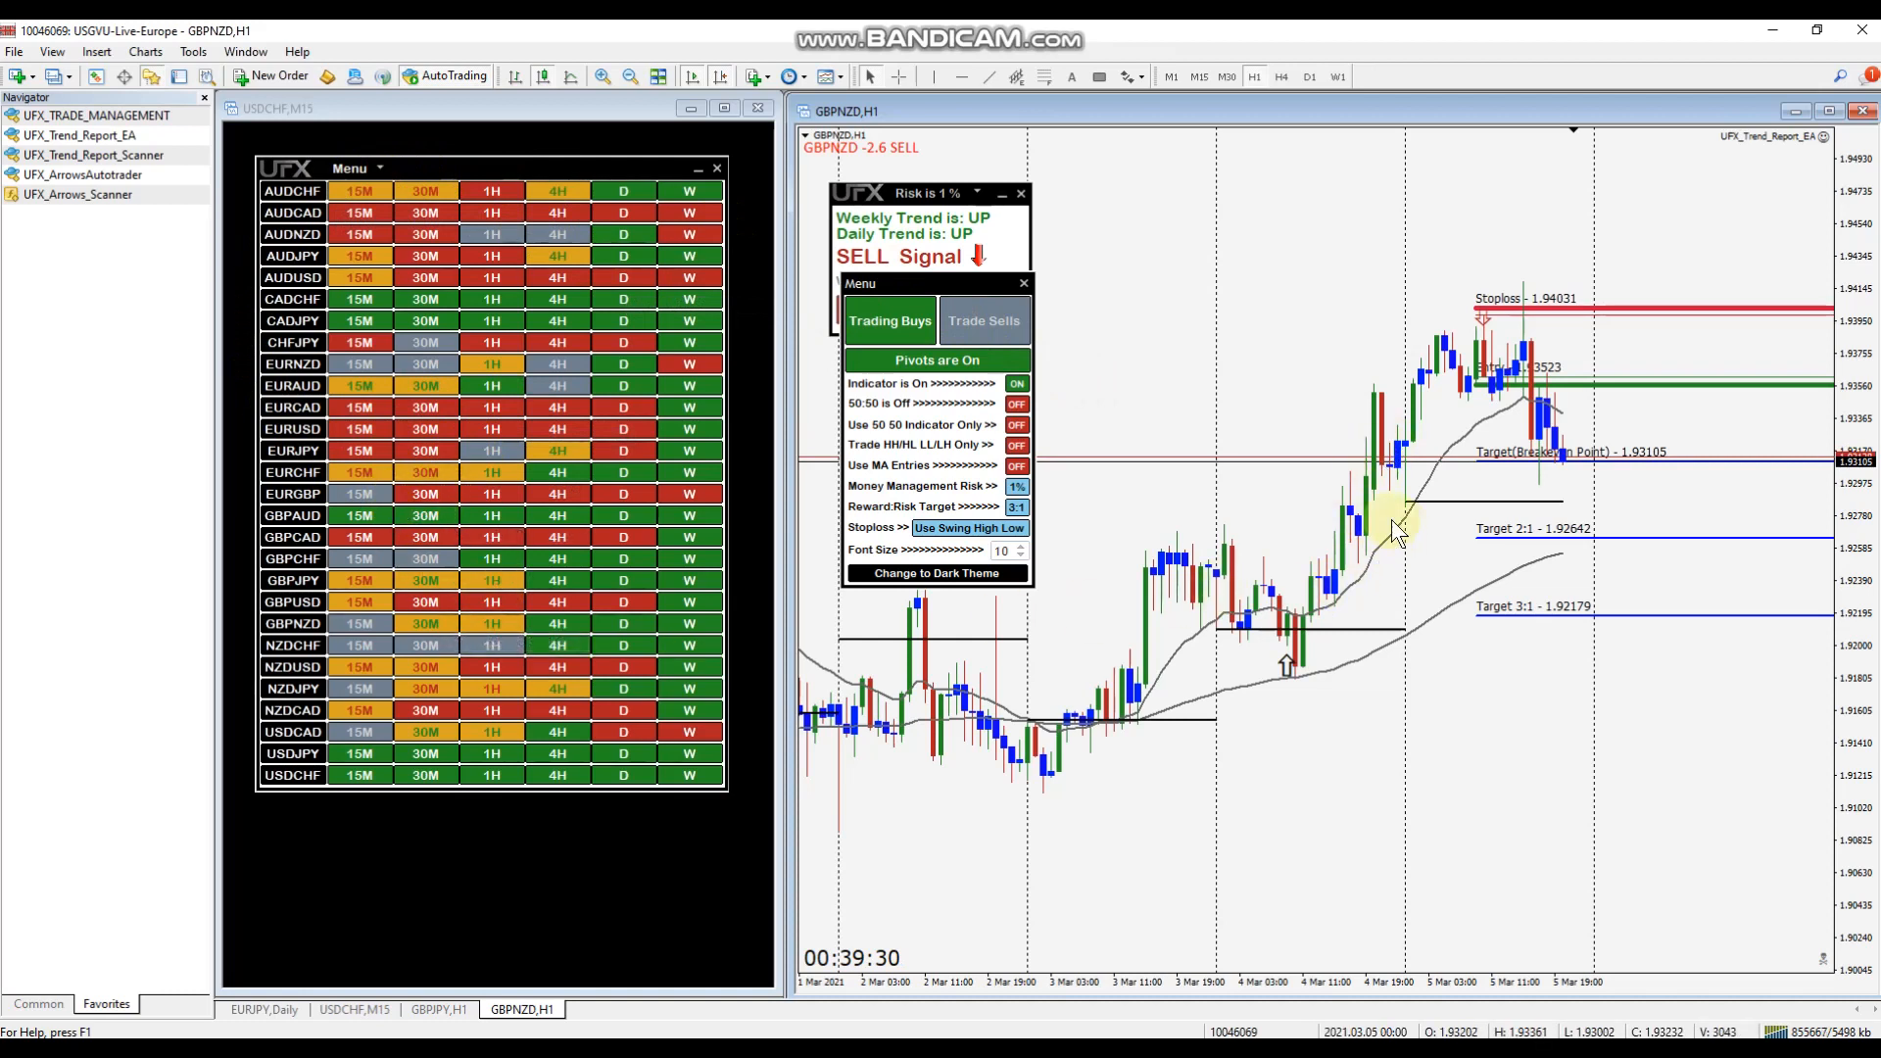
mouse_move(1308, 588)
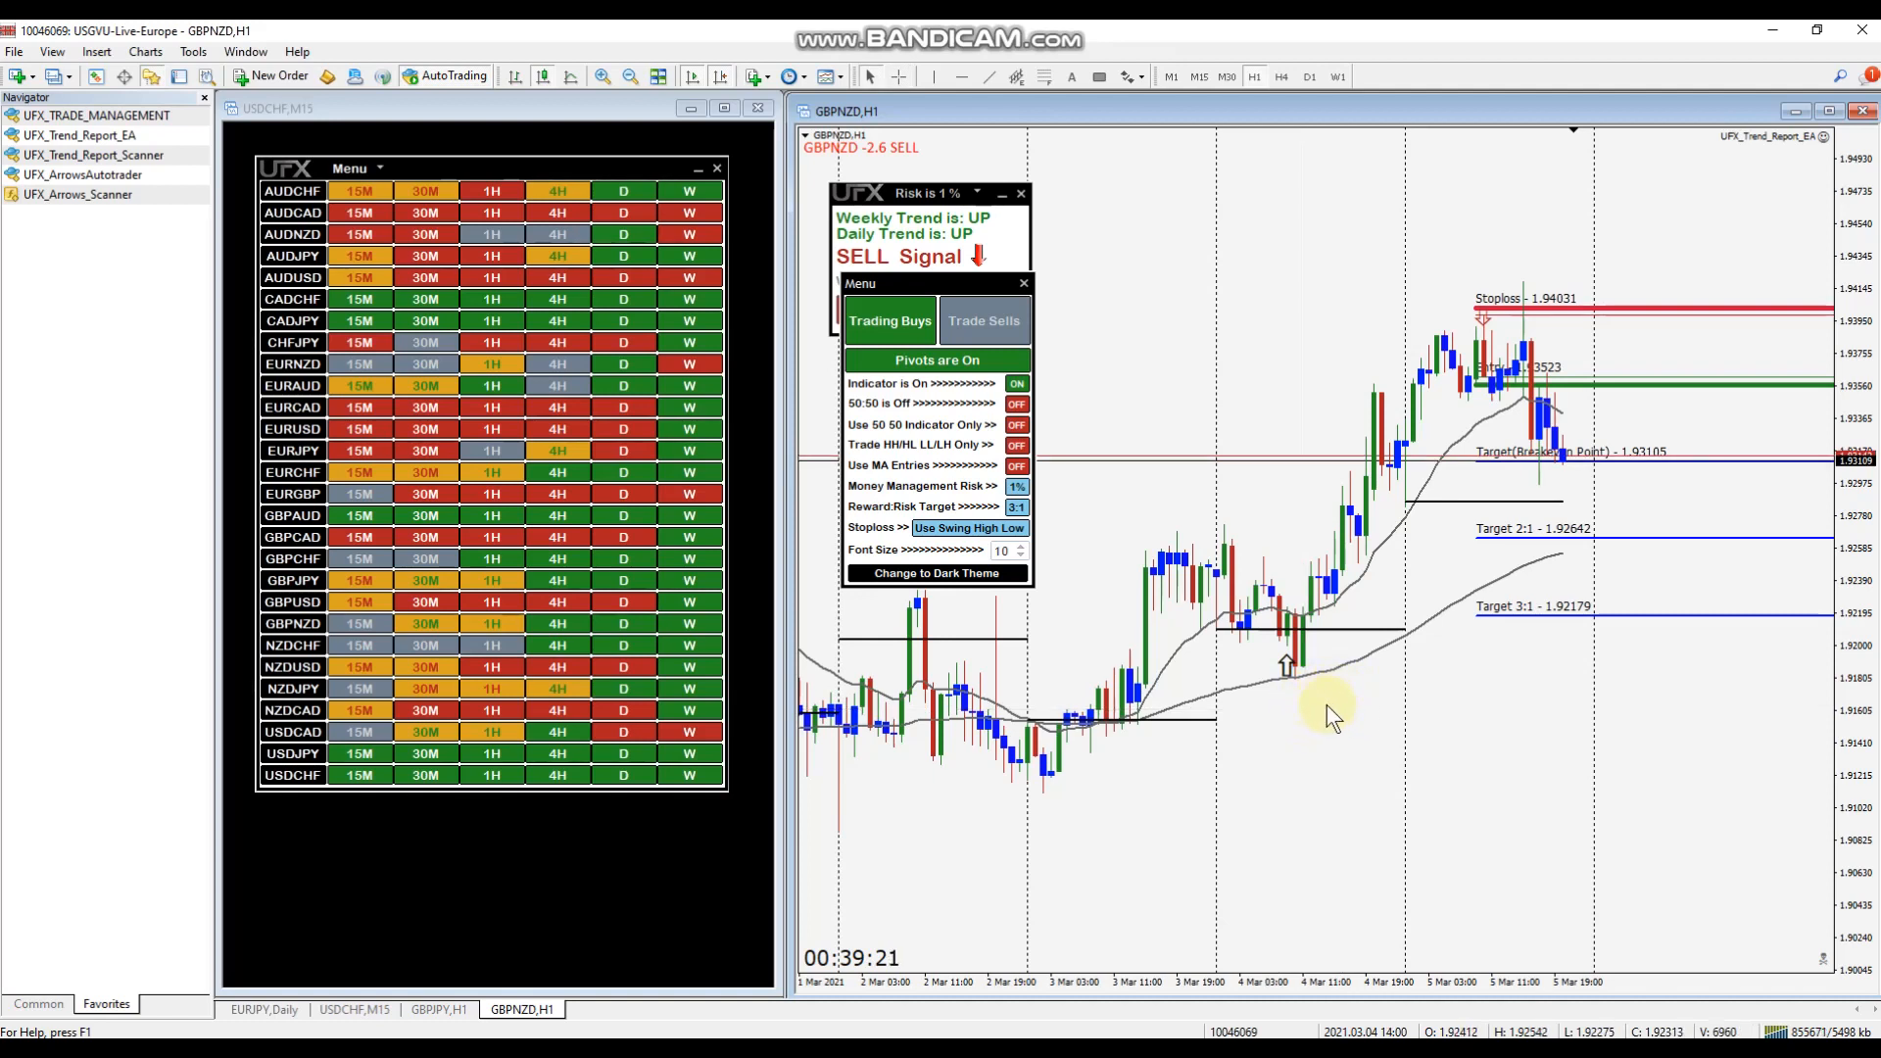
mouse_move(1530, 766)
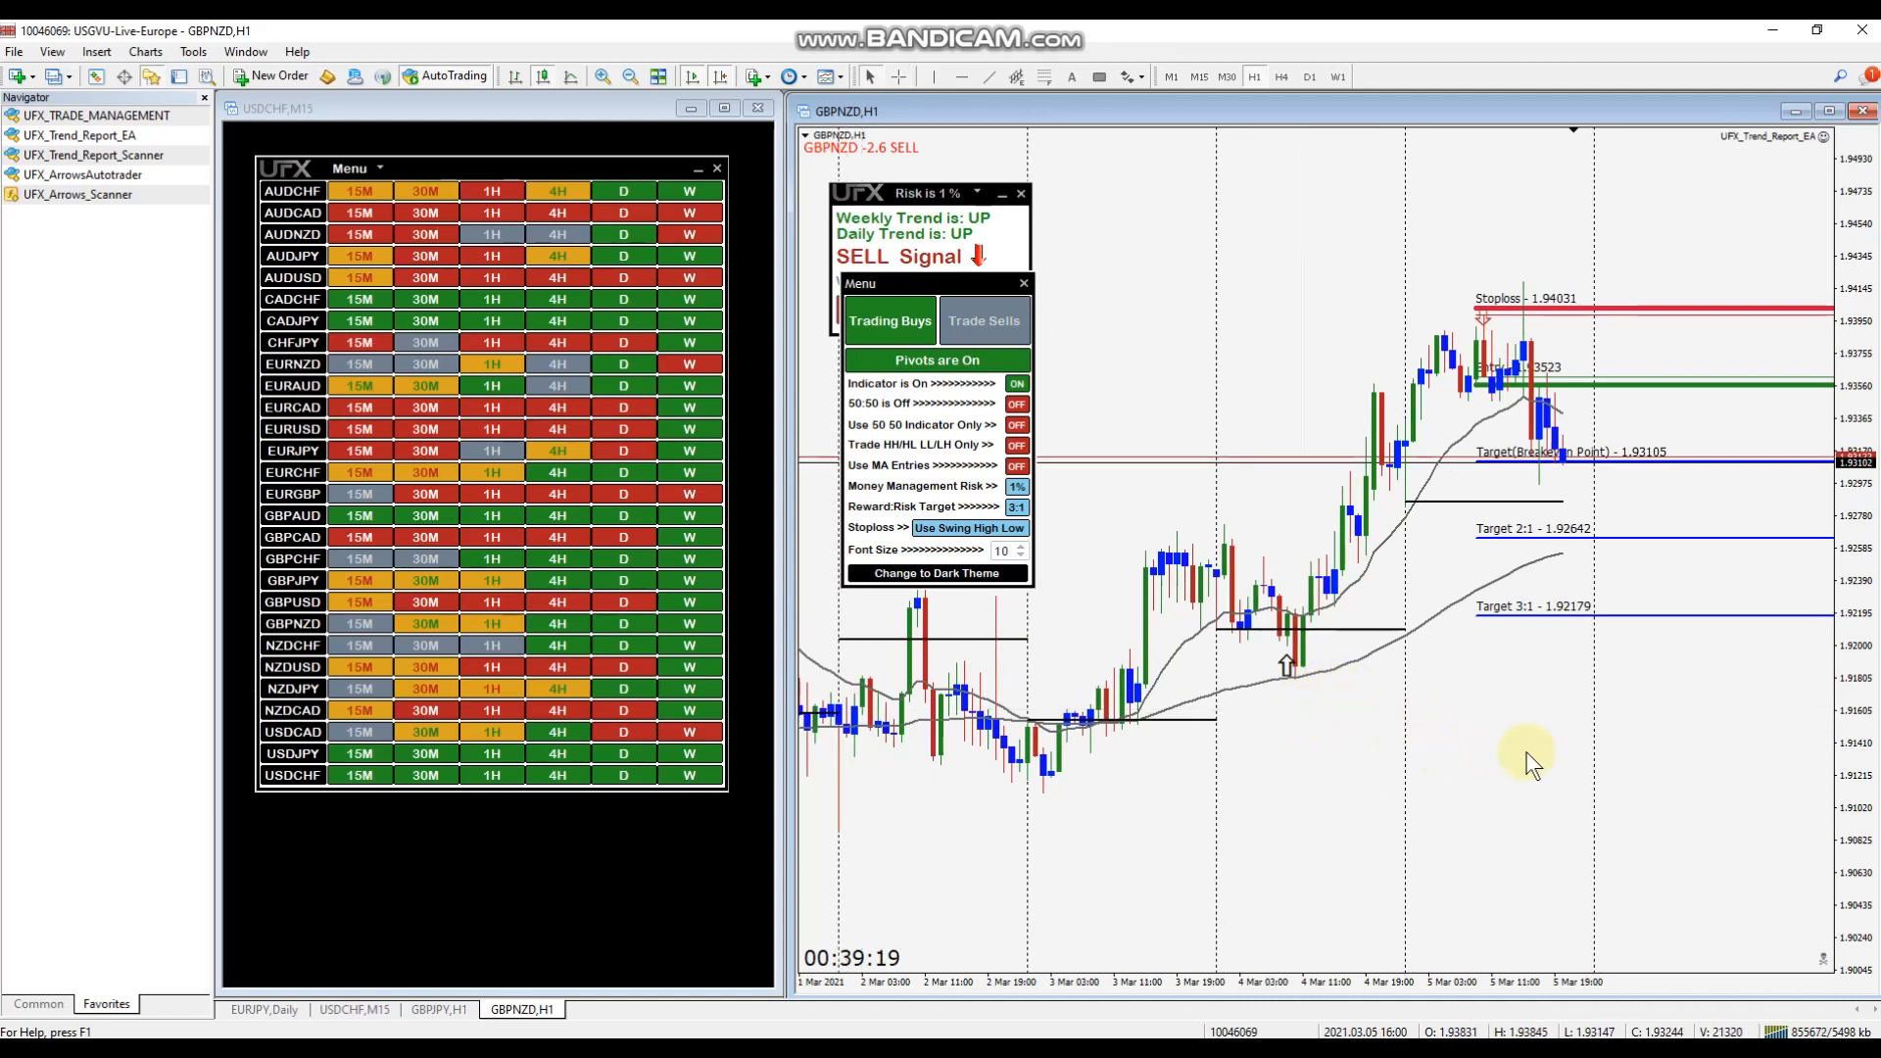
mouse_move(1230, 630)
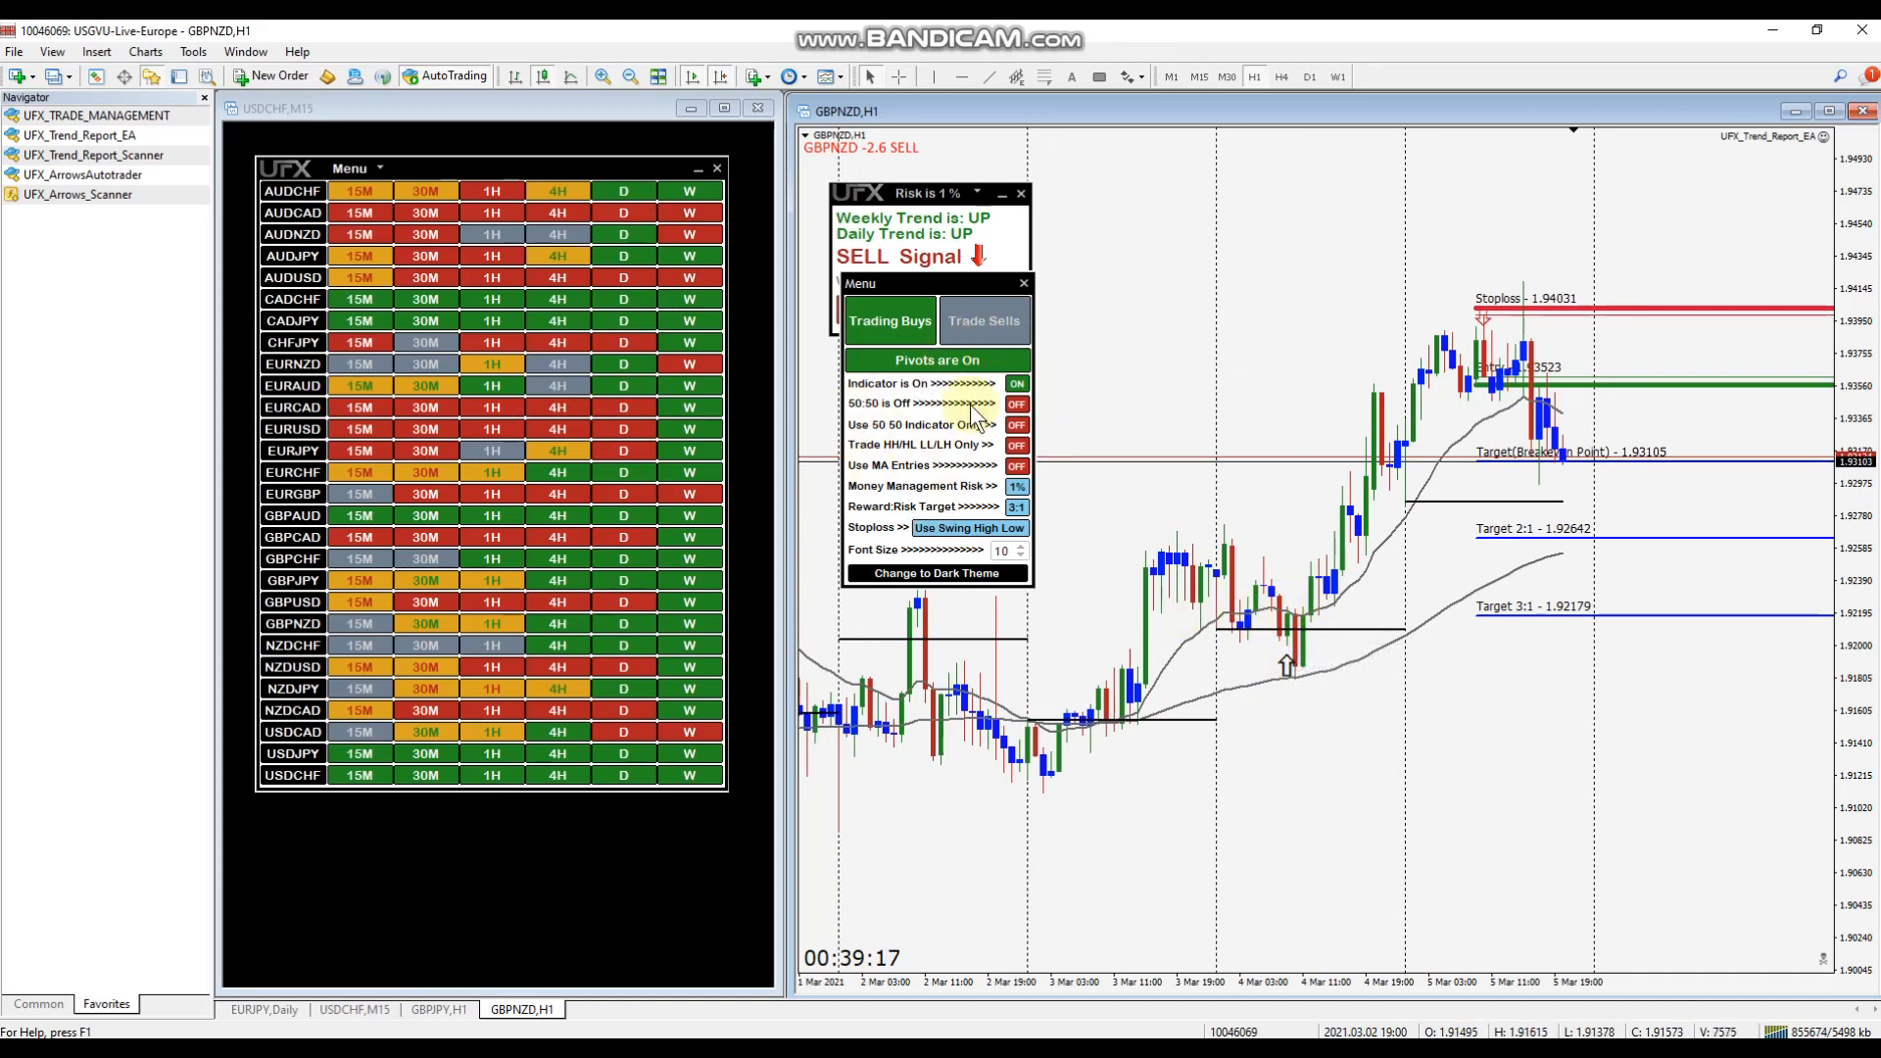
mouse_move(1148, 396)
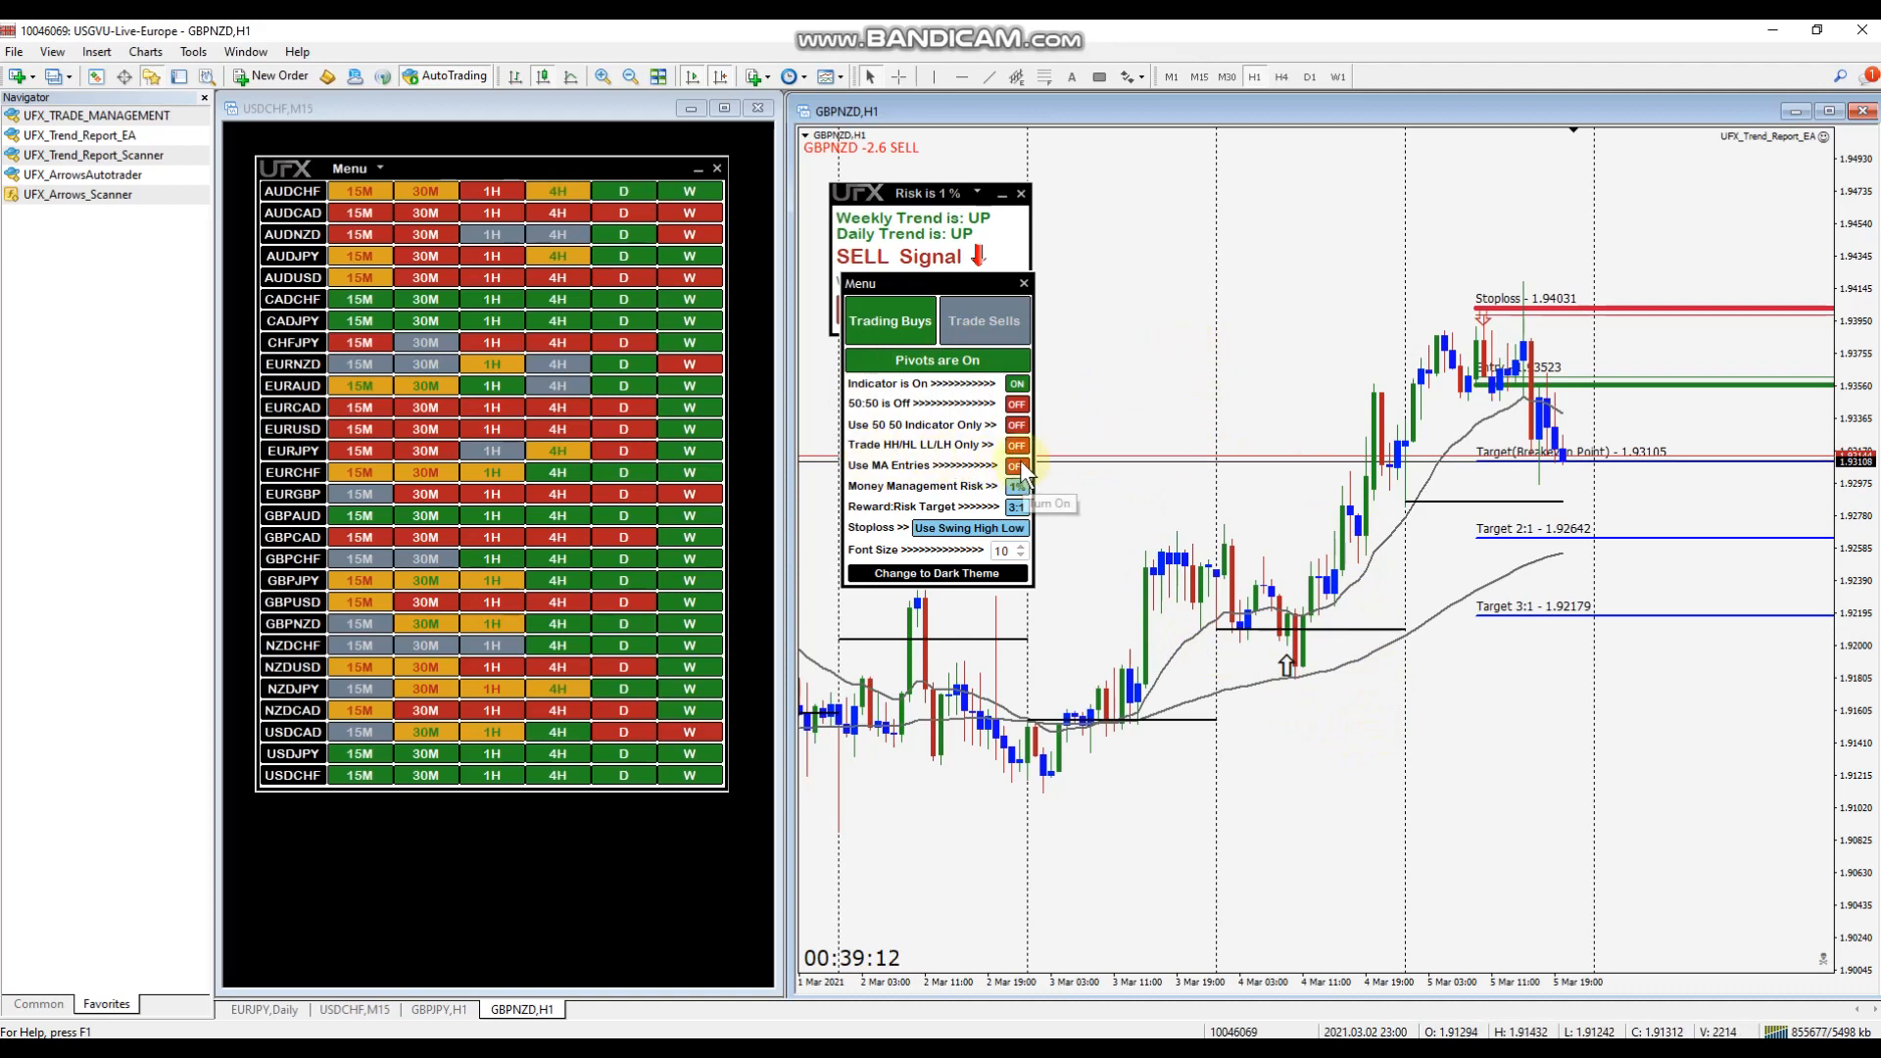
mouse_move(1410, 372)
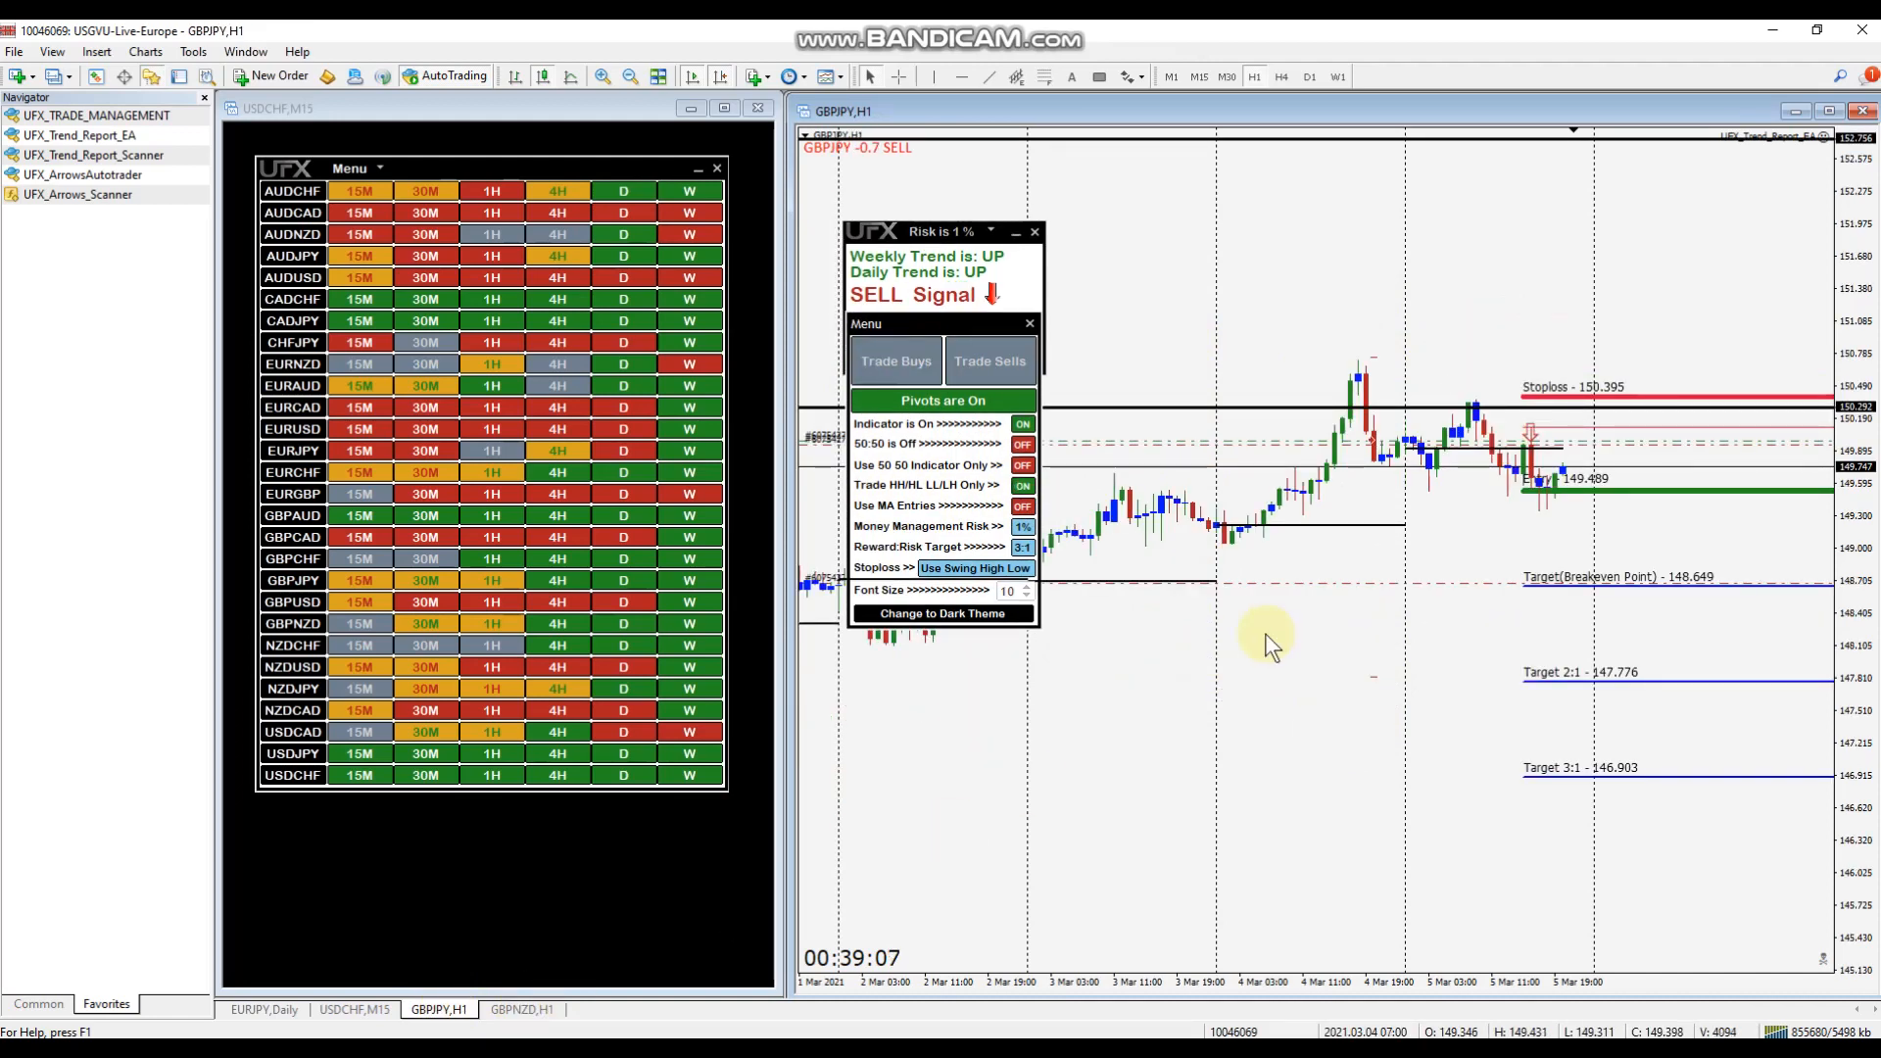
mouse_move(1344, 317)
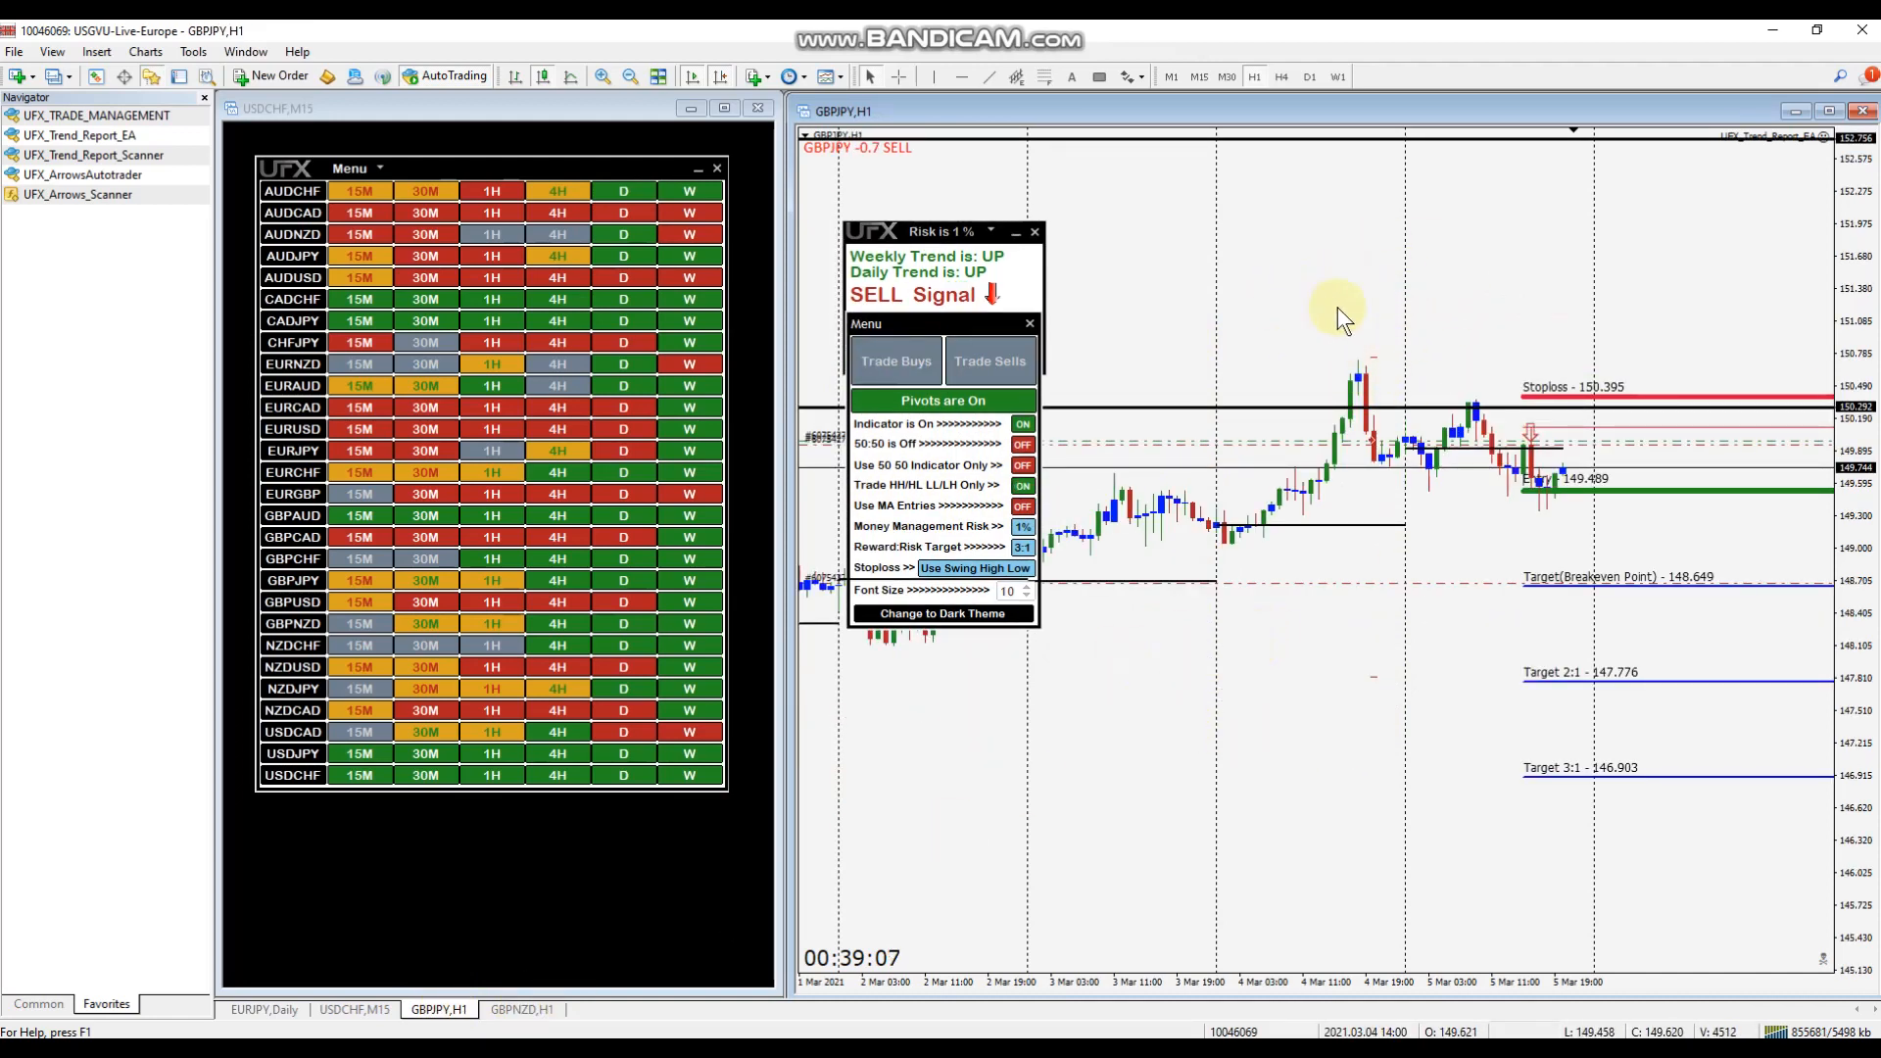
mouse_move(1326, 252)
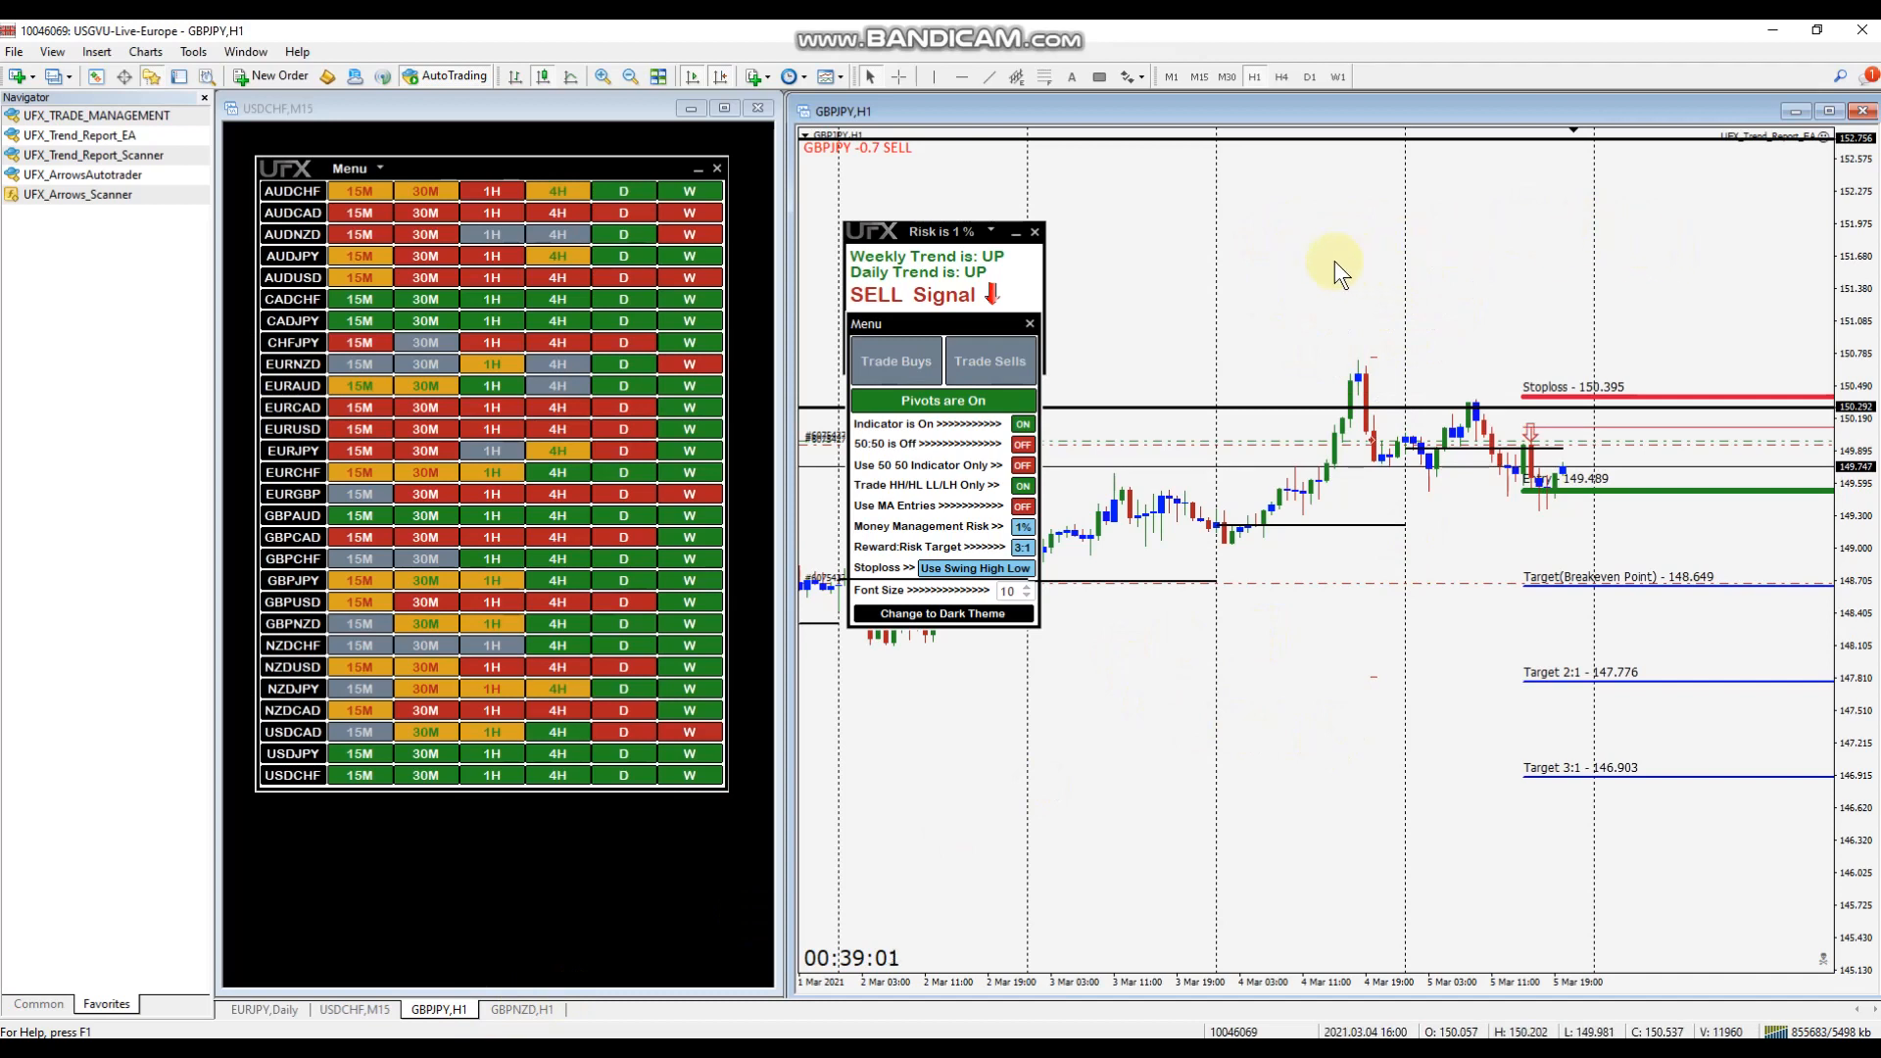
mouse_move(1364, 252)
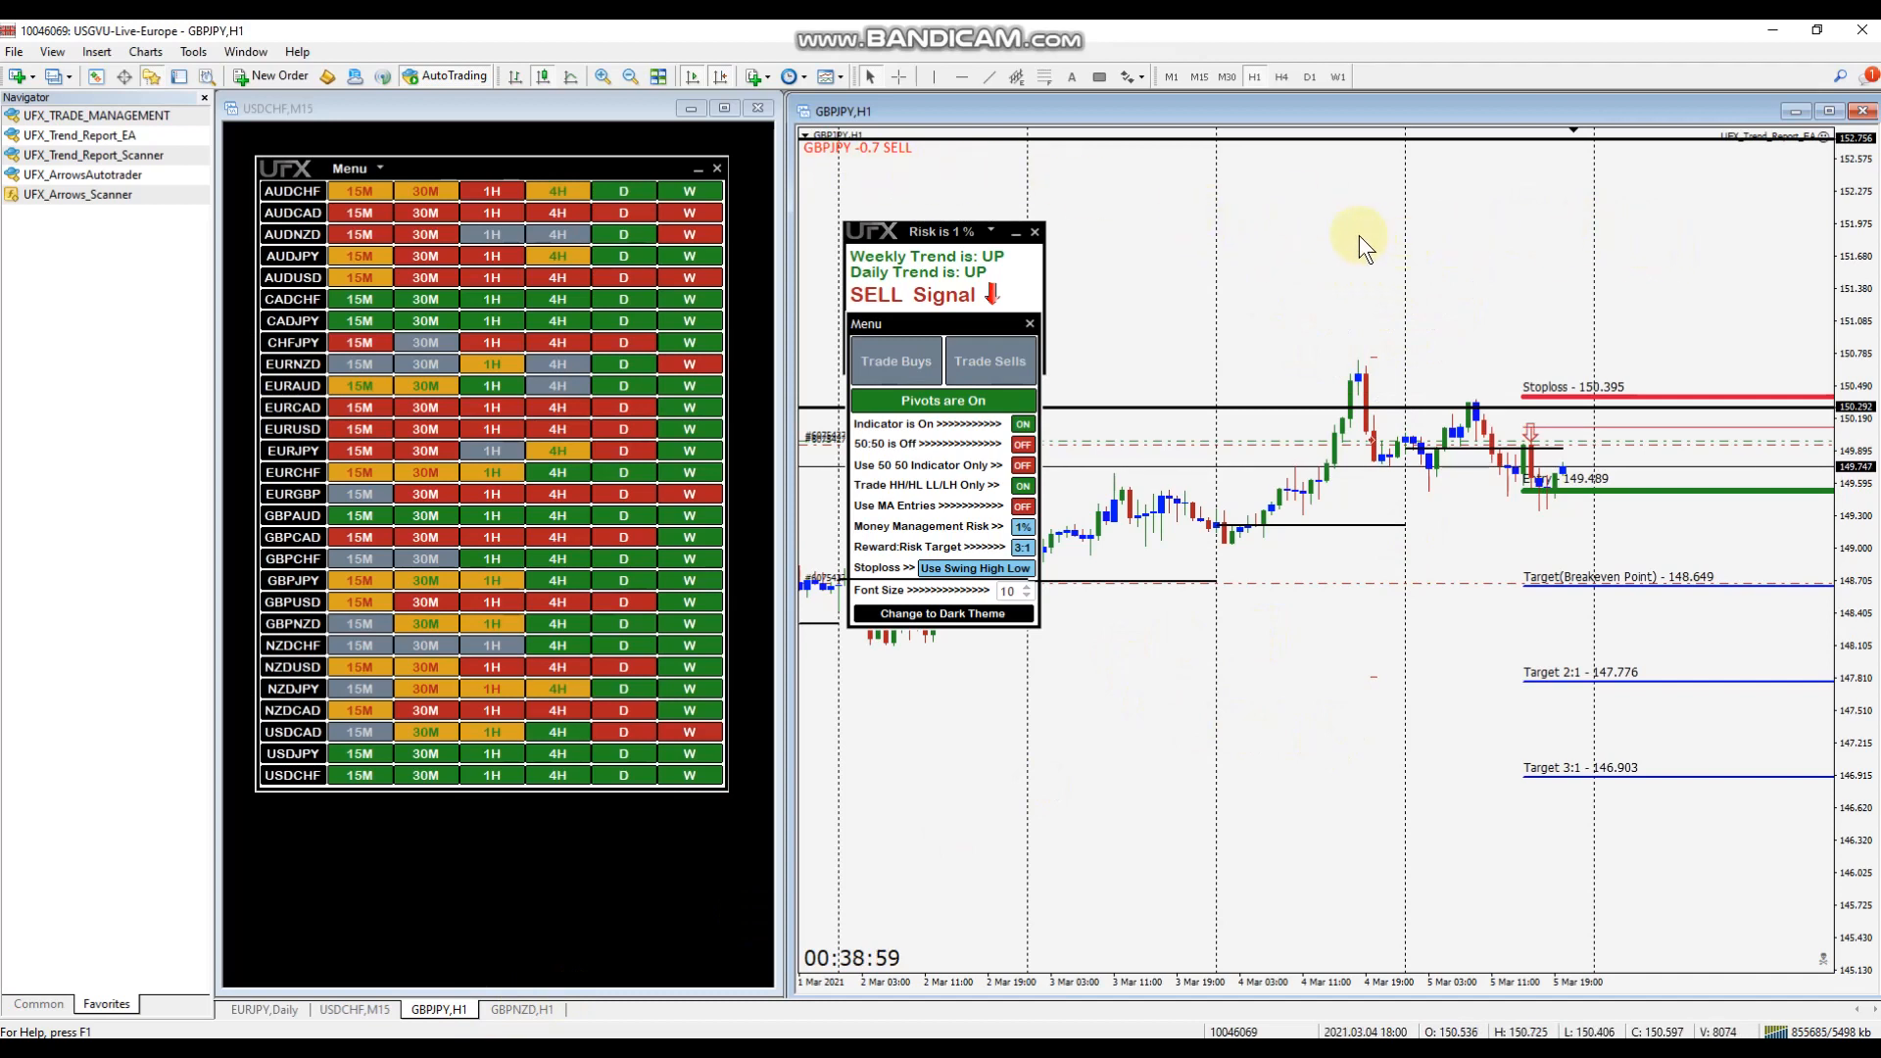
mouse_move(1484, 279)
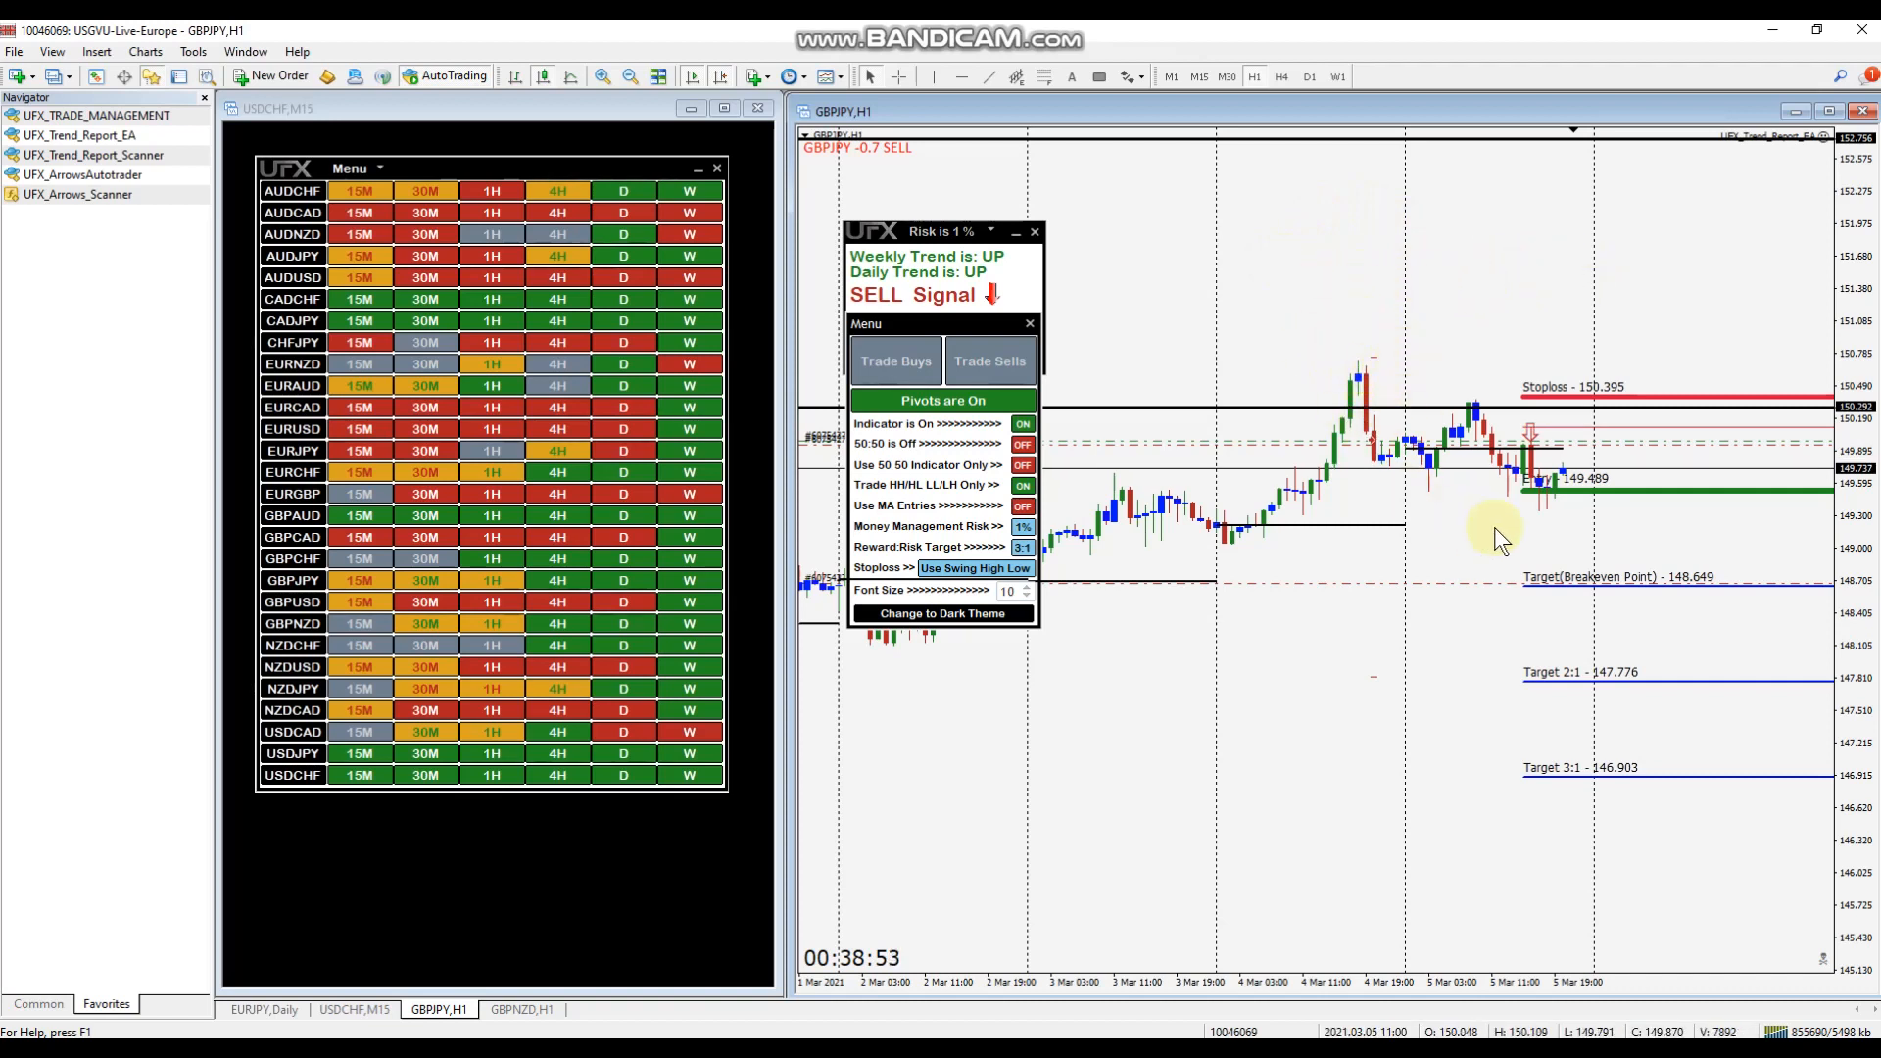
mouse_move(1602, 534)
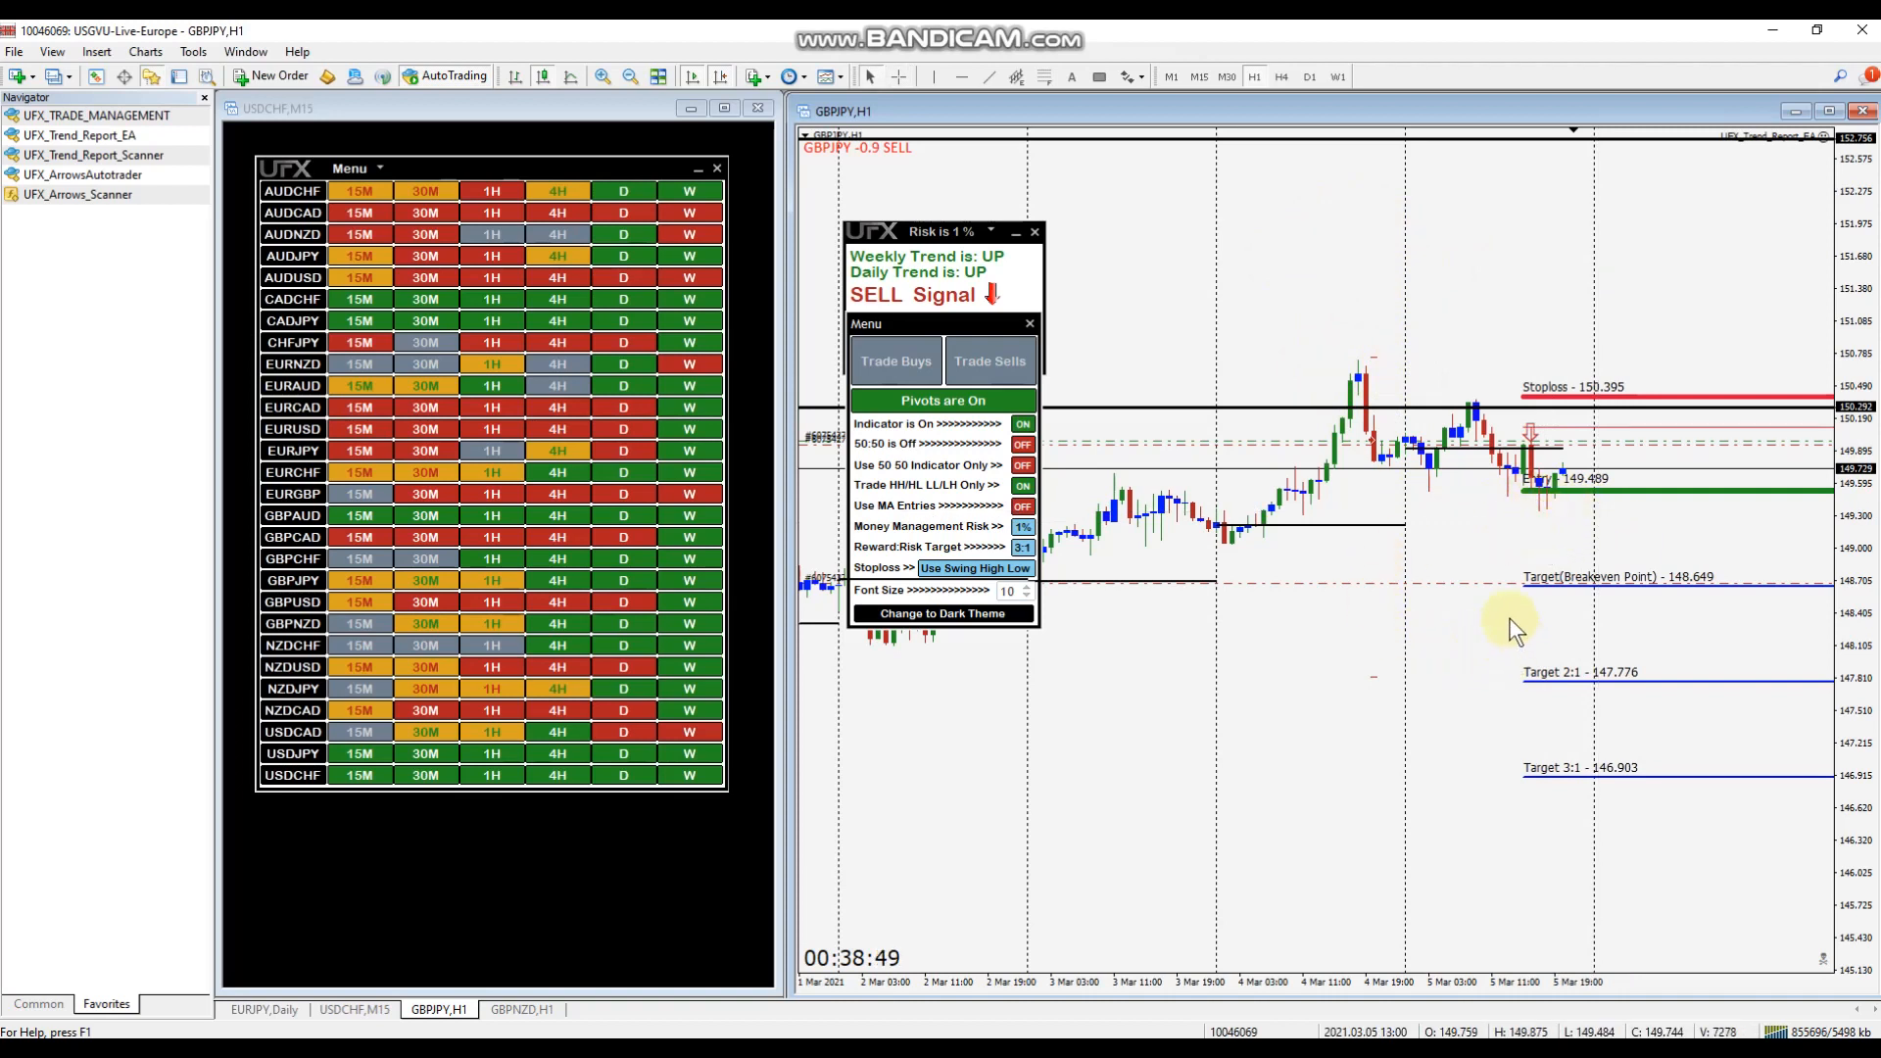
mouse_move(1491, 684)
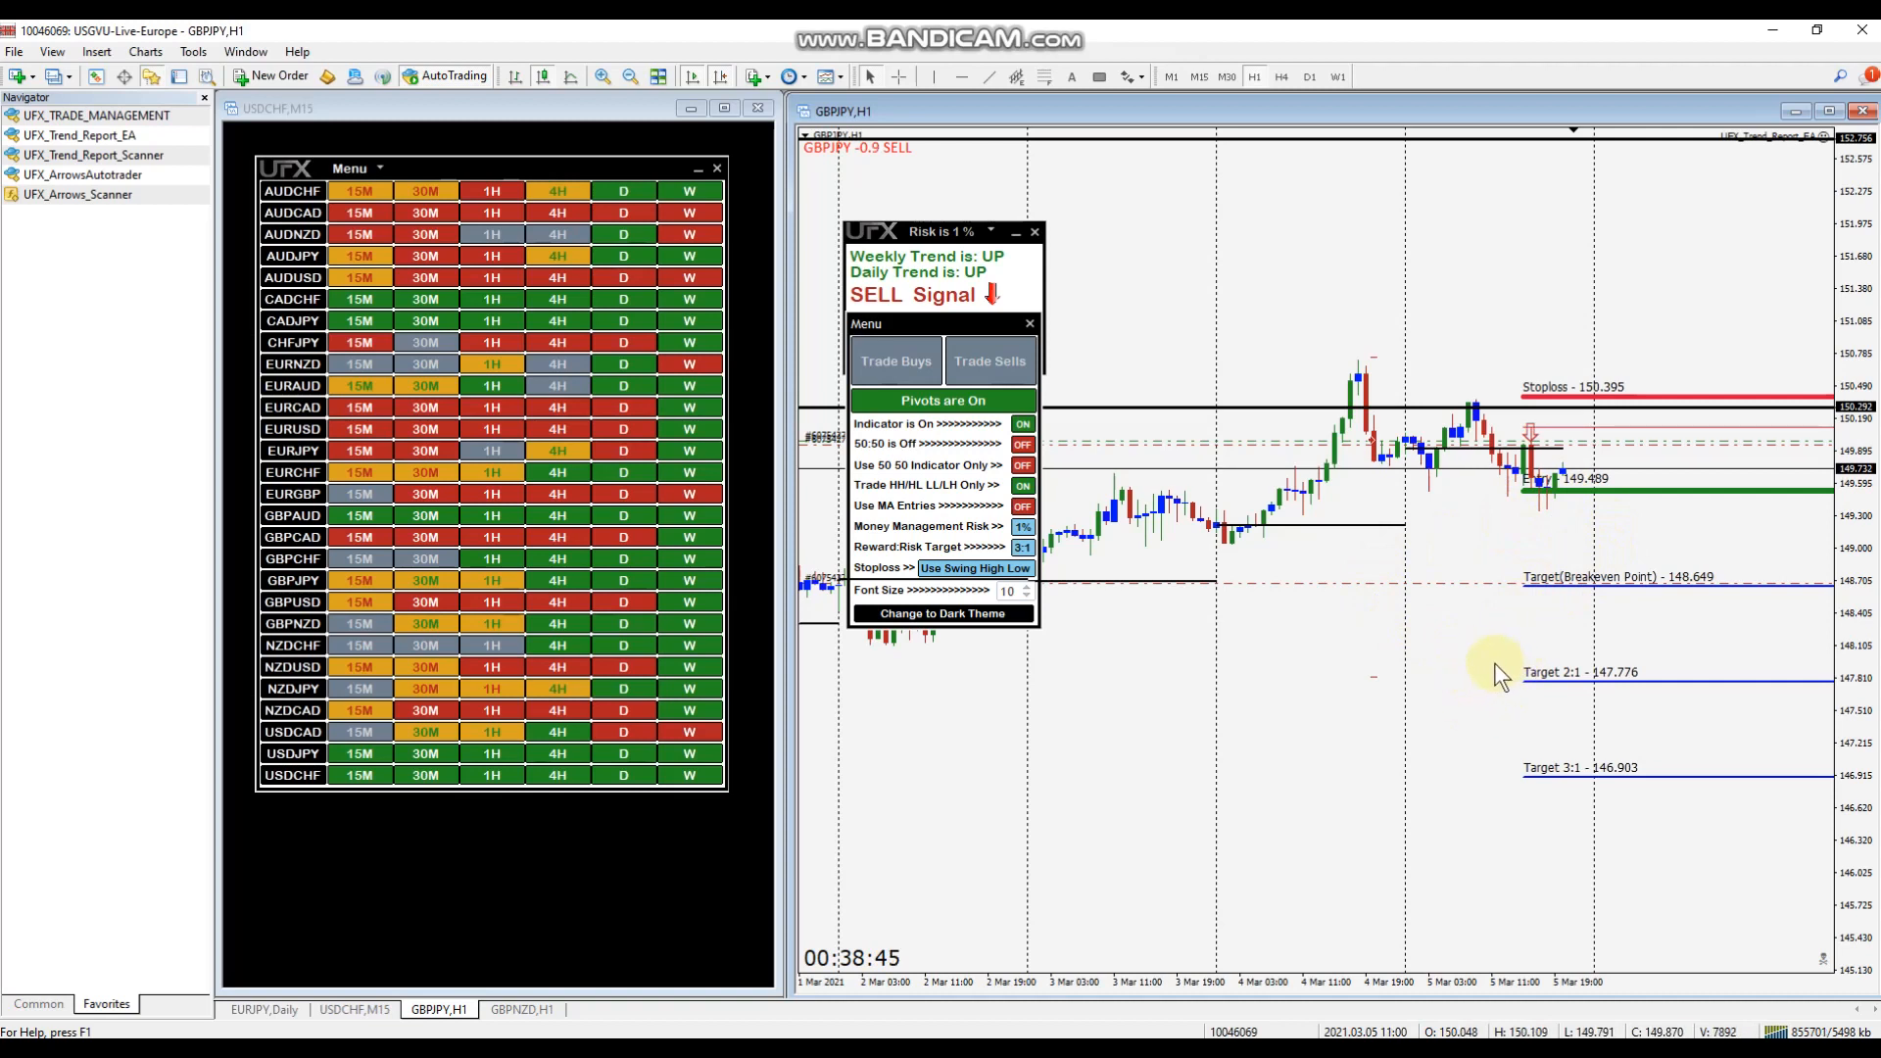
mouse_move(1481, 753)
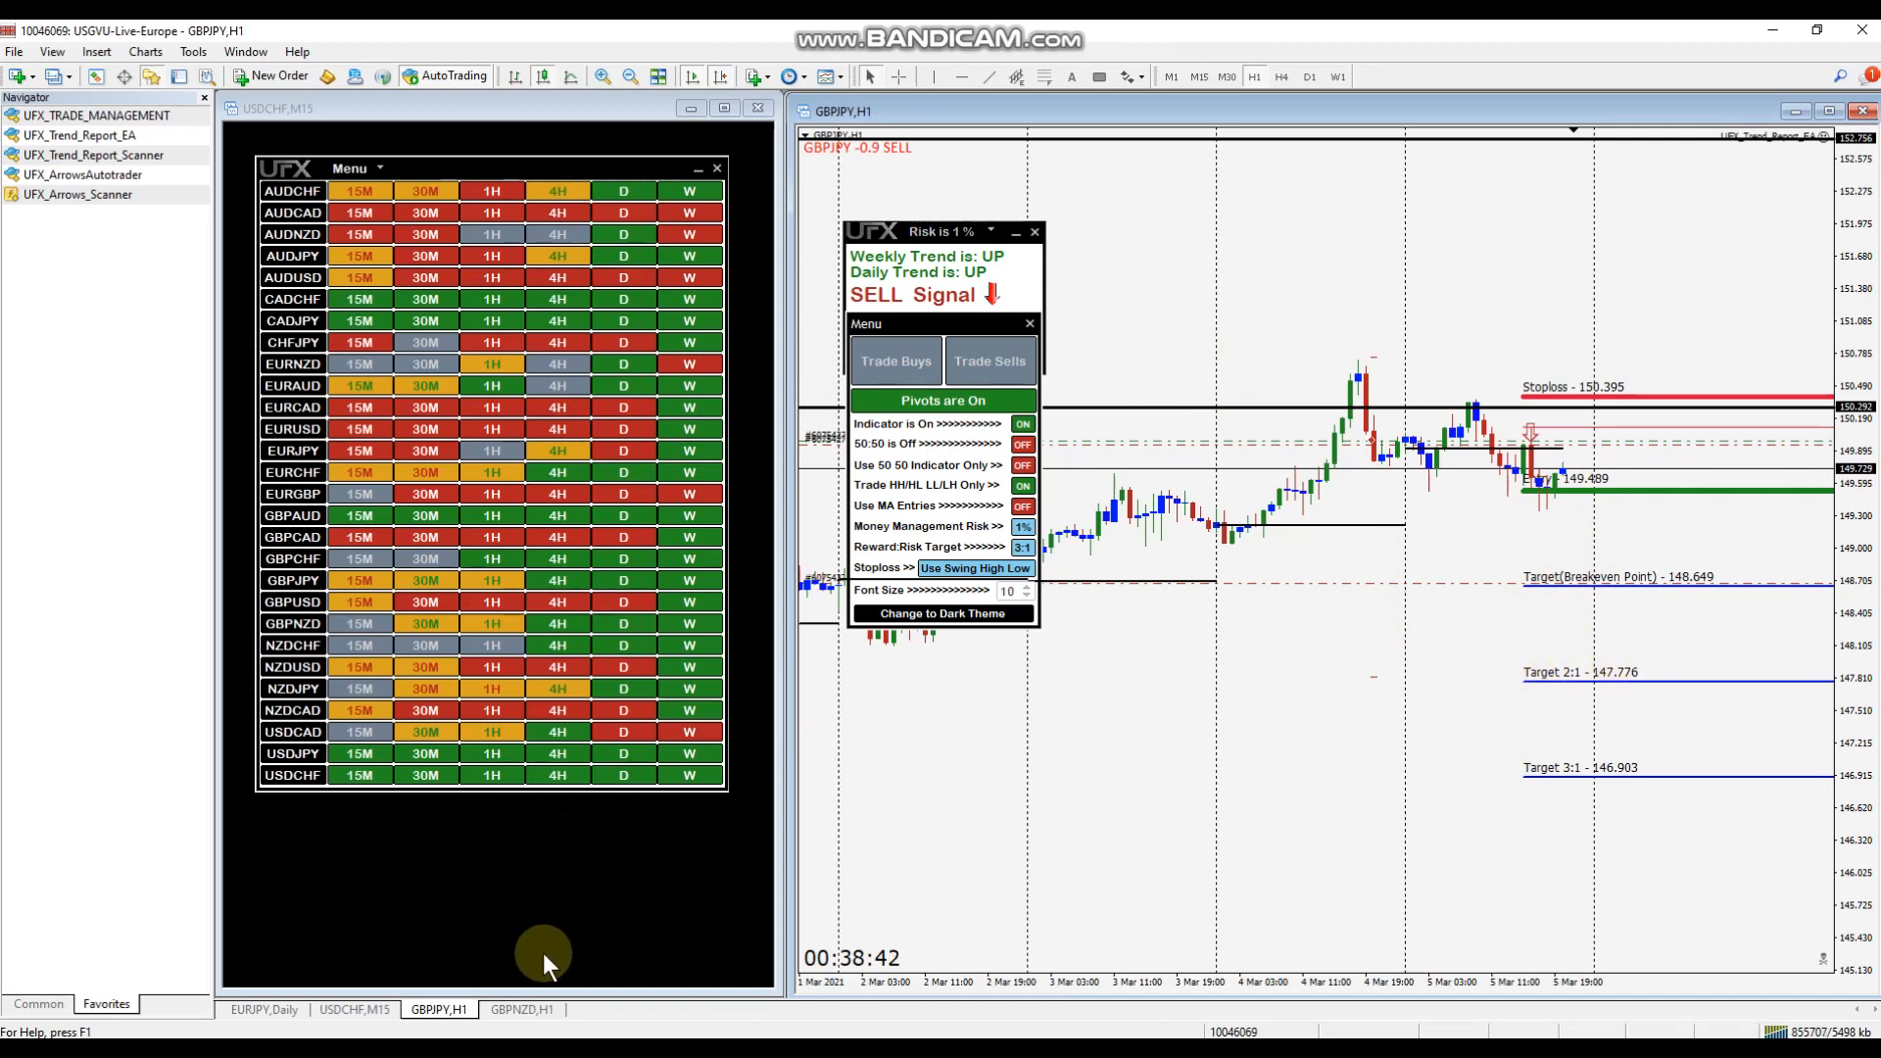
left_click(522, 1009)
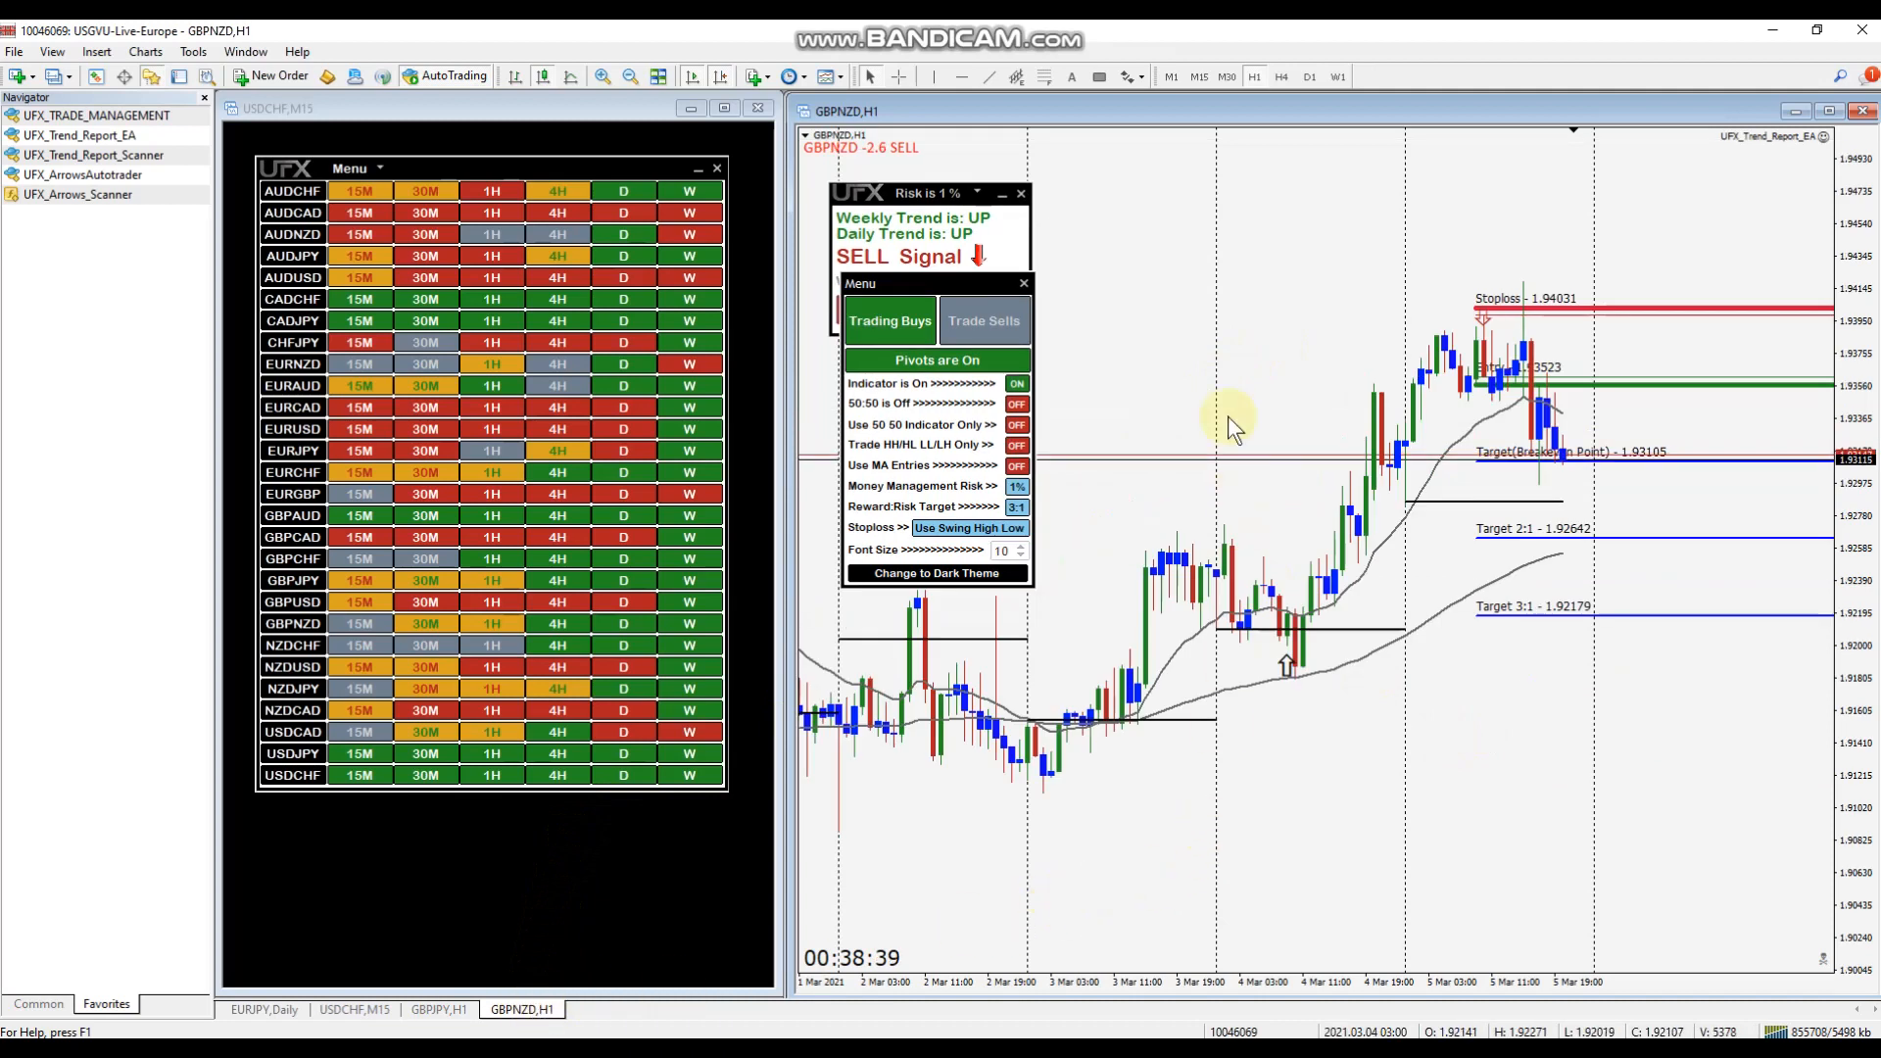
mouse_move(1158, 763)
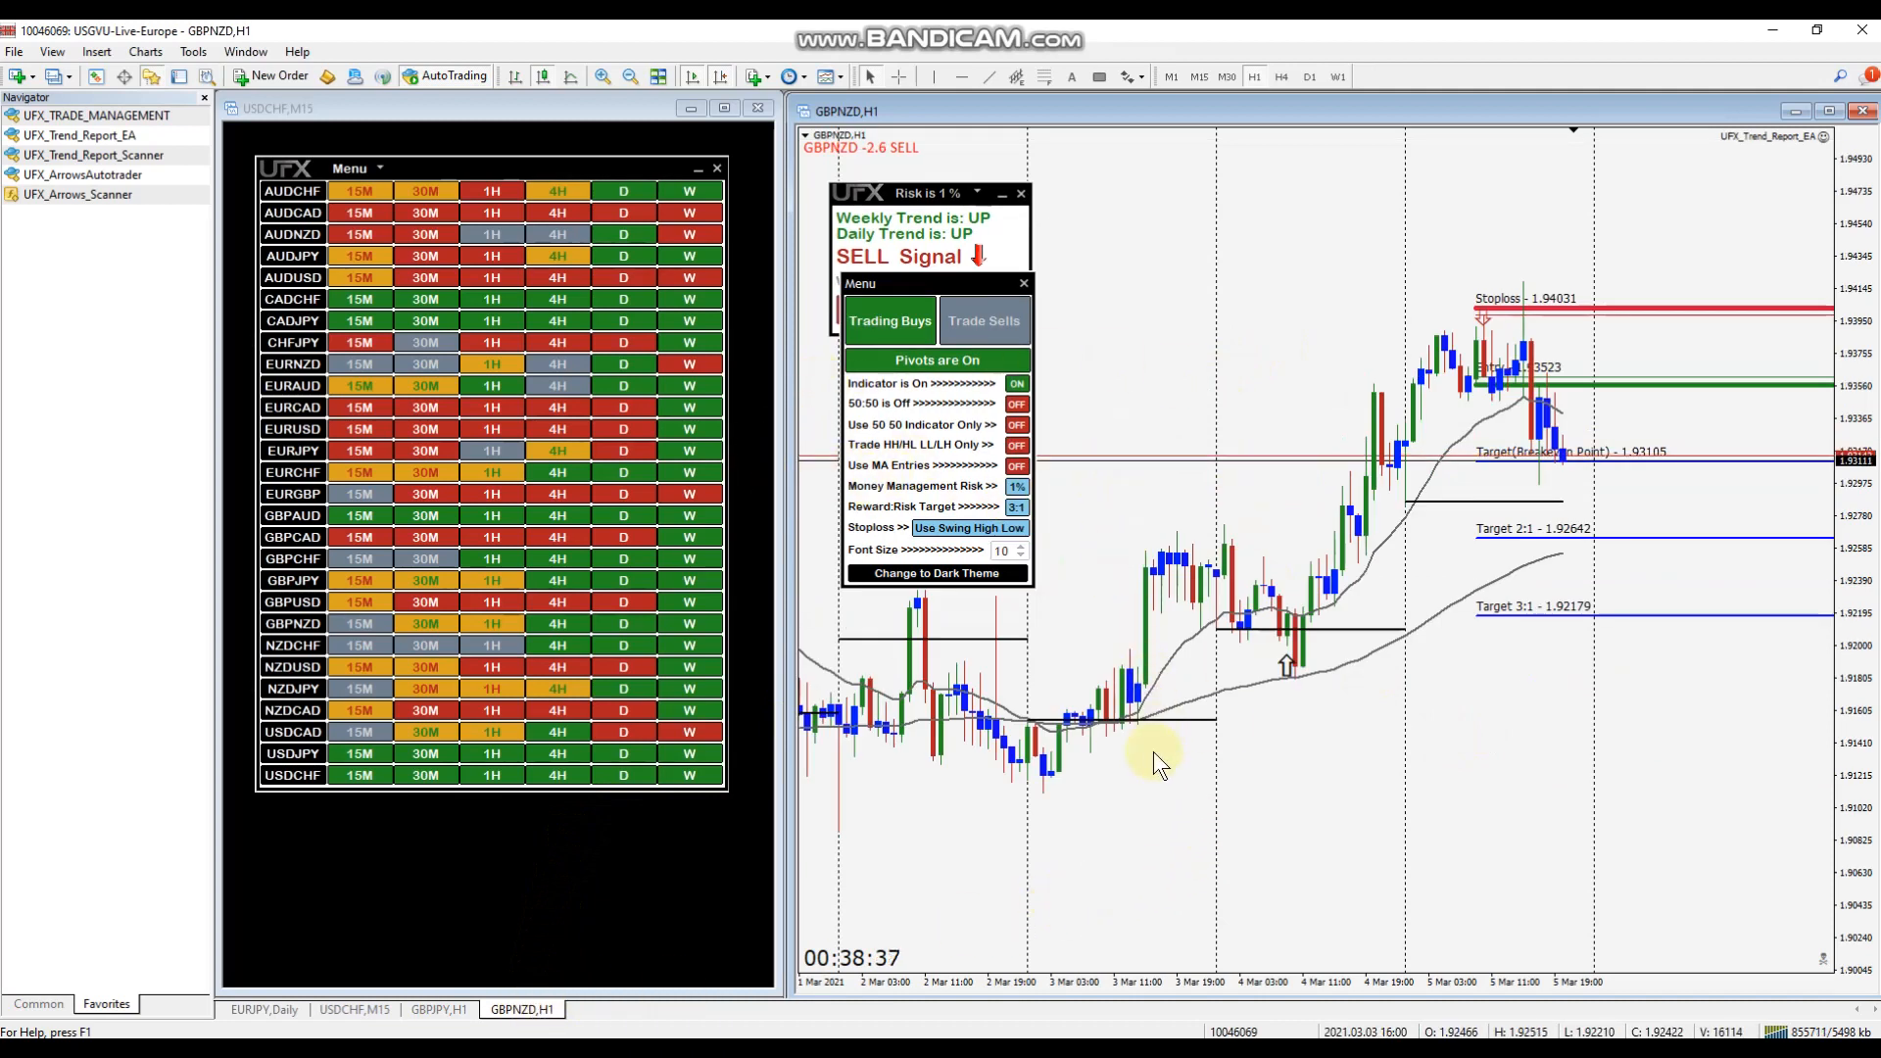
mouse_move(1182, 801)
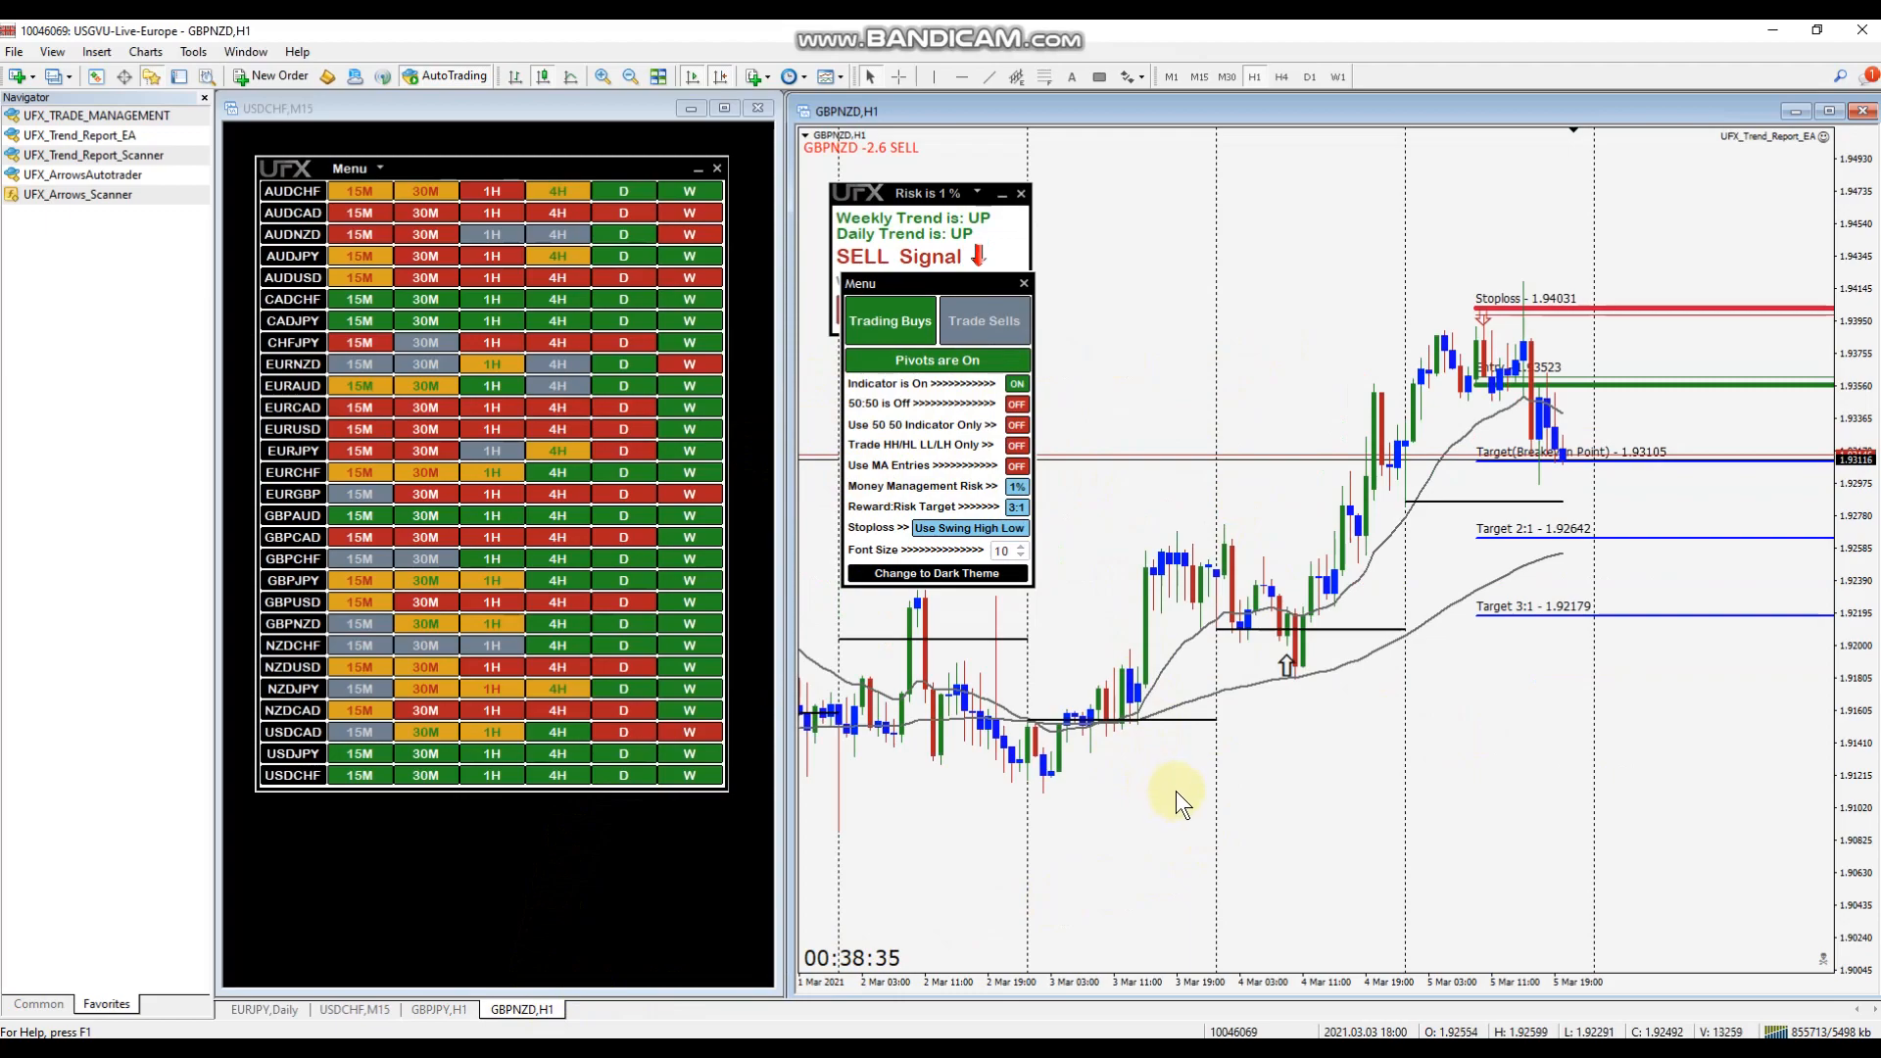